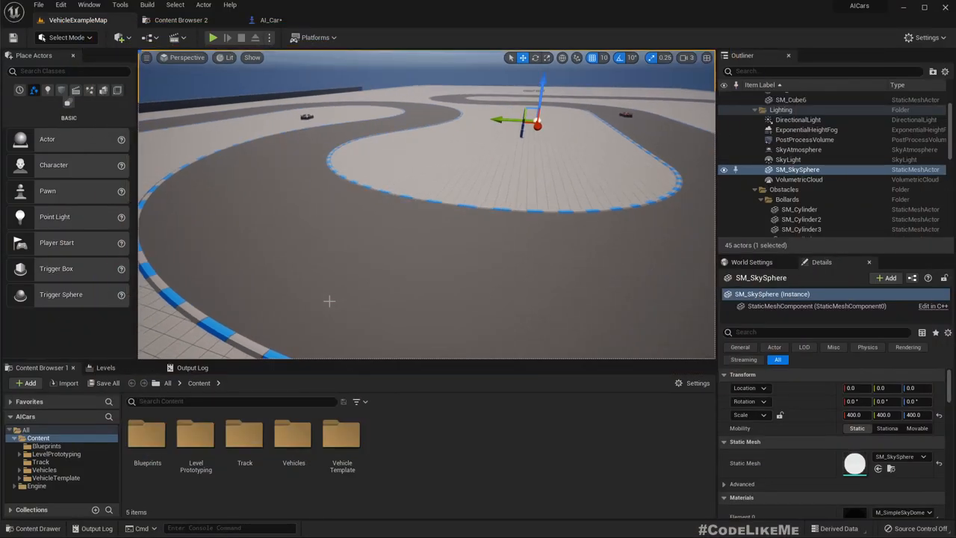
Step: Inspect the pre collision detector box's transform and extent in the AI_Car viewport
click(272, 20)
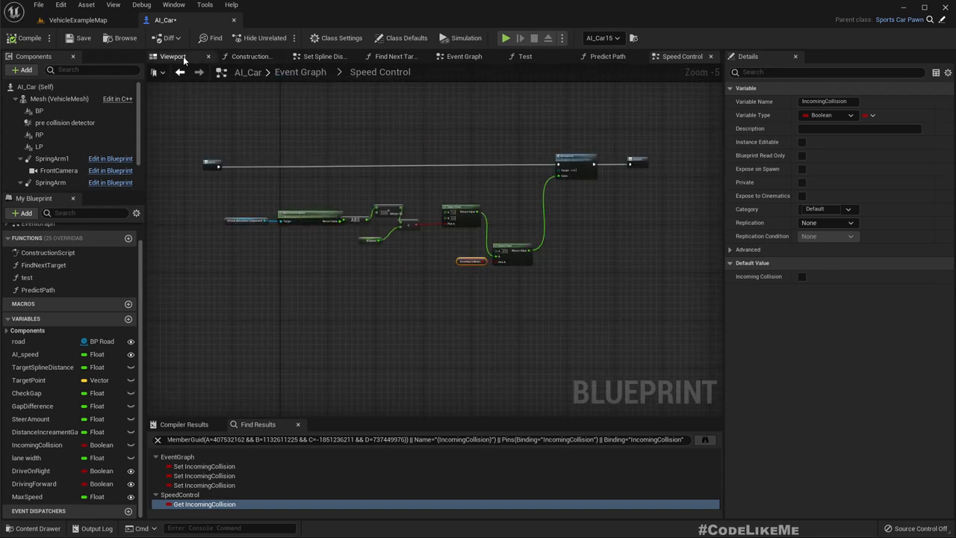
click(174, 57)
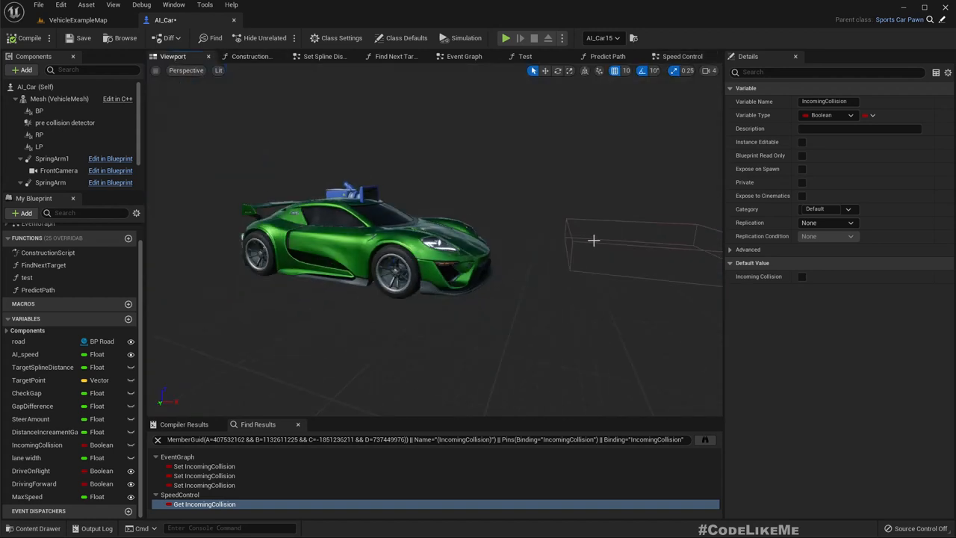
click(66, 123)
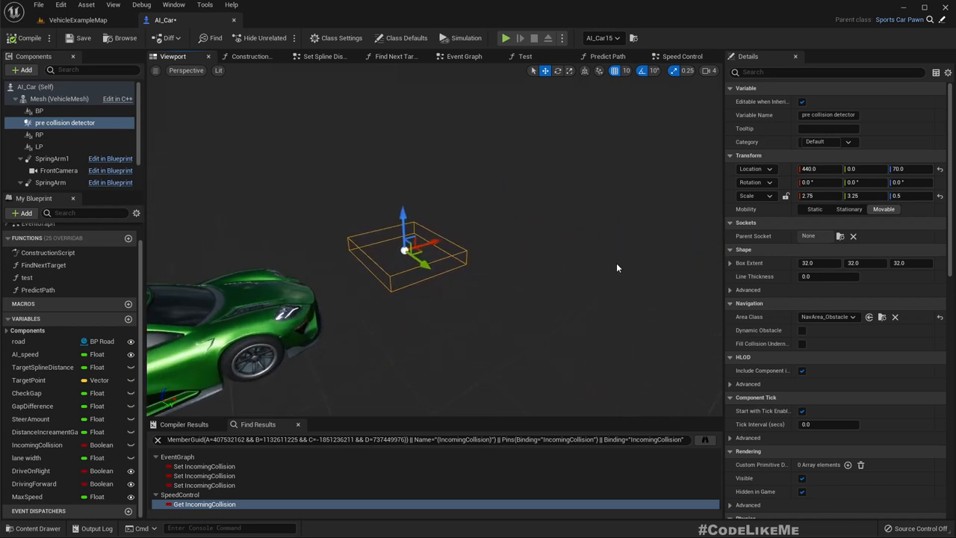
mouse_move(682, 57)
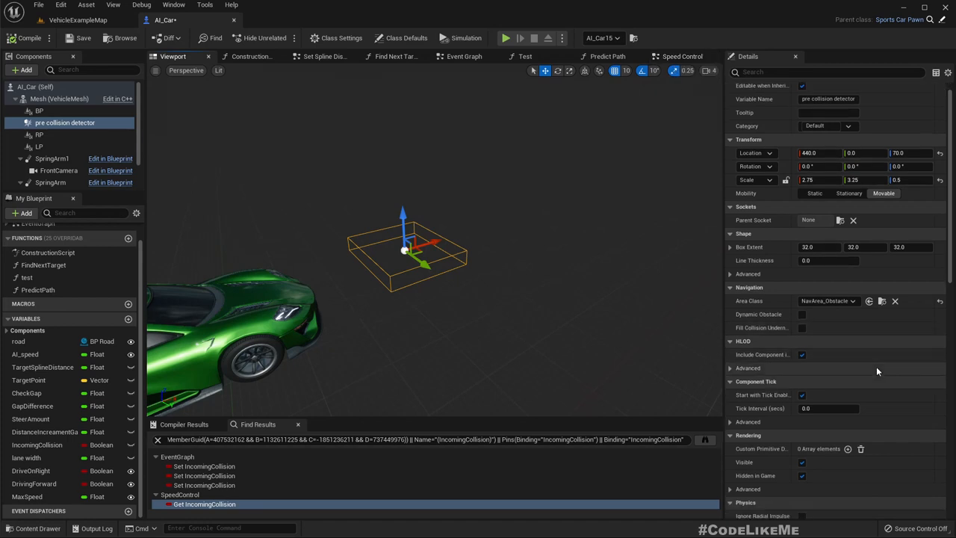
scroll(down, 3)
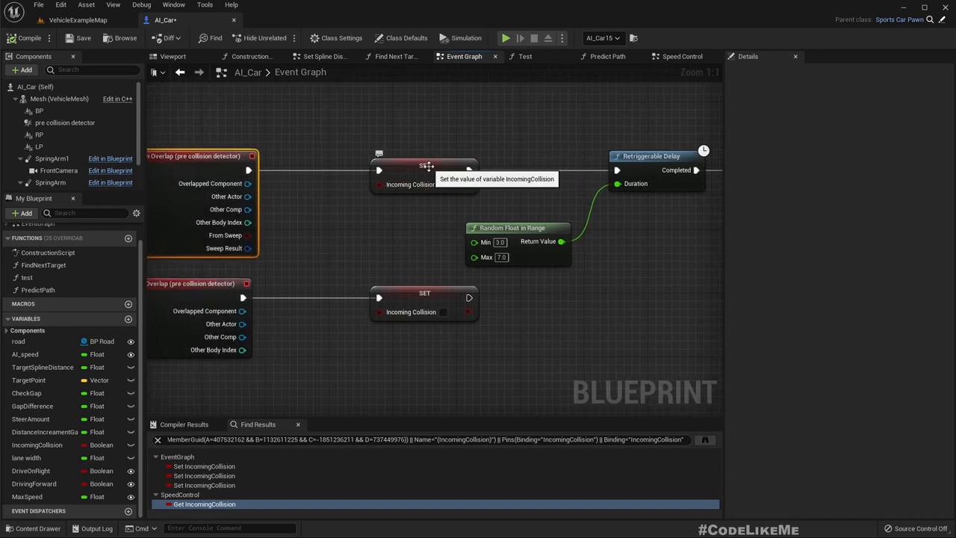
right_click(424, 164)
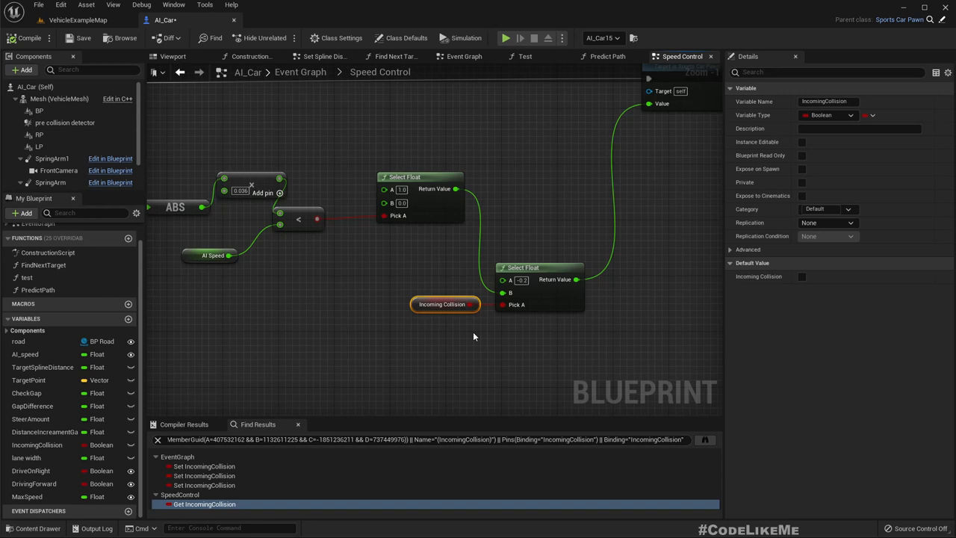
mouse_move(592, 173)
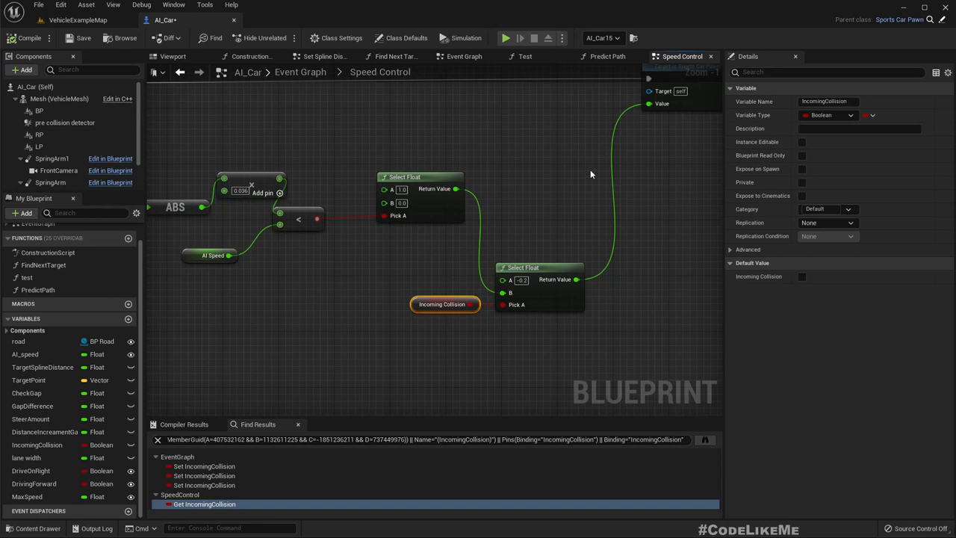
mouse_move(351, 117)
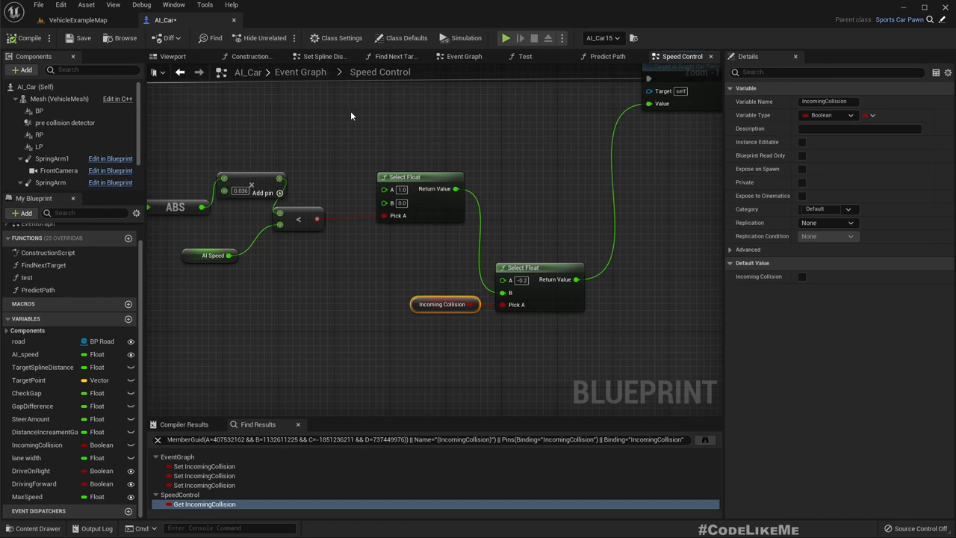
scroll(down, 3)
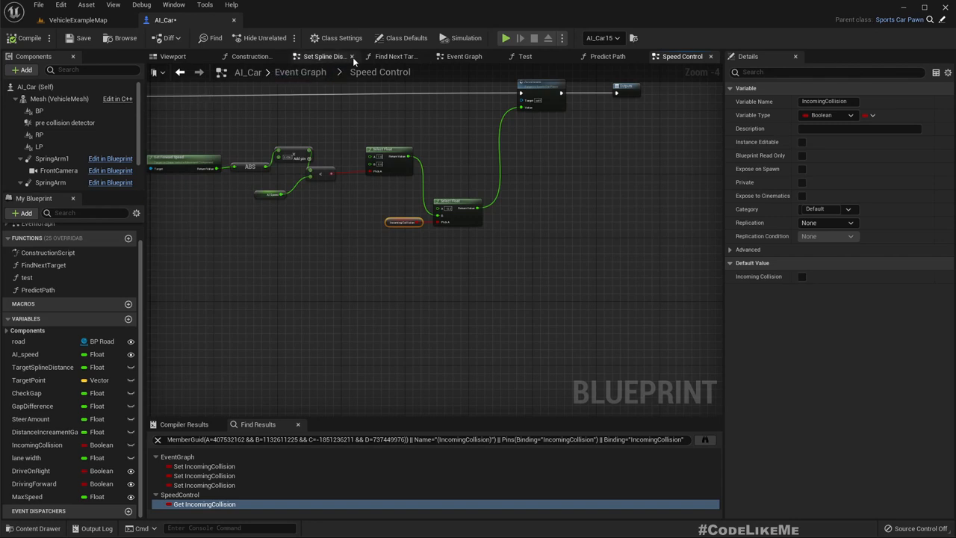
click(463, 57)
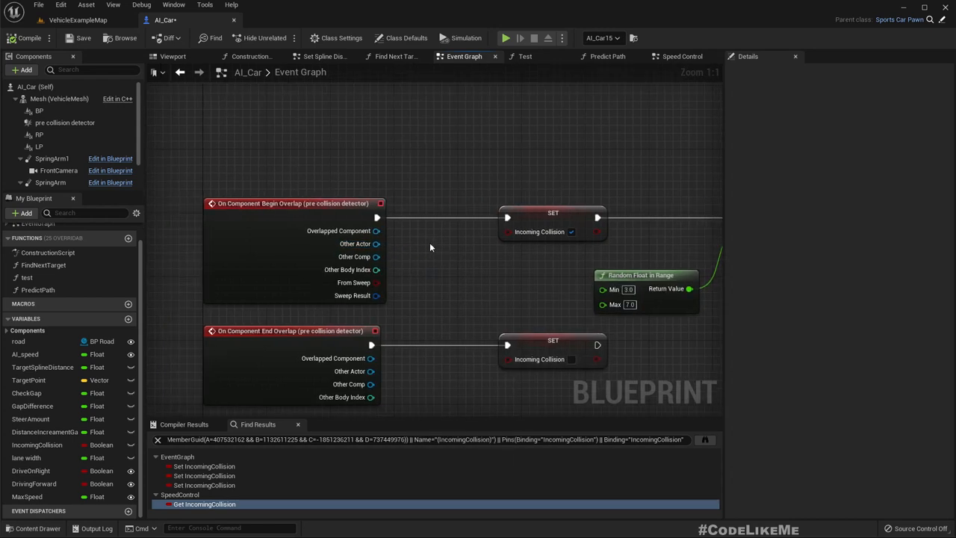
scroll(down, 3)
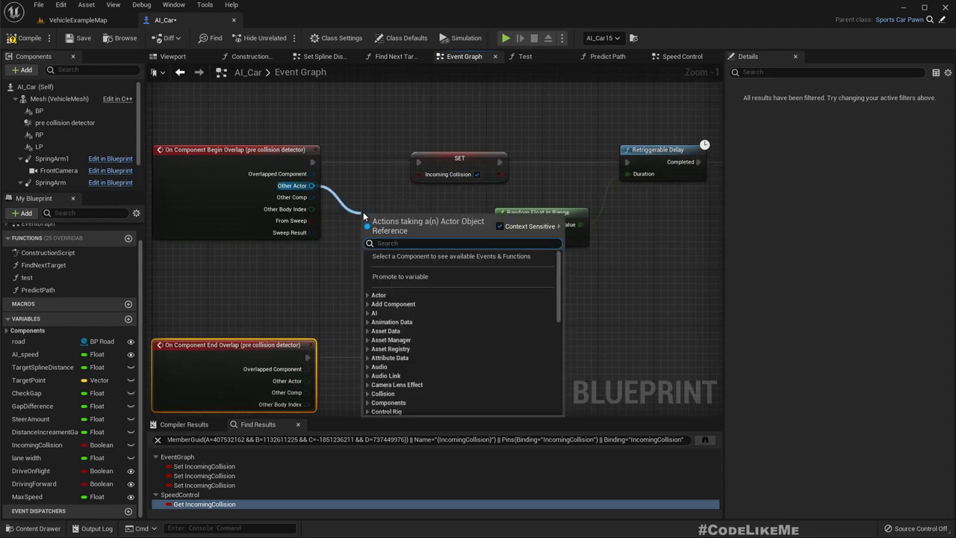
Step: Add a Get Velocity node on the overlapping Other Actor and look for a direction action
text(get veloc)
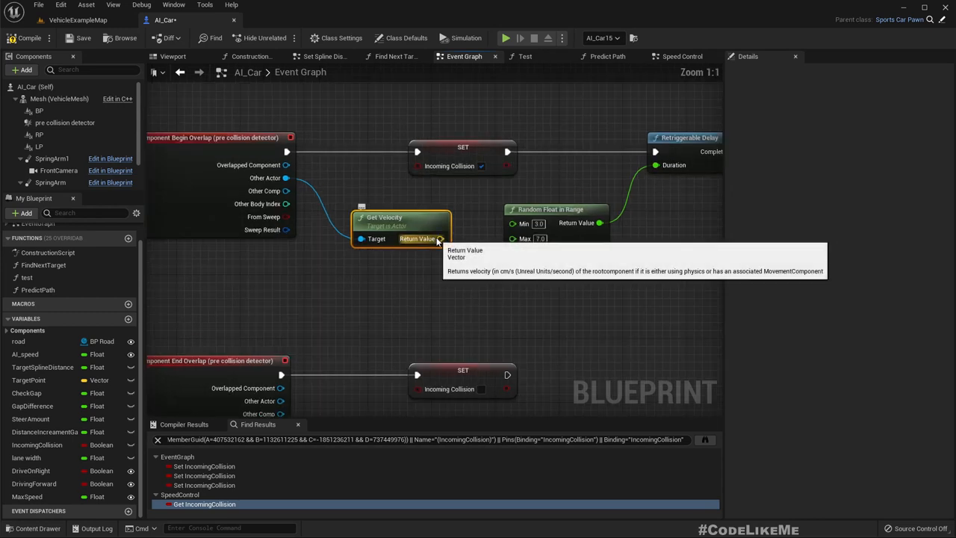
drag(437, 239, 463, 251)
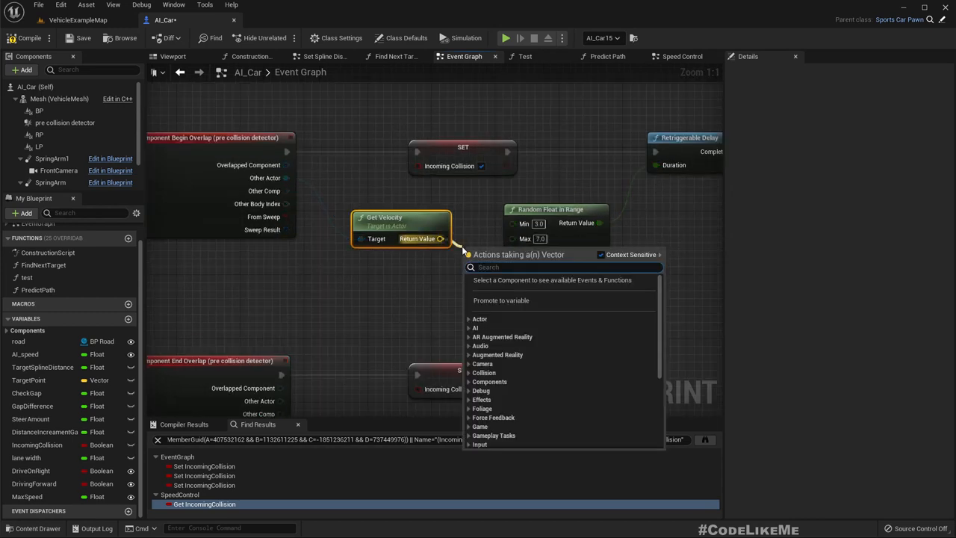
text(direc)
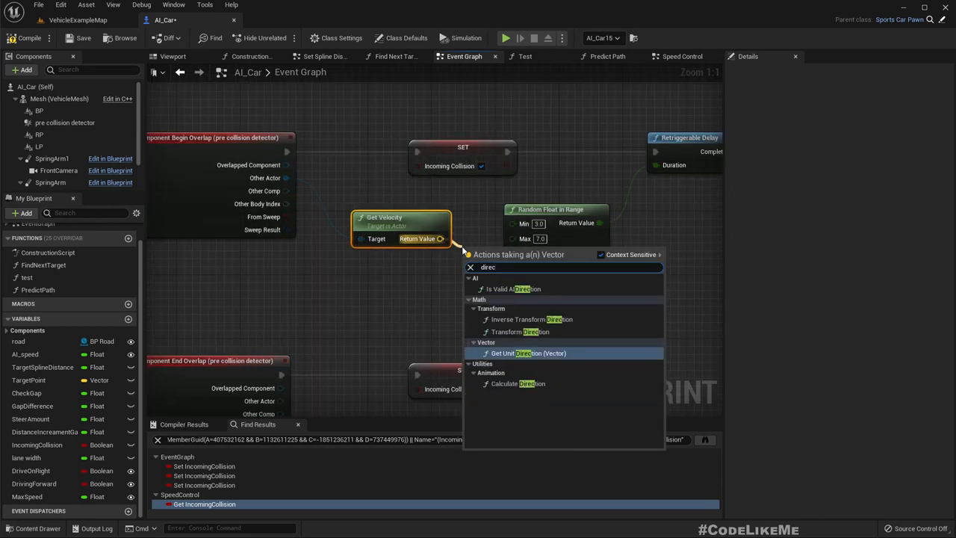
click(529, 353)
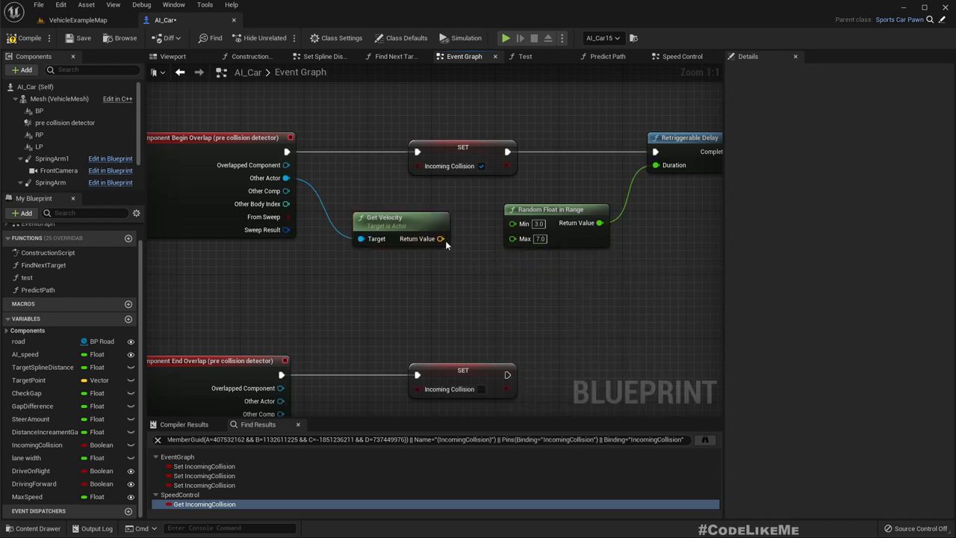
Step: Feed the other actor's velocity into a new Normalize node
drag(440, 239, 461, 248)
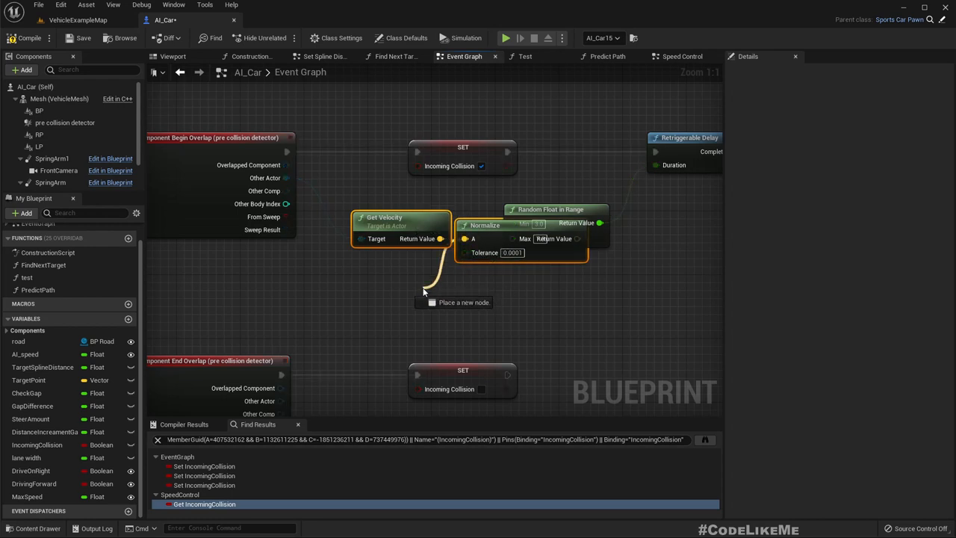
scroll(down, 3)
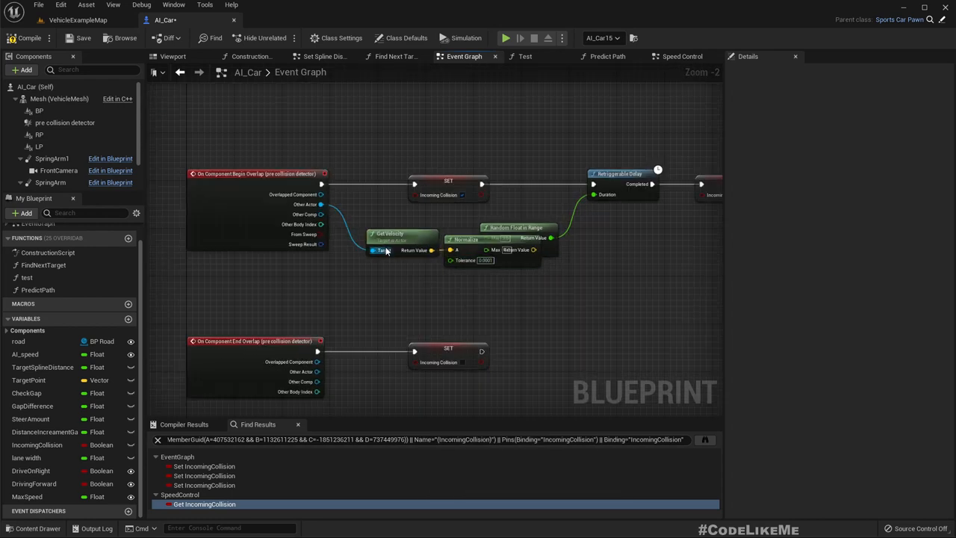
scroll(down, 3)
text(Collision and Overtaking)
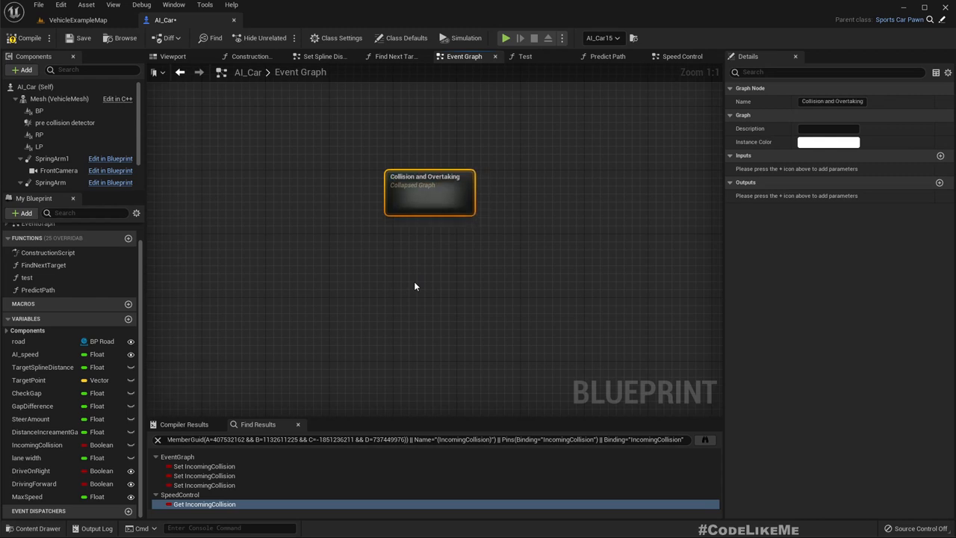
Step: Inside Collision and Overtaking, add the car's own Get Velocity feeding a Normalize node
double_click(430, 192)
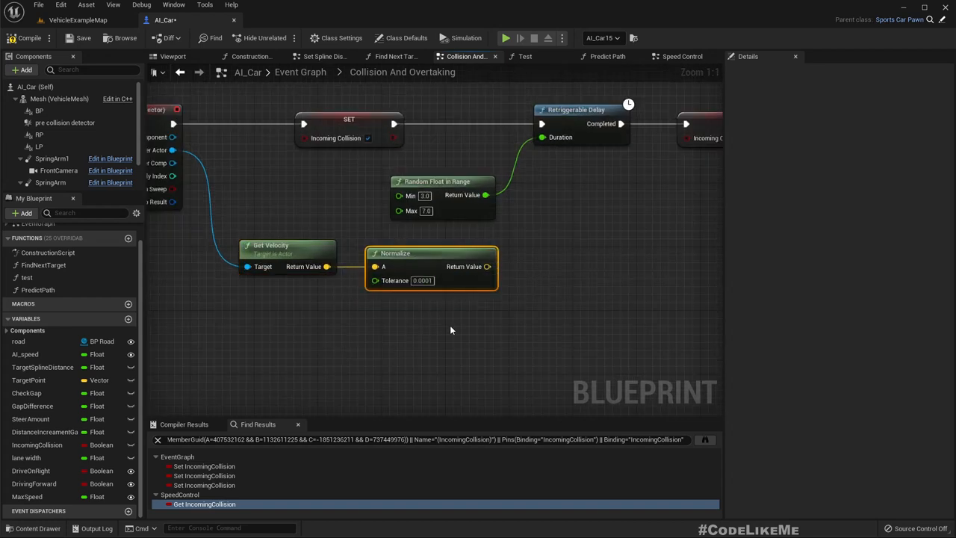
mouse_move(392, 321)
text(g)
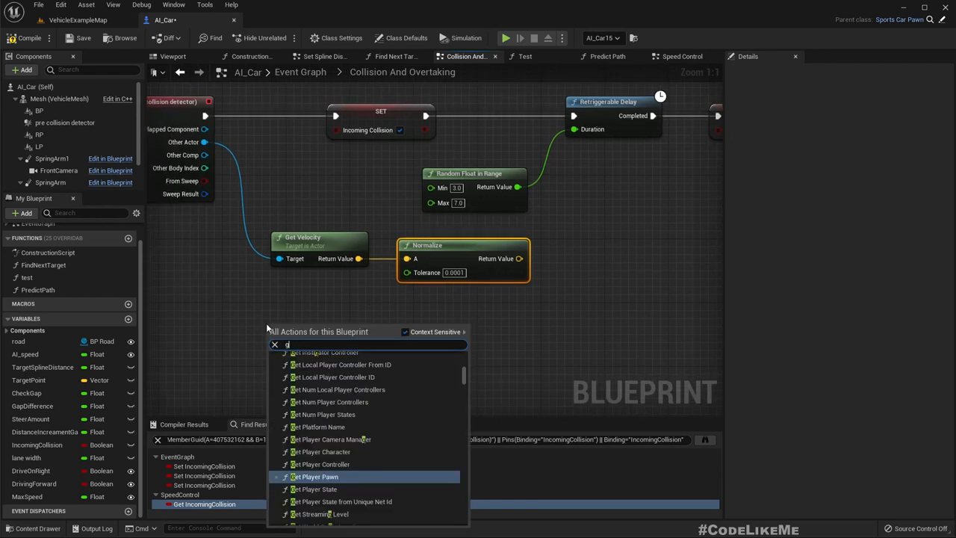
text(ett)
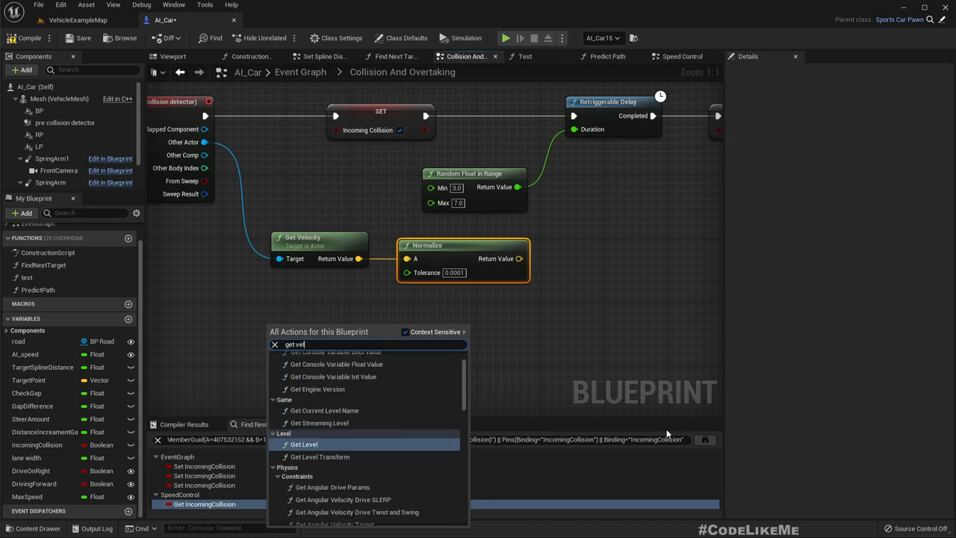
click(314, 356)
text(no)
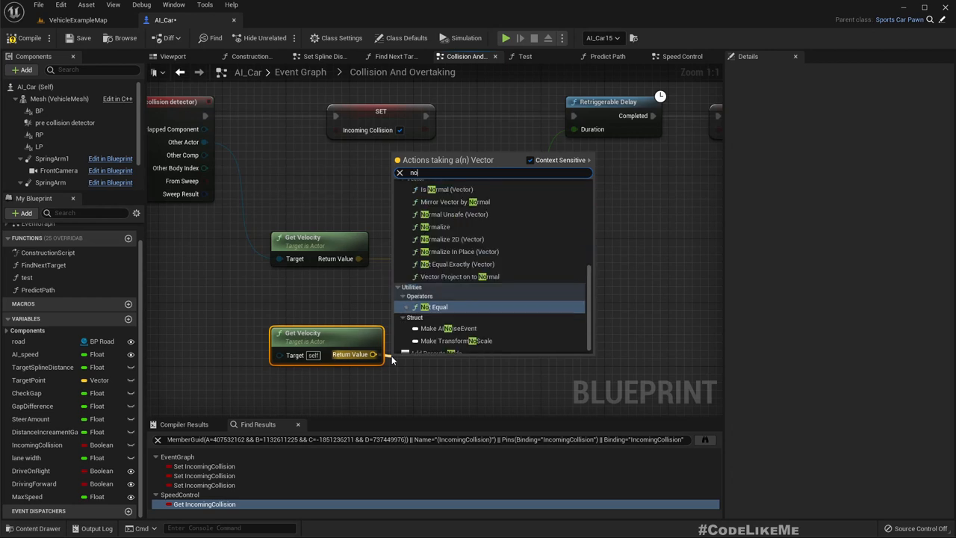
click(439, 227)
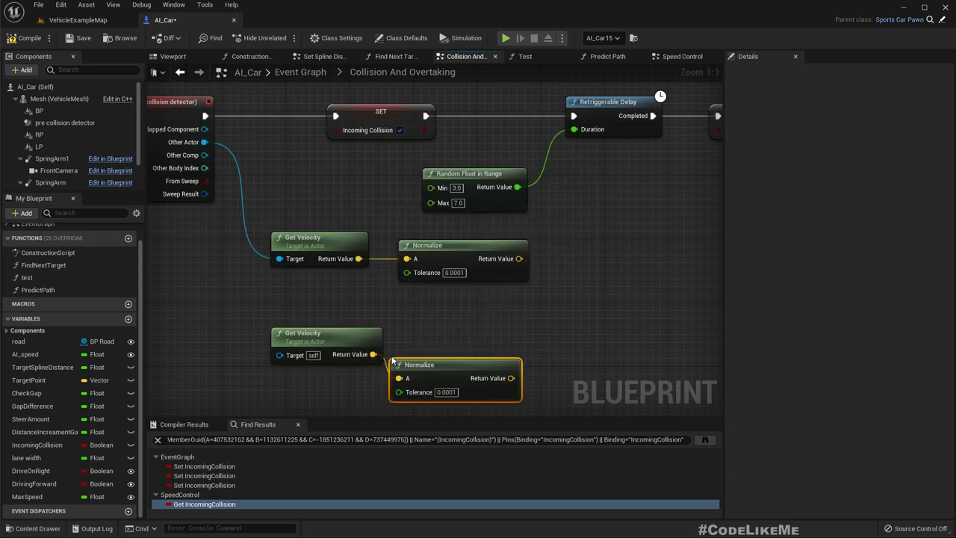
mouse_move(426, 341)
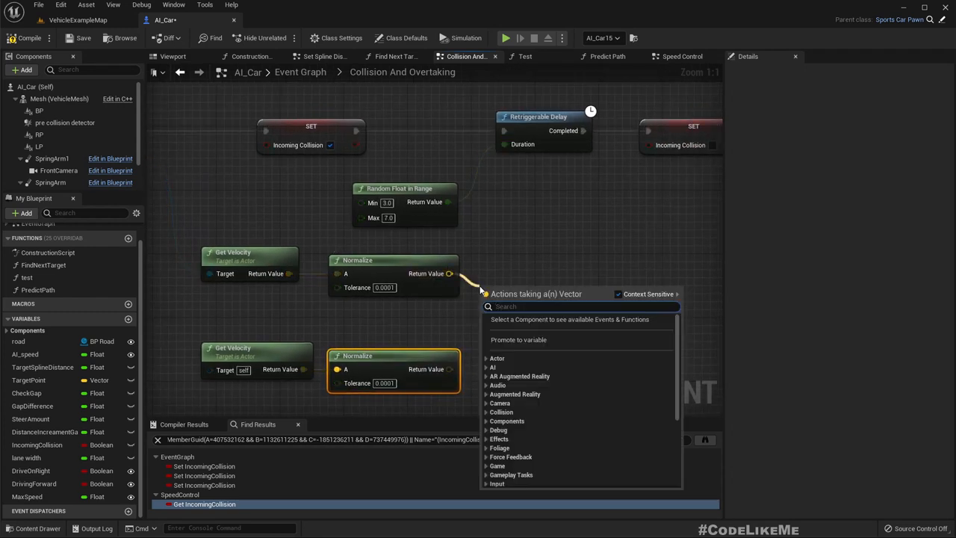
Step: Add a Dot Product node combining the two normalized velocity directions
text(dot pr)
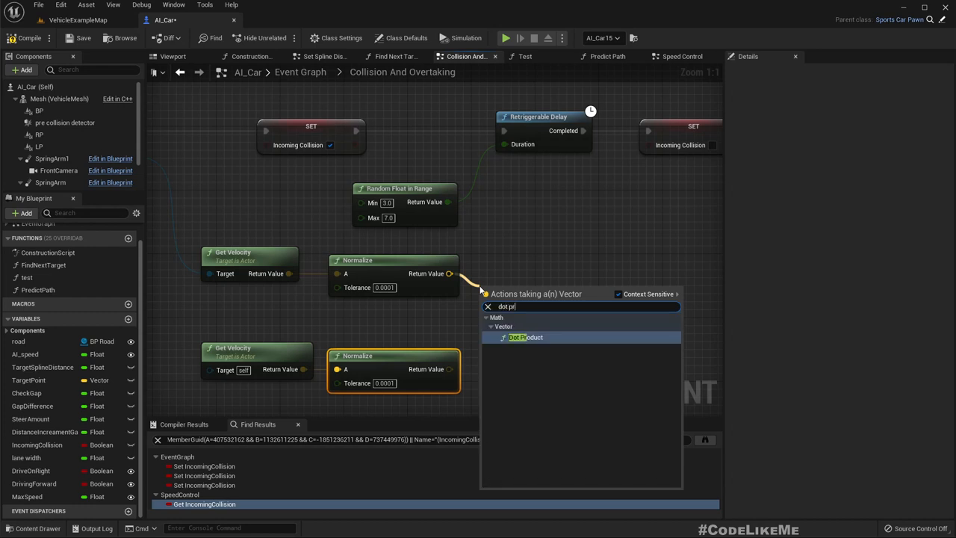
click(524, 337)
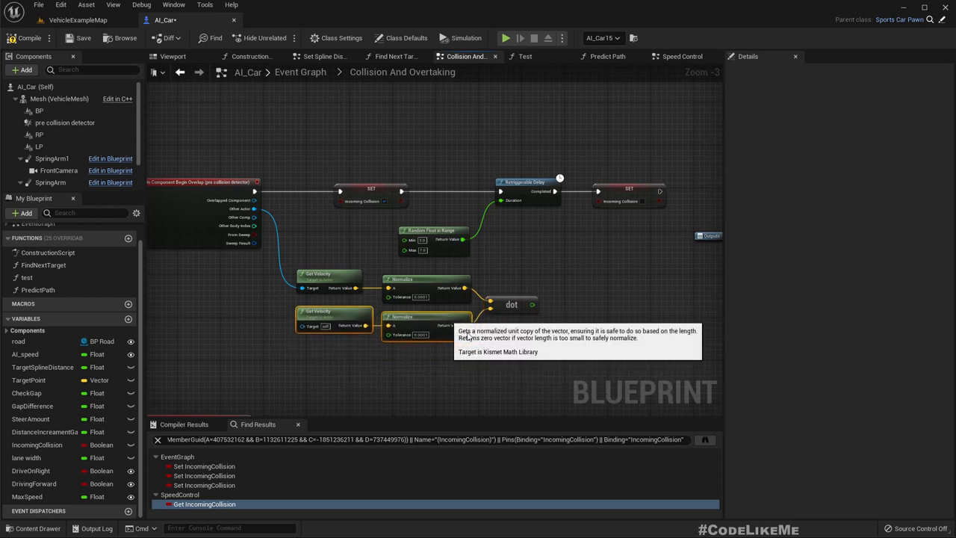
mouse_move(535, 373)
text(bran)
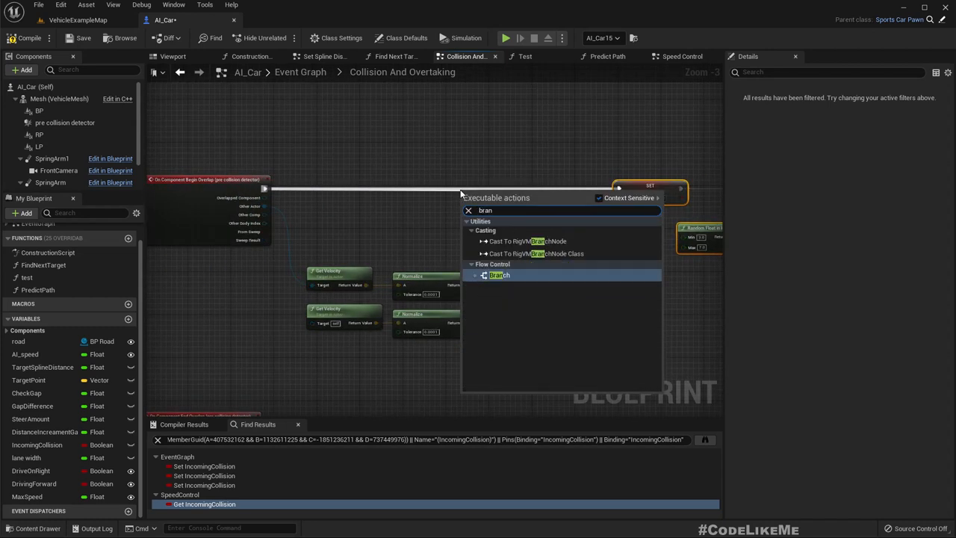
Step: Insert a Branch in the overlap execution flow before IncomingCollision is set
click(499, 275)
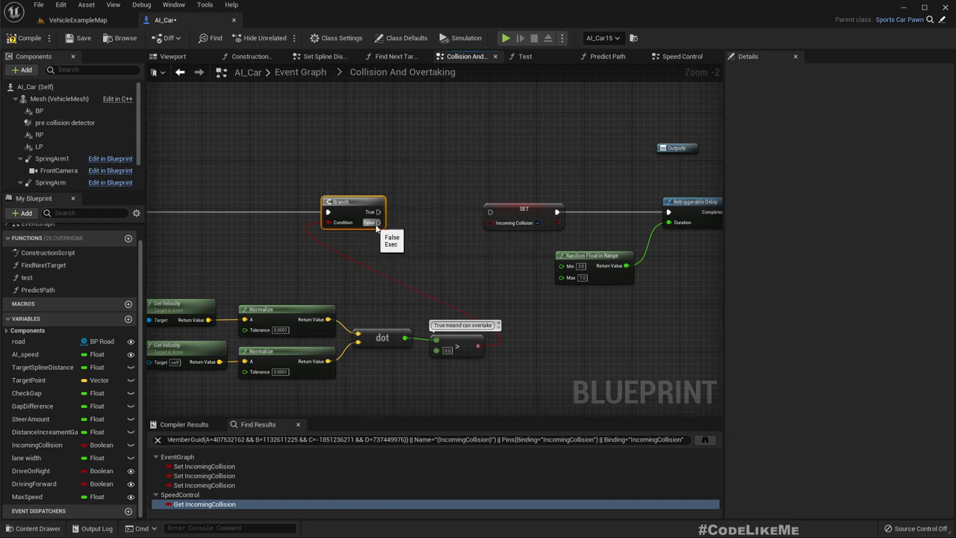
Step: Compile AI_Car and return to the VehicleExampleMap level editor
scroll(down, 3)
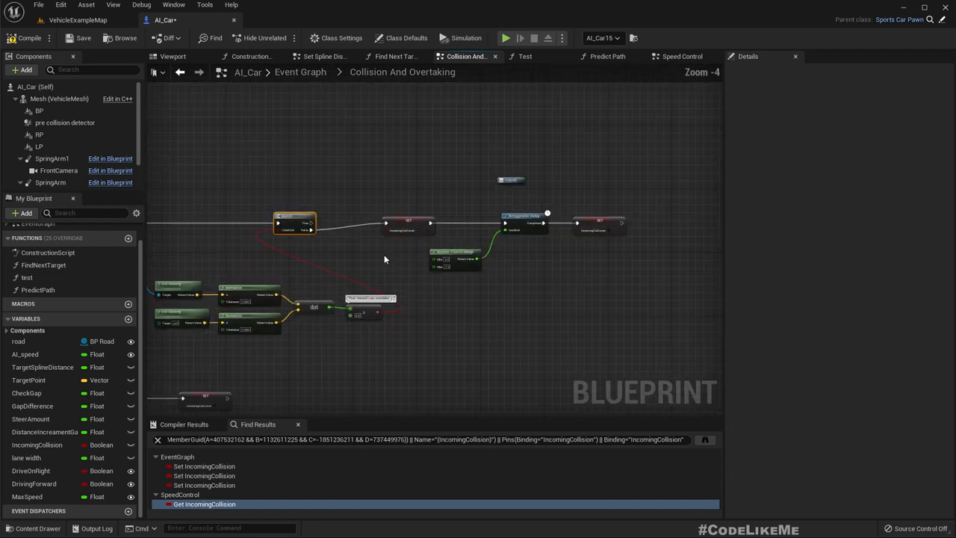
mouse_move(523, 221)
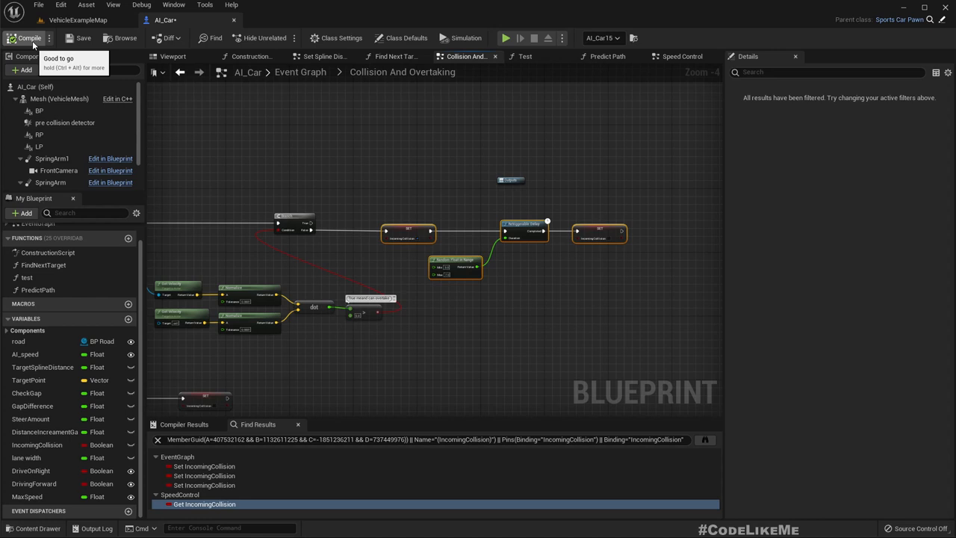
click(78, 21)
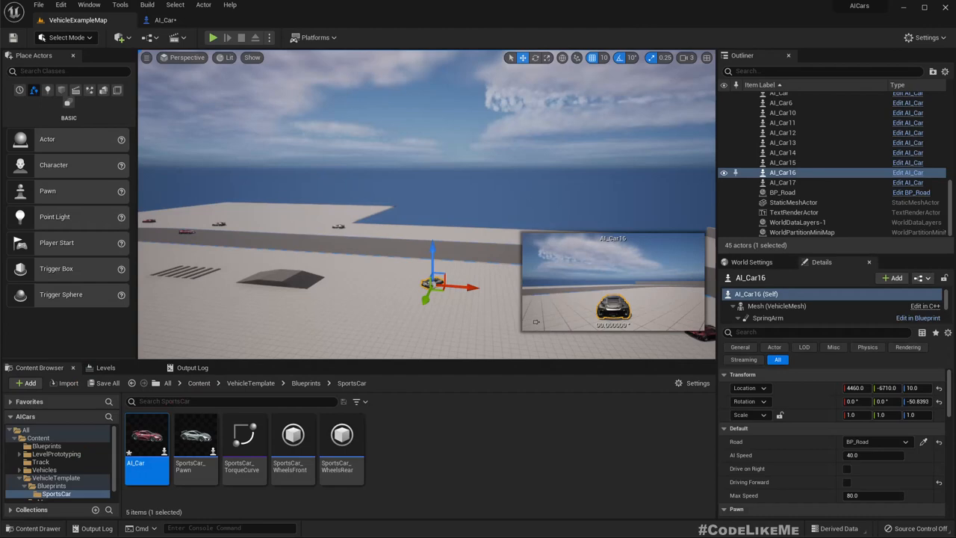
key(F11)
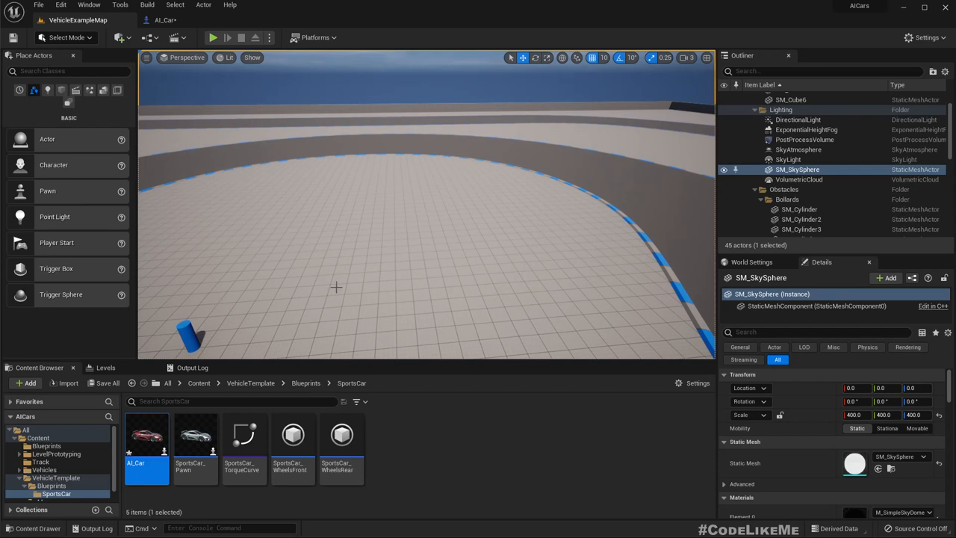
Step: Create a Boolean Overtaking variable and set it on the Branch, followed by a Delay
click(165, 19)
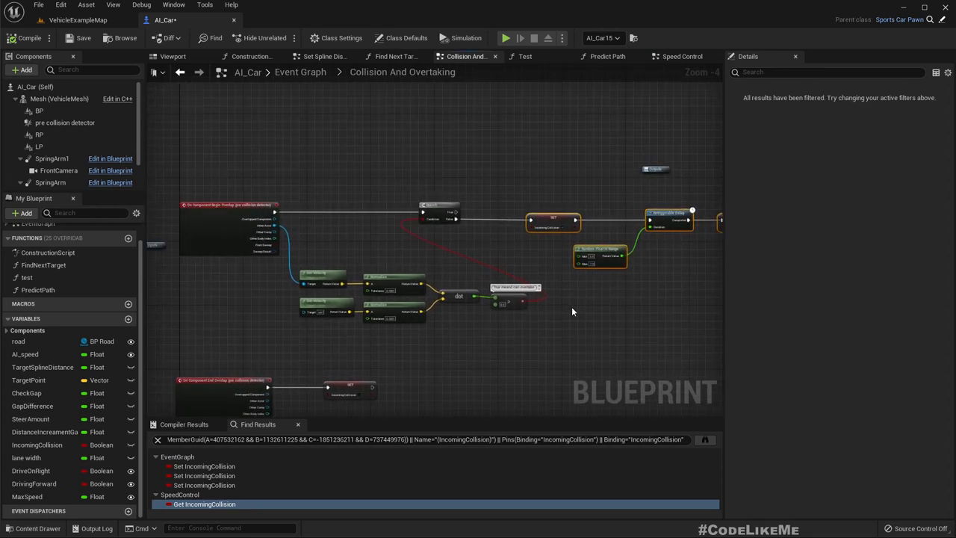
mouse_move(490, 227)
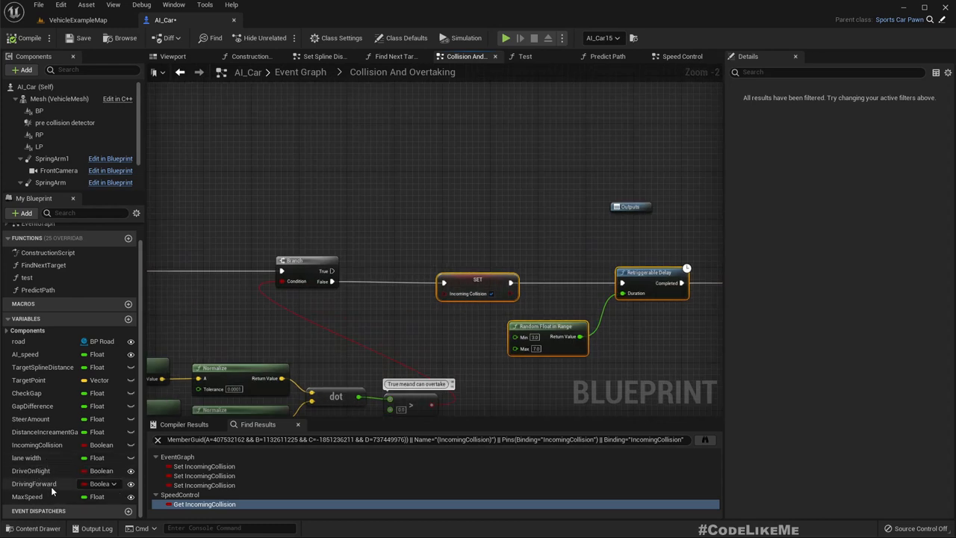
click(38, 446)
text(Overtaking)
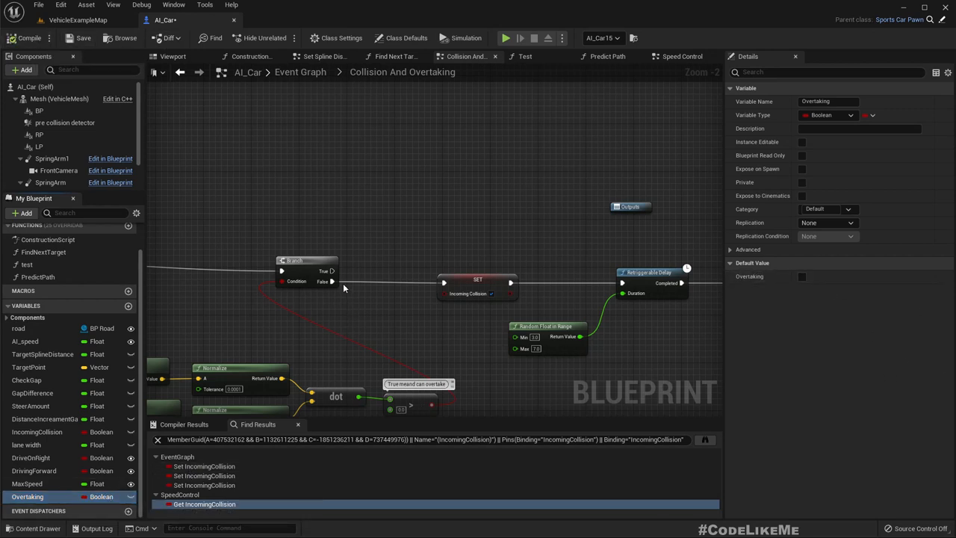
drag(334, 270, 449, 242)
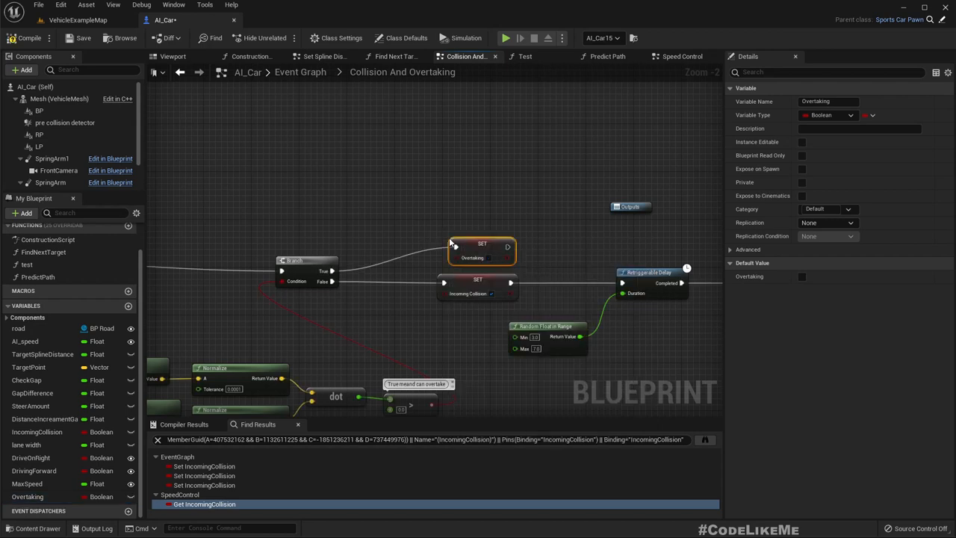
mouse_move(472, 246)
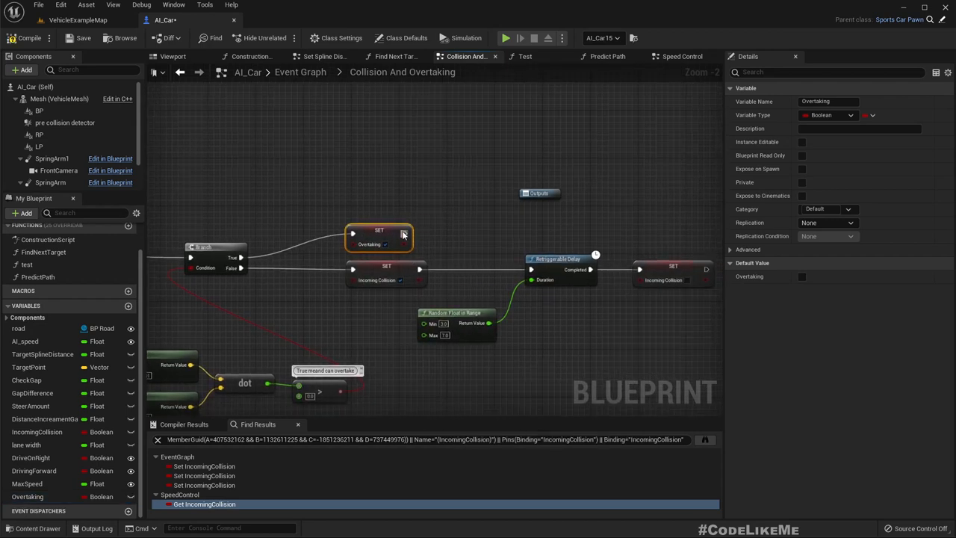
drag(403, 233, 493, 236)
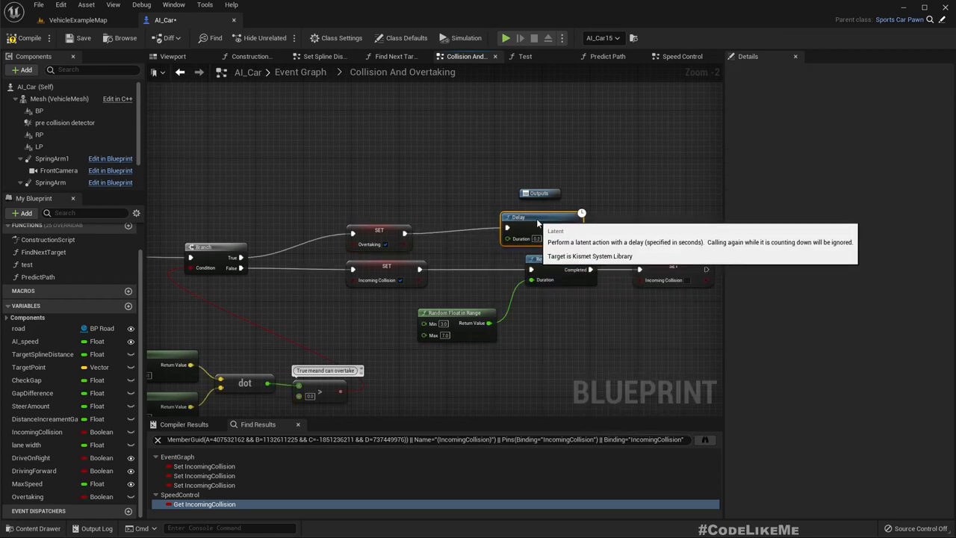
mouse_move(649, 297)
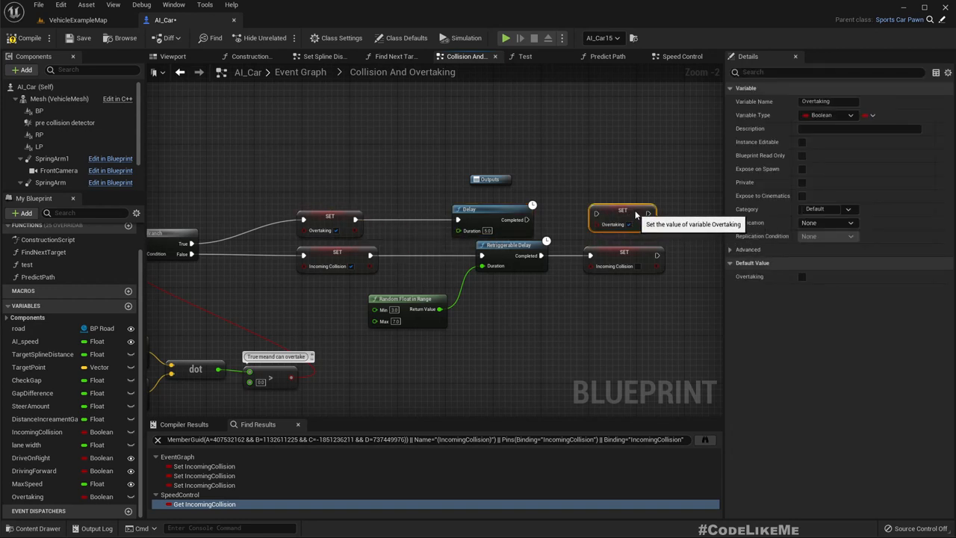
mouse_move(526, 215)
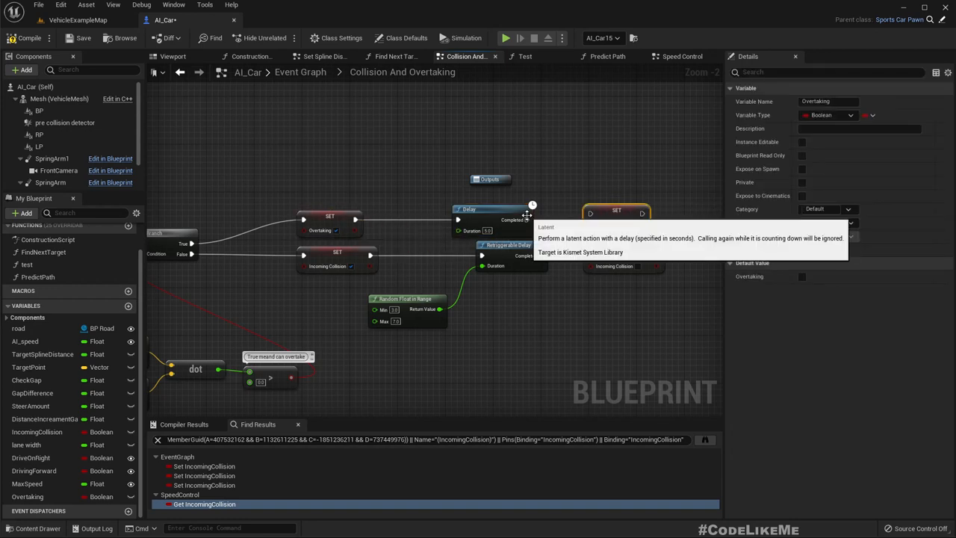
mouse_move(615, 217)
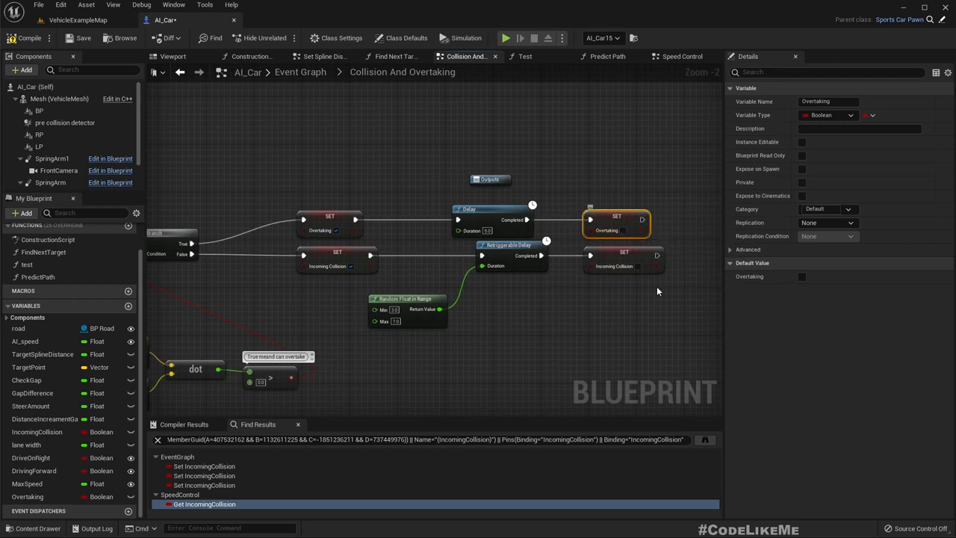
mouse_move(411, 128)
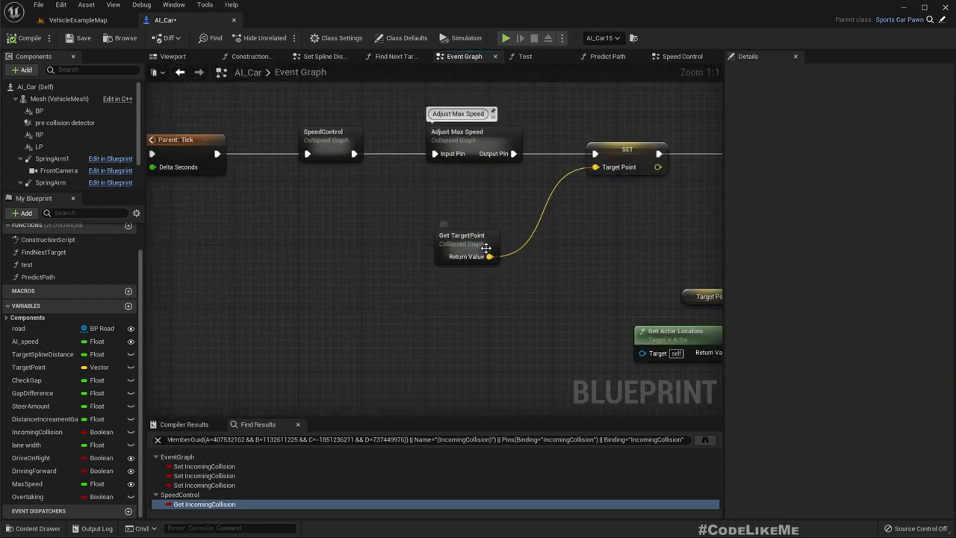
mouse_move(461, 236)
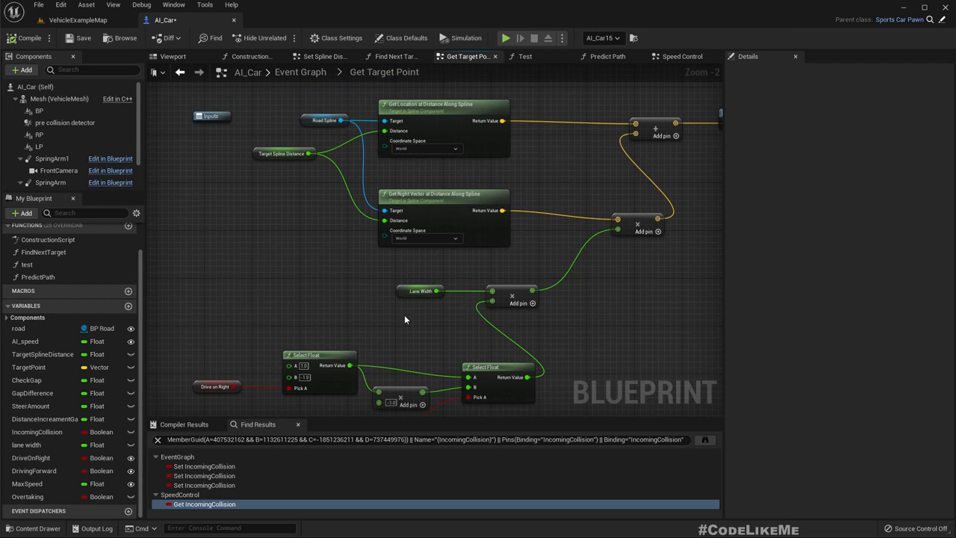
mouse_move(481, 299)
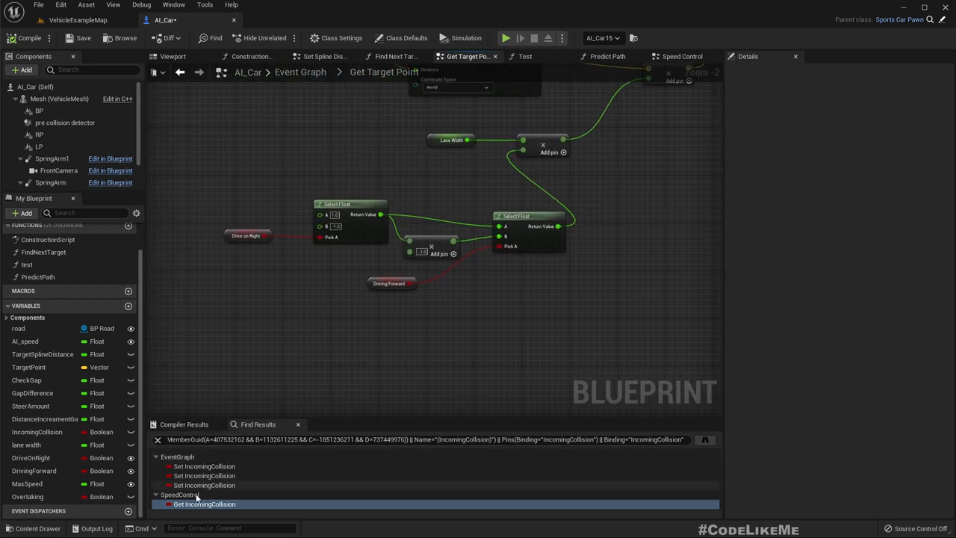
Step: Place an Overtaking getter near the lane-offset nodes in Get Target Point
click(27, 496)
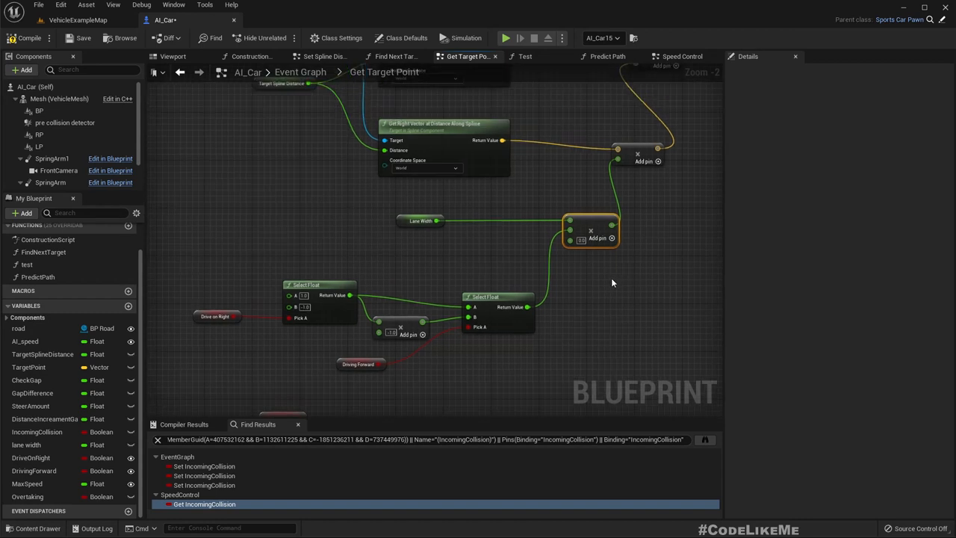
scroll(down, 3)
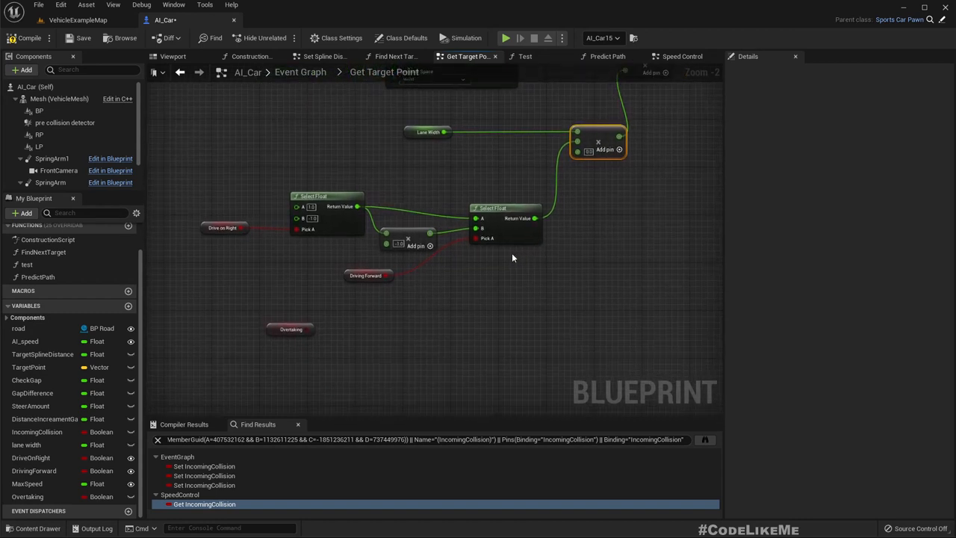
mouse_move(436, 335)
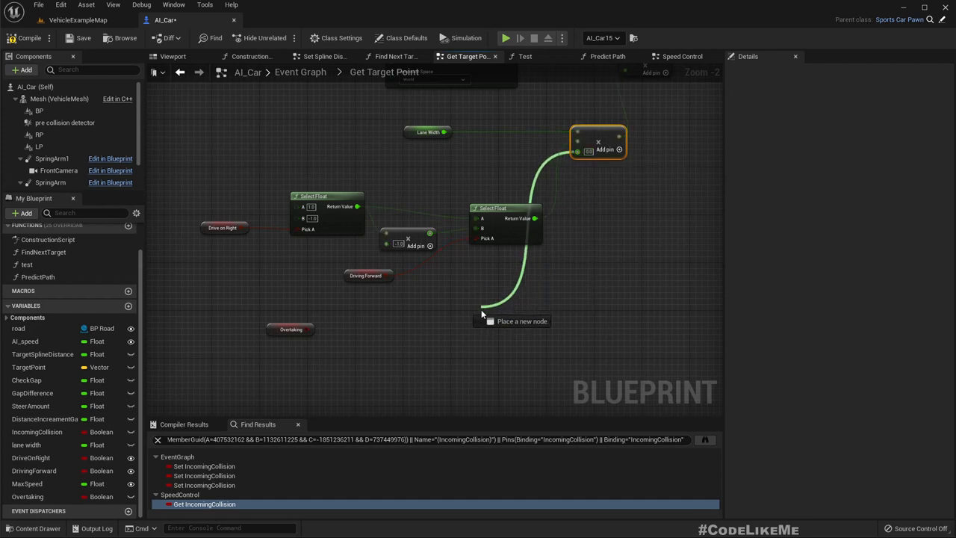
Step: Add a Select Float node picked by Overtaking
text(sele)
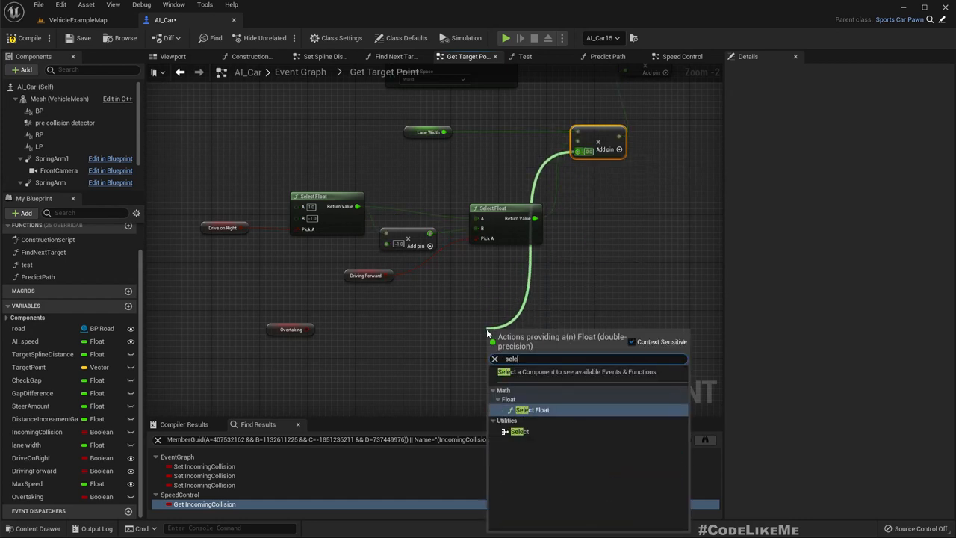
click(532, 410)
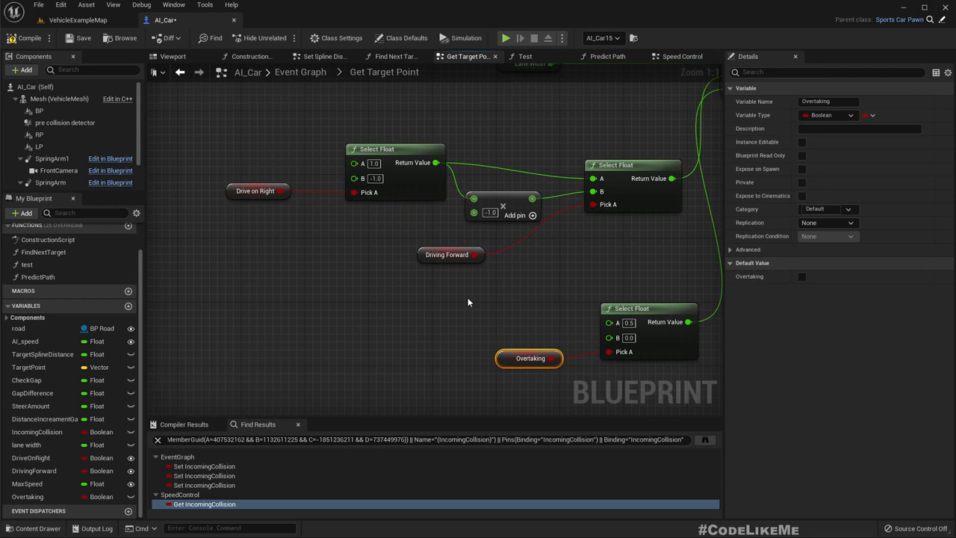
mouse_move(520, 284)
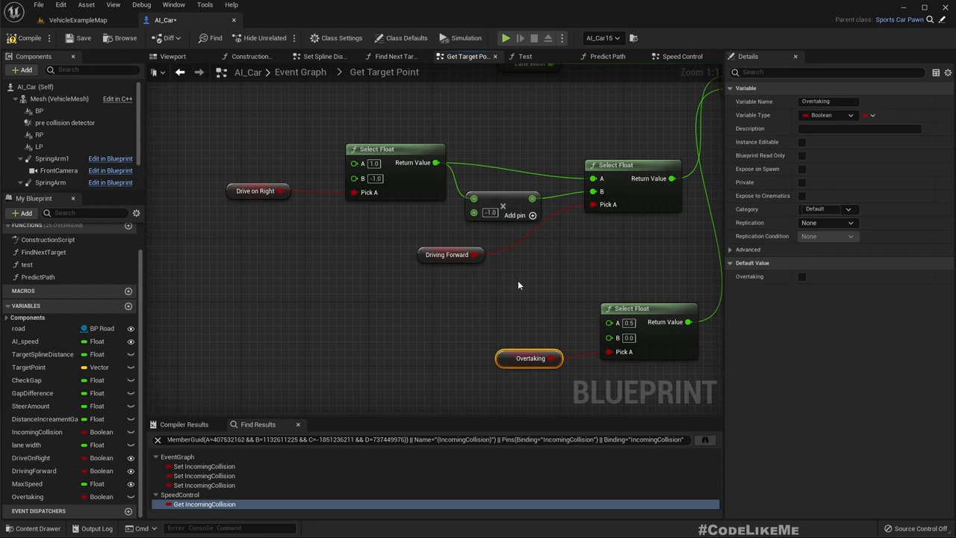
mouse_move(364, 137)
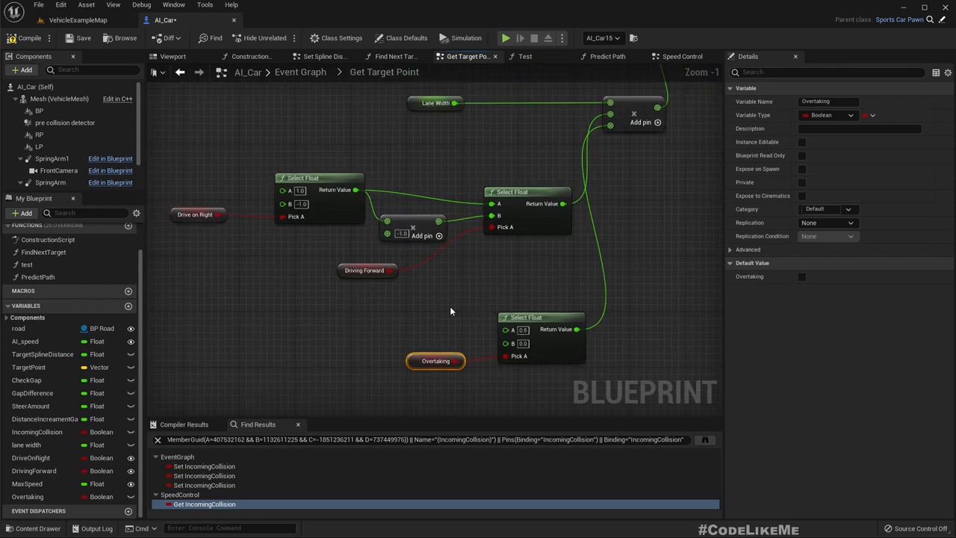
click(526, 317)
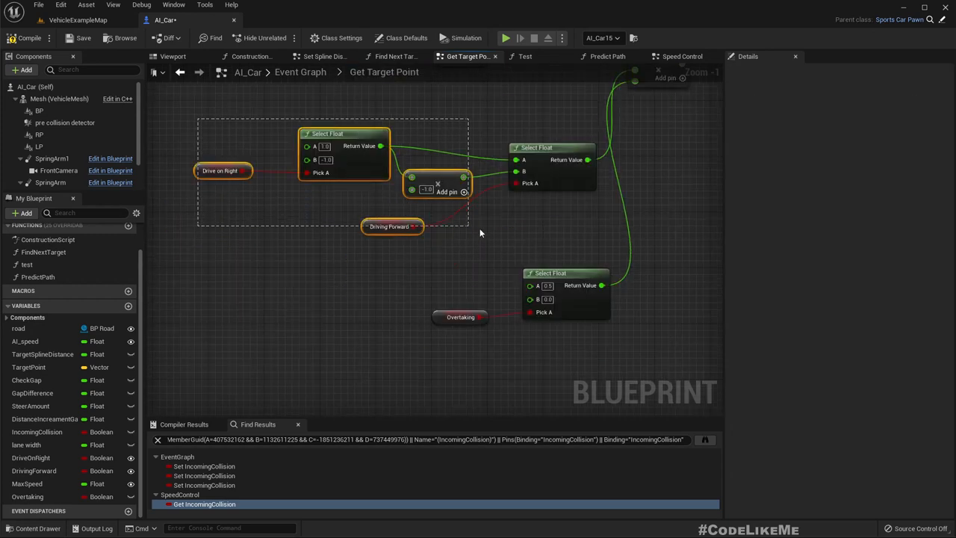
Step: Duplicate the lane-side selection nodes with offsets -0.5 and 0.5
scroll(down, 3)
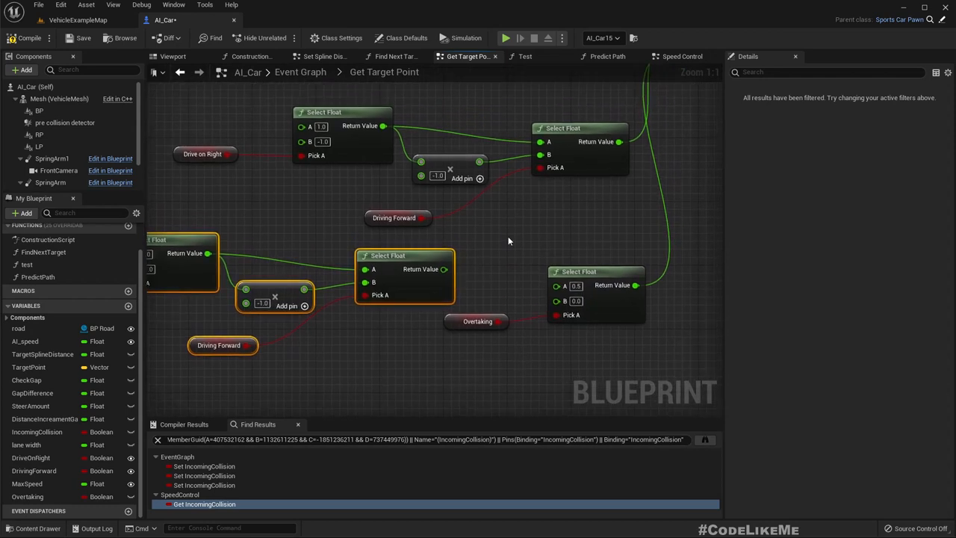
mouse_move(452, 270)
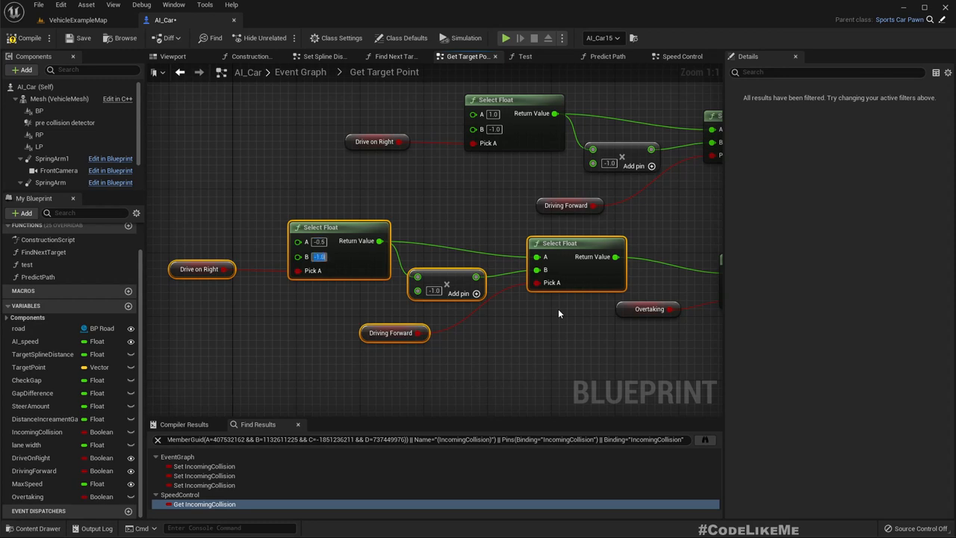
text(0.5)
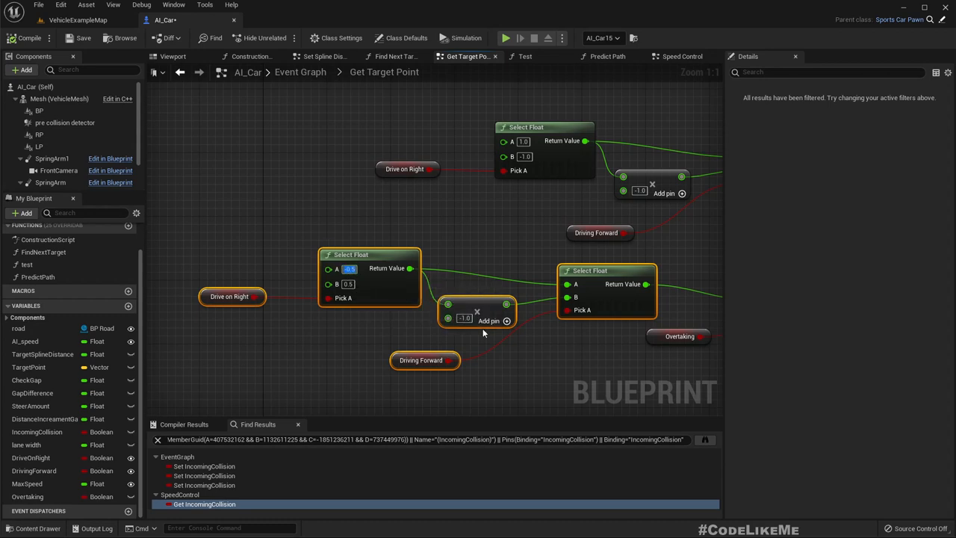
click(347, 284)
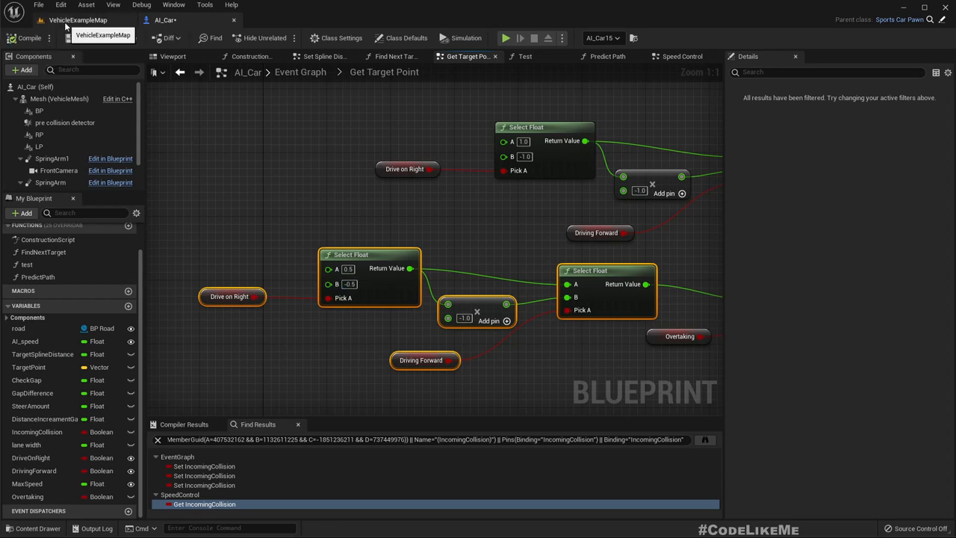
click(77, 21)
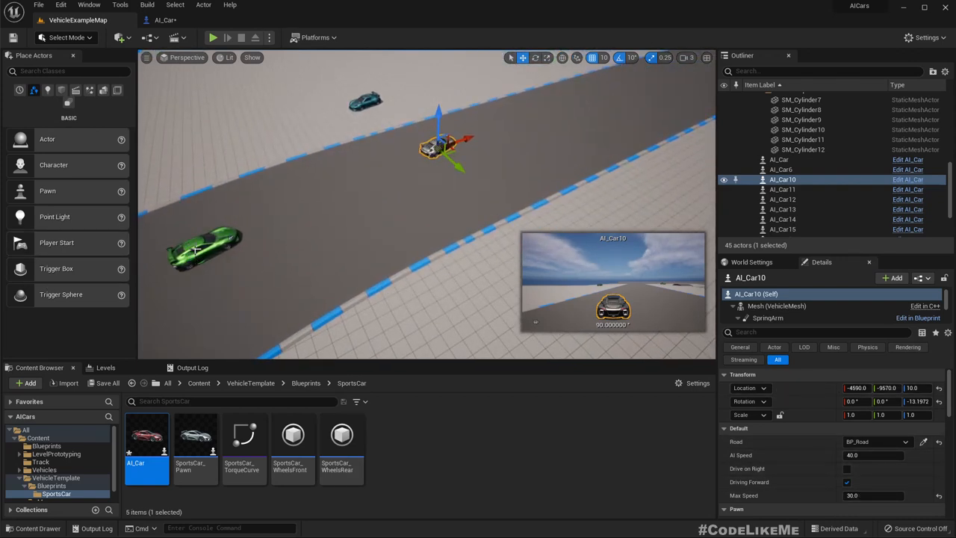
click(780, 168)
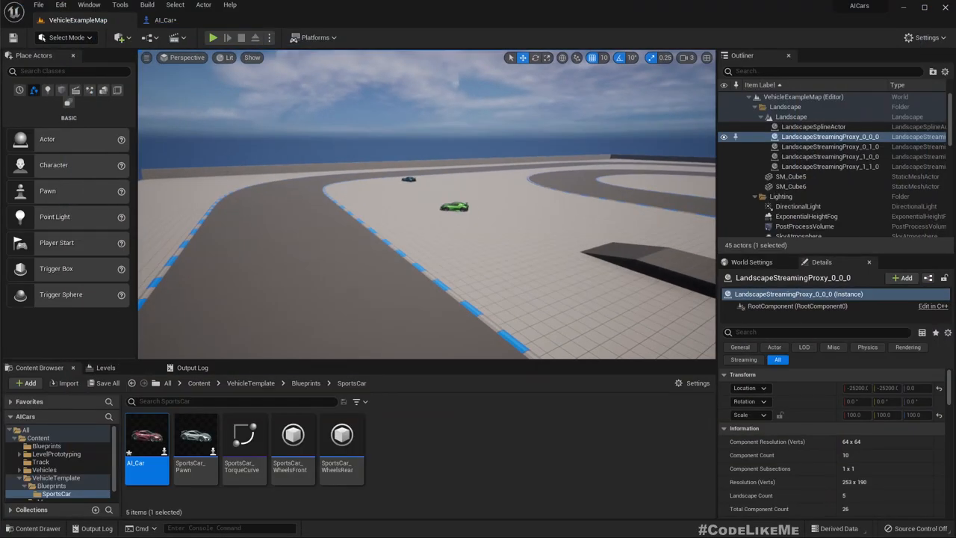
click(165, 19)
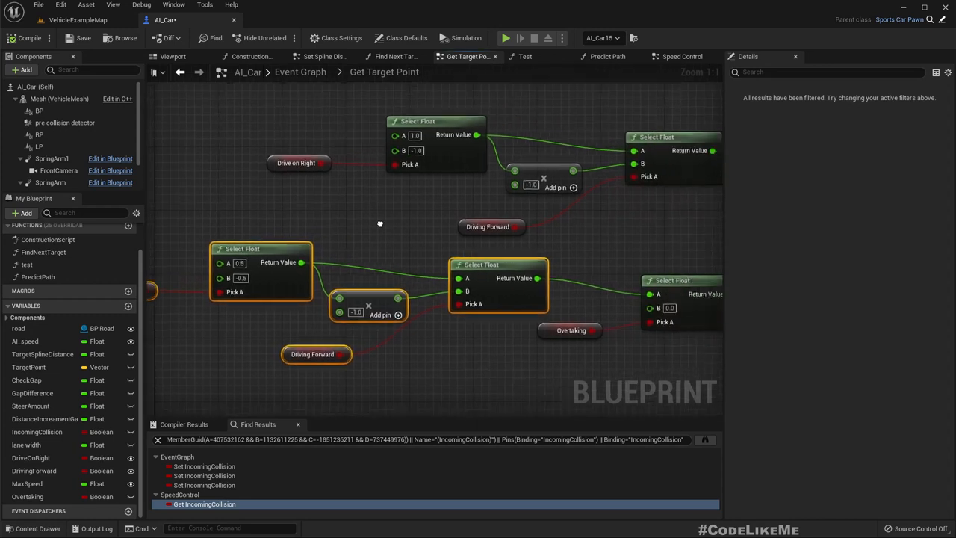
scroll(down, 3)
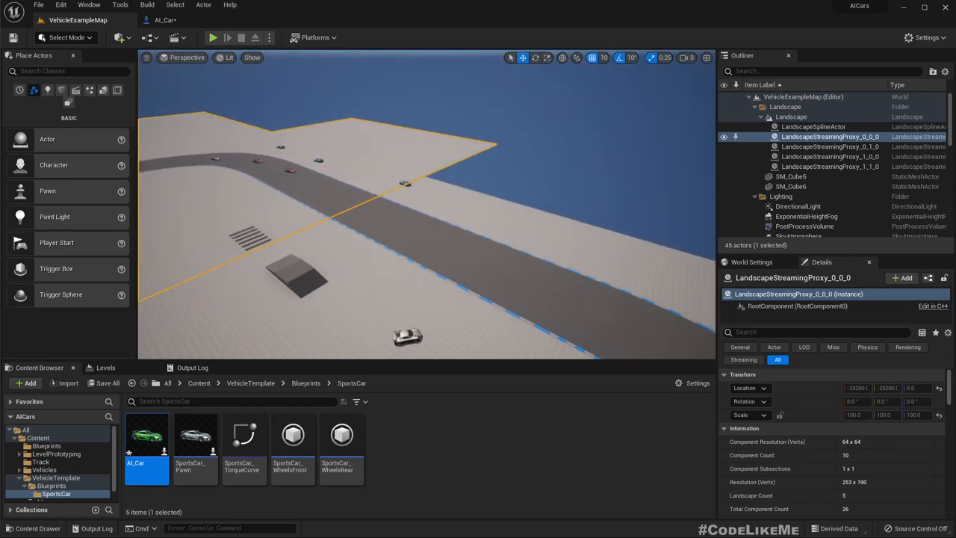
Step: Select the placed AI_Car actors to check Max Speed, then return to the AI_Car graph
click(783, 169)
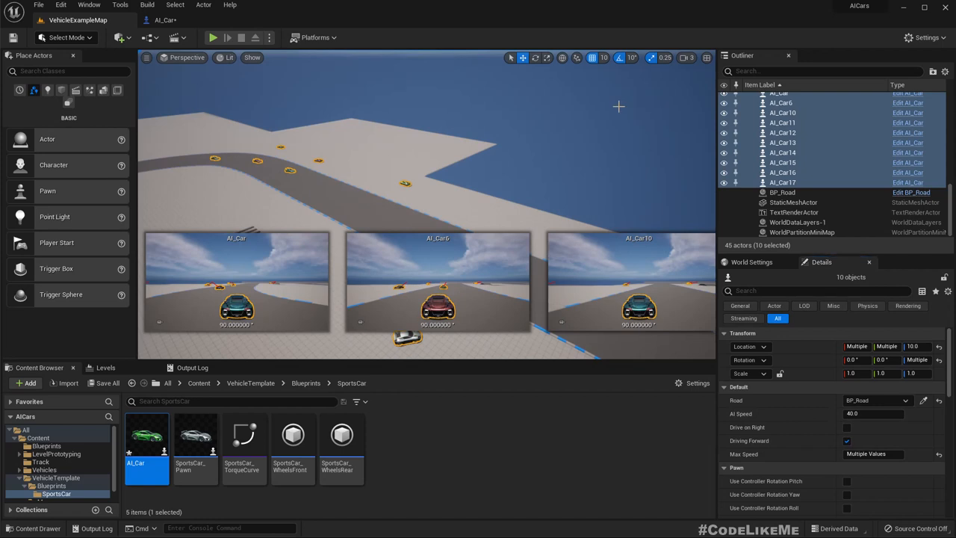
click(212, 38)
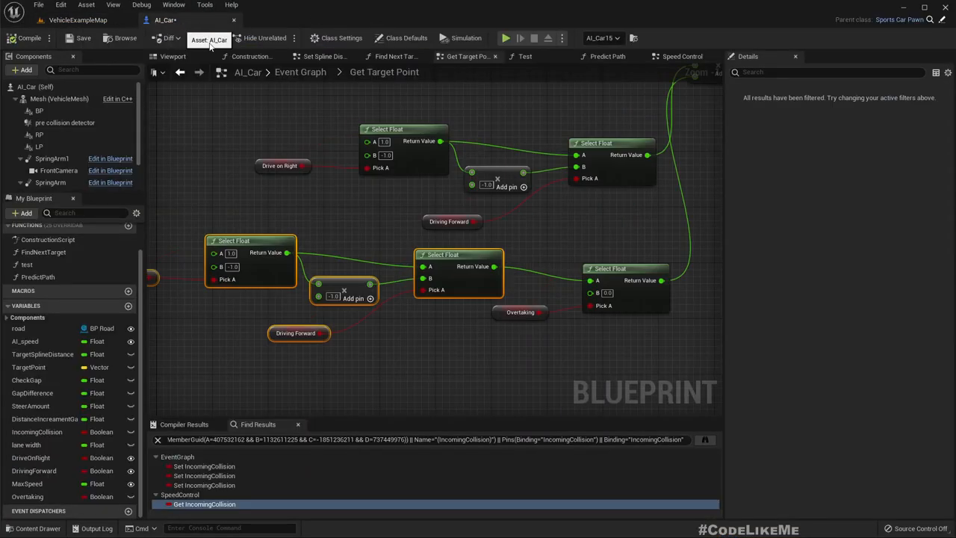
Step: View the car with its collision box, then maximize the level viewport to watch the AI cars
click(173, 57)
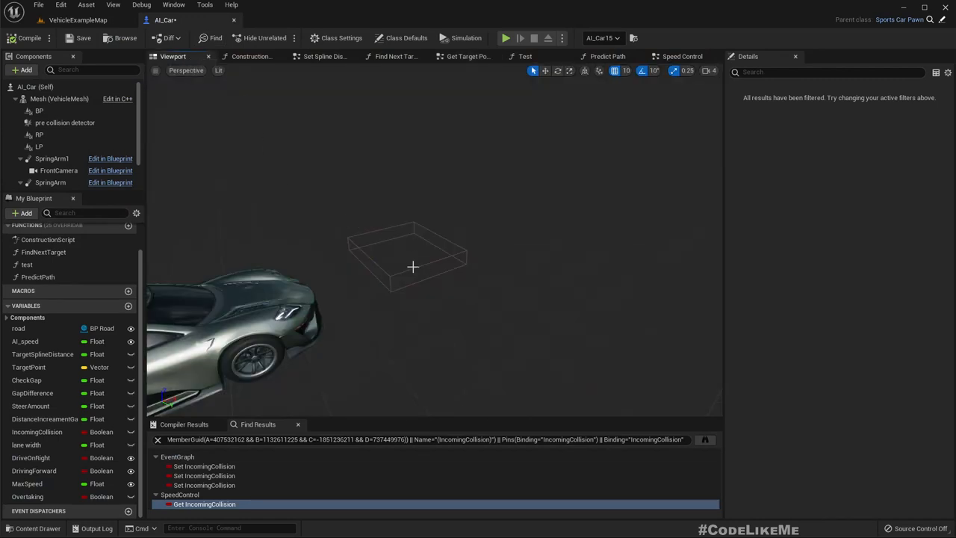
click(65, 123)
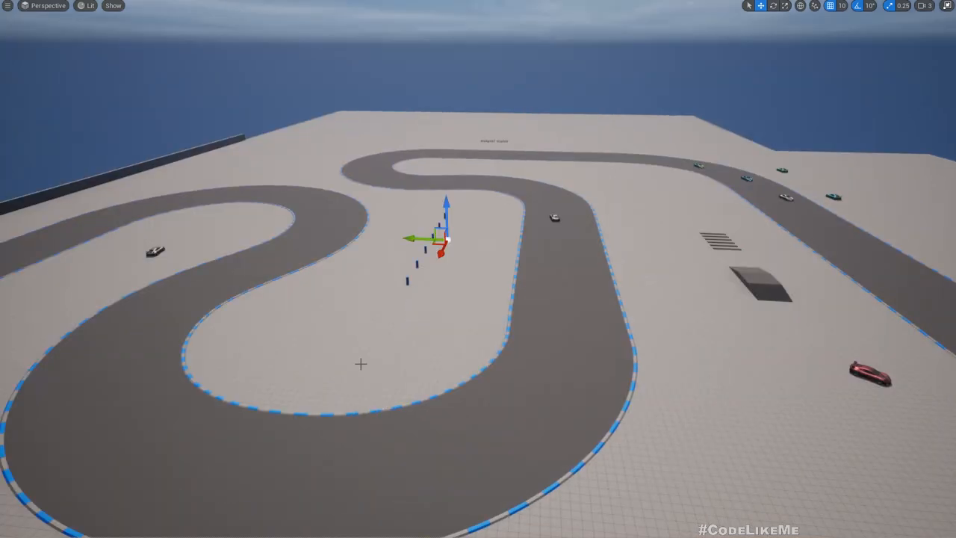
Step: In Adjust Max Speed, multiply Max Speed by a Select Float (1.2 / 1.0) picked by Overtaking
click(165, 19)
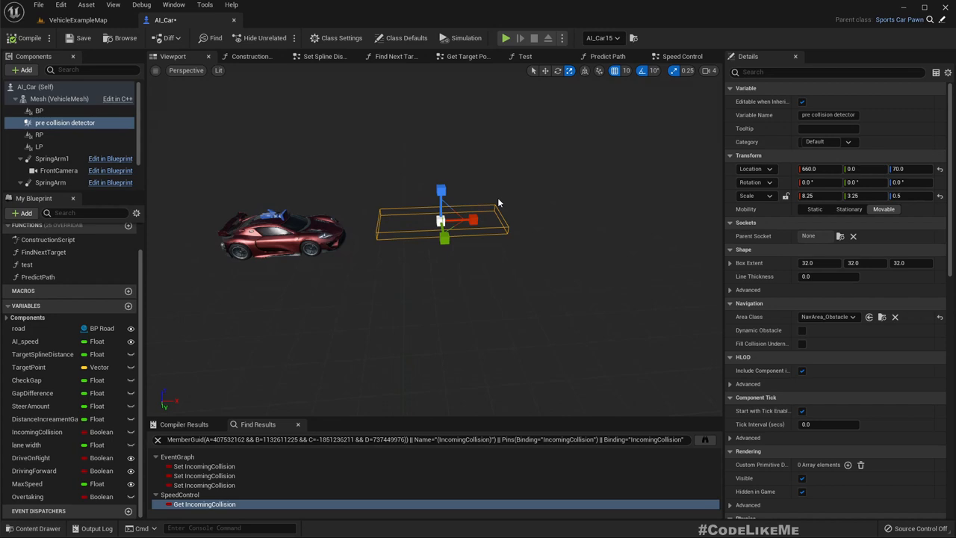
click(682, 57)
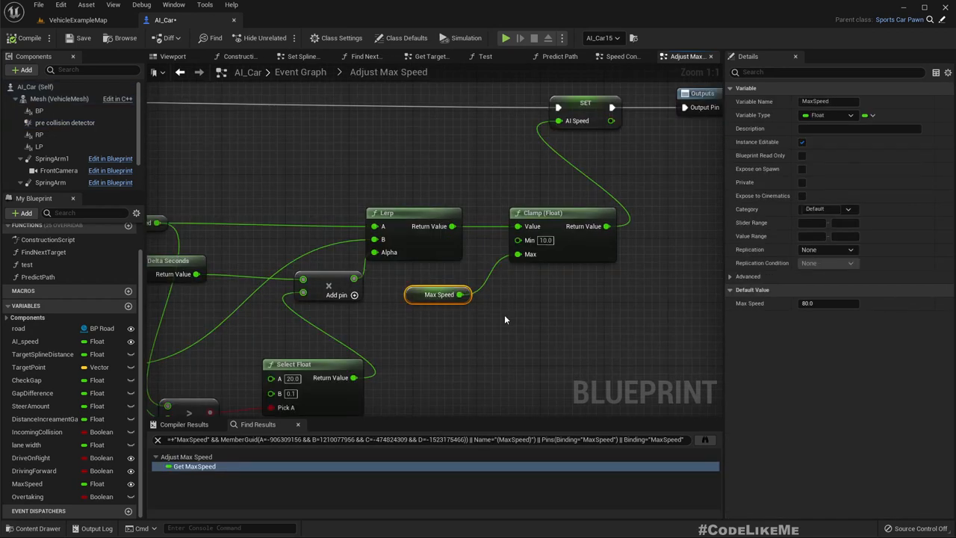
scroll(down, 3)
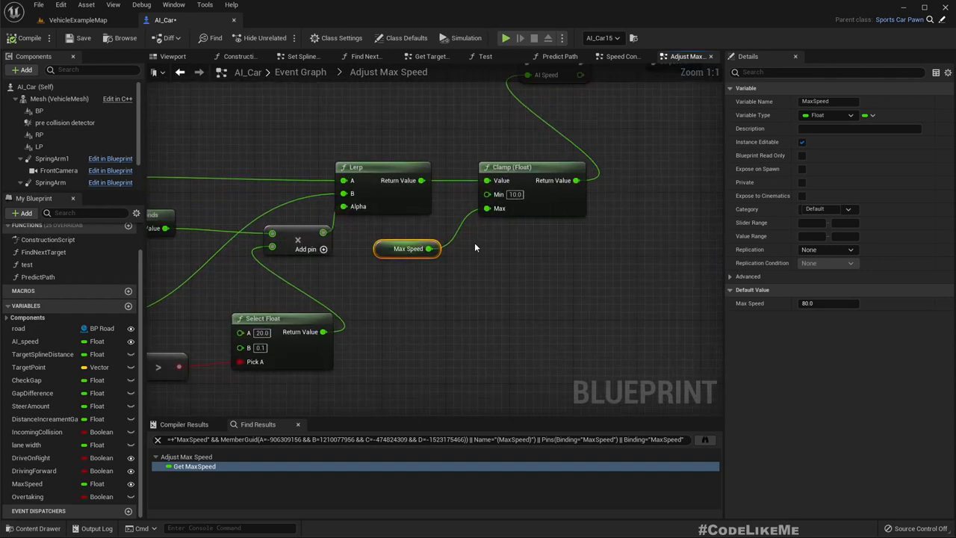
mouse_move(401, 287)
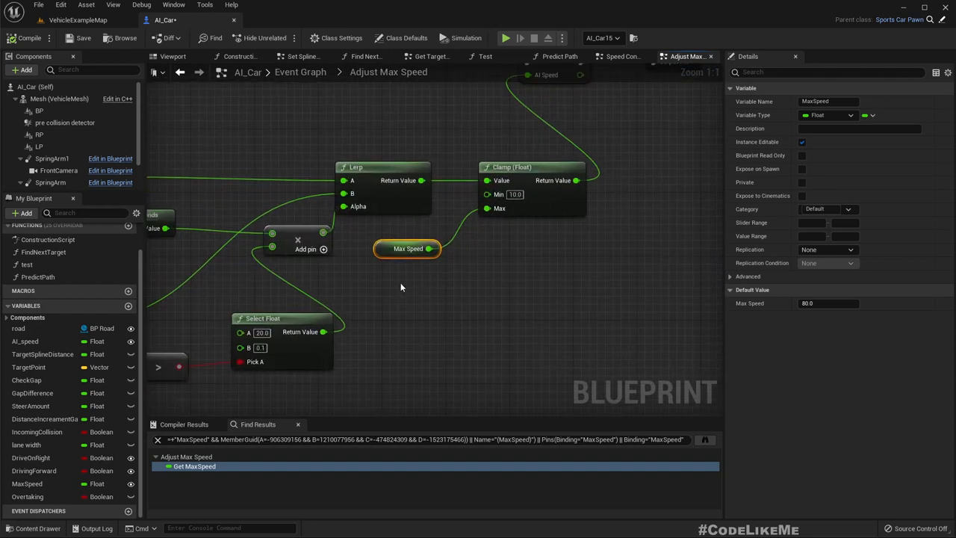
scroll(down, 3)
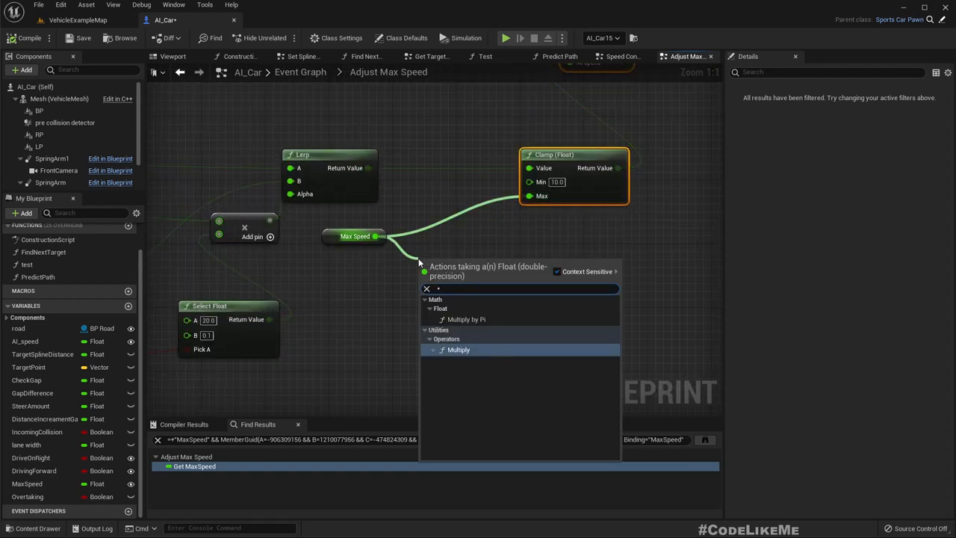
click(459, 350)
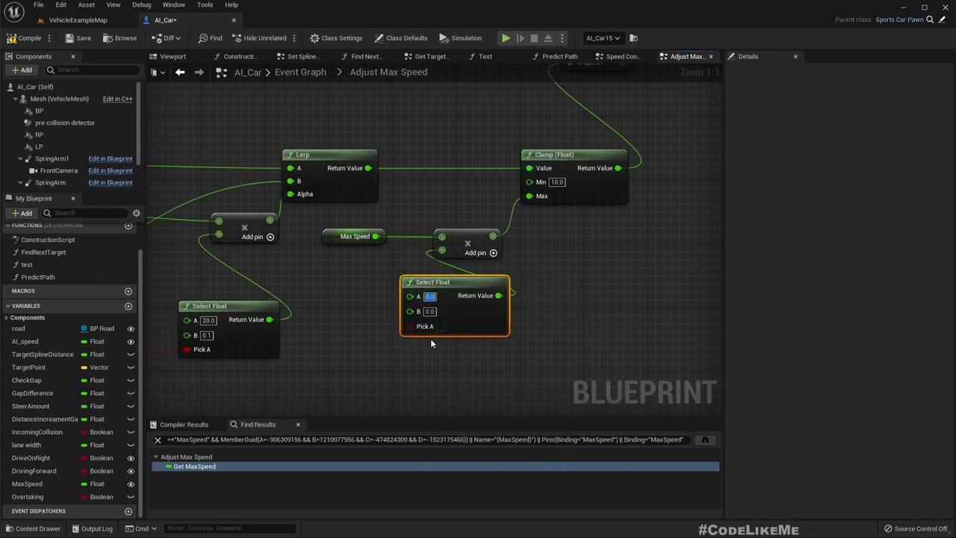
click(27, 496)
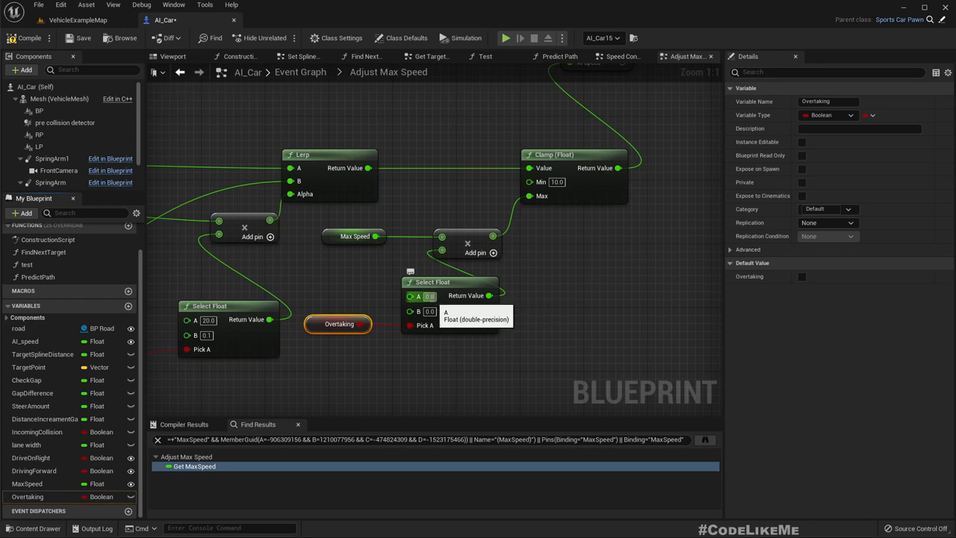
mouse_move(568, 388)
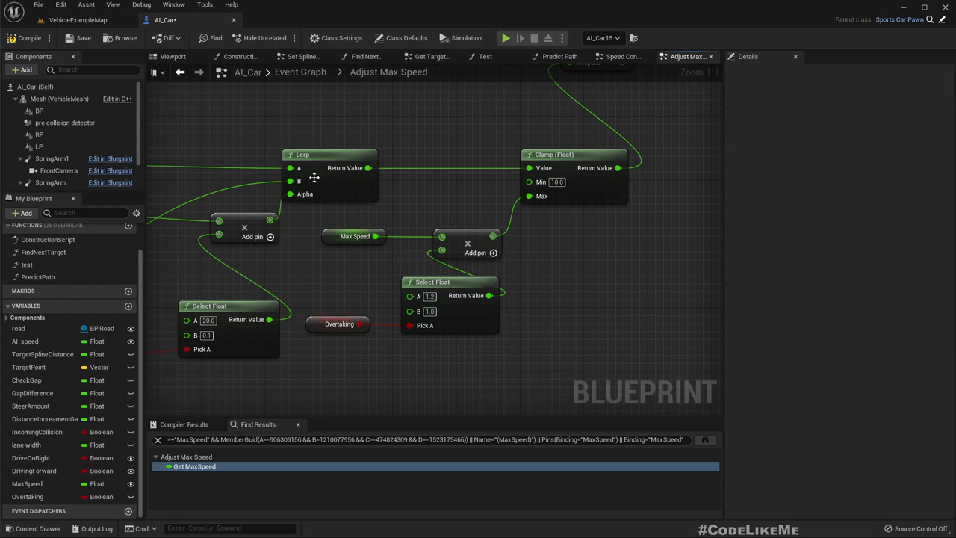
mouse_move(395, 260)
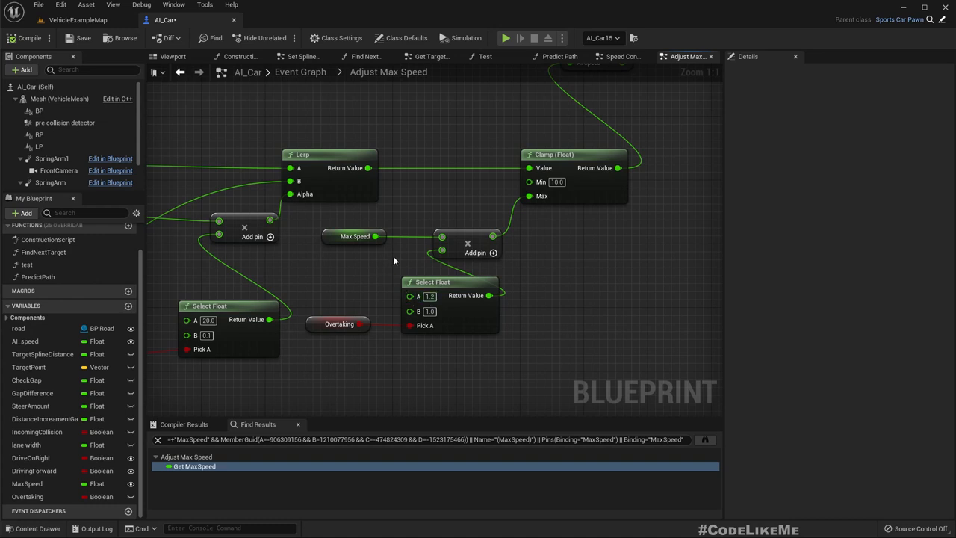
mouse_move(452, 280)
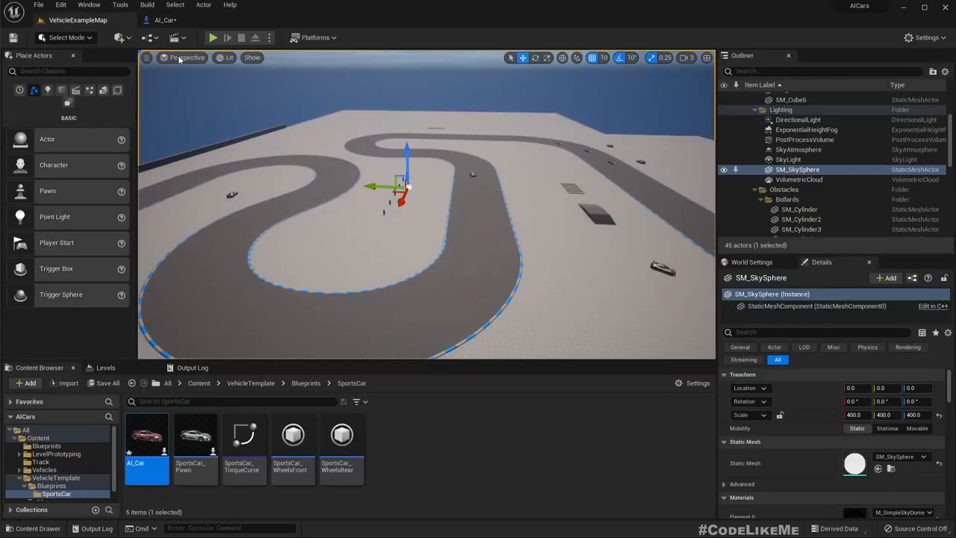
Step: Check the cars running in the level, then return to the AI_Car Adjust Max Speed graph
click(212, 37)
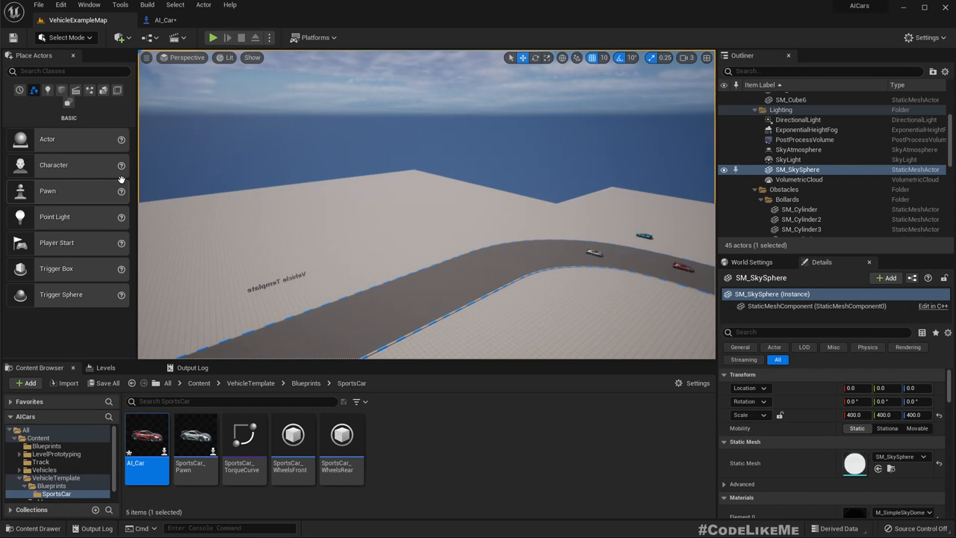
mouse_move(164, 21)
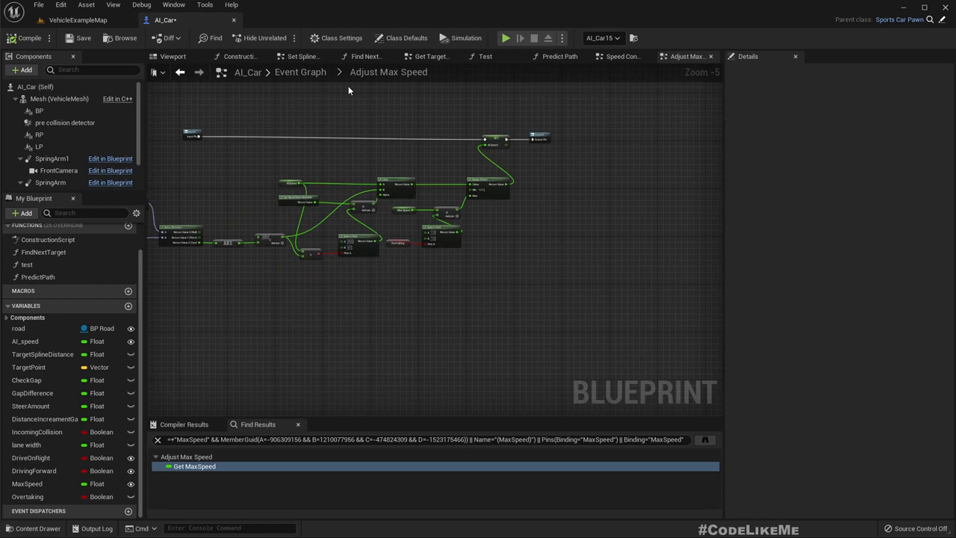
mouse_move(364, 56)
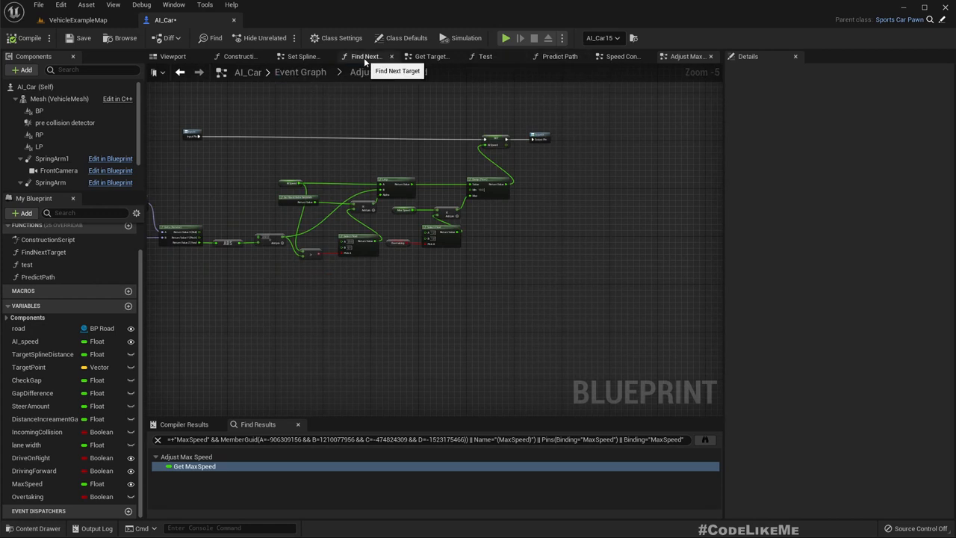
Step: Review the Collision And Overtaking graph, the component Viewport, and the Get Target Point function
click(687, 57)
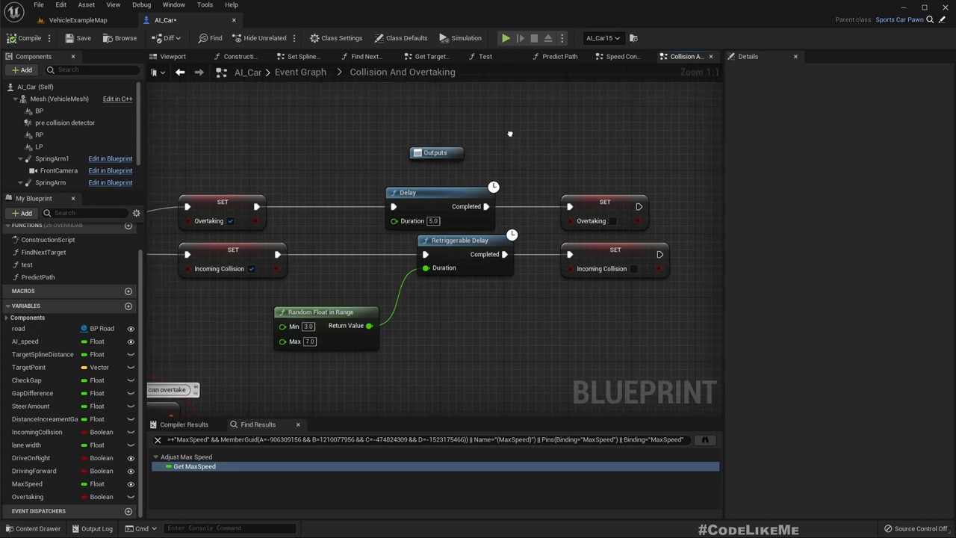
click(173, 57)
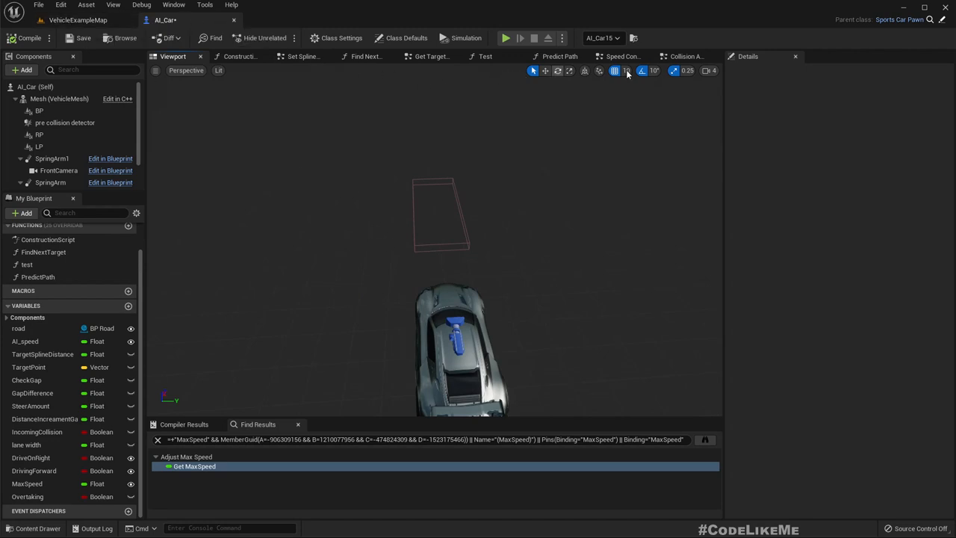
mouse_move(431, 56)
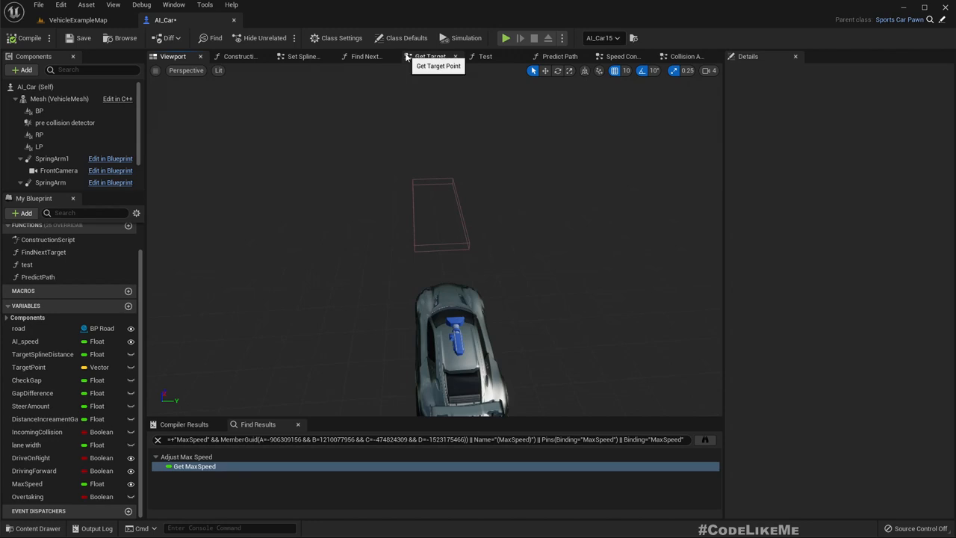
click(302, 57)
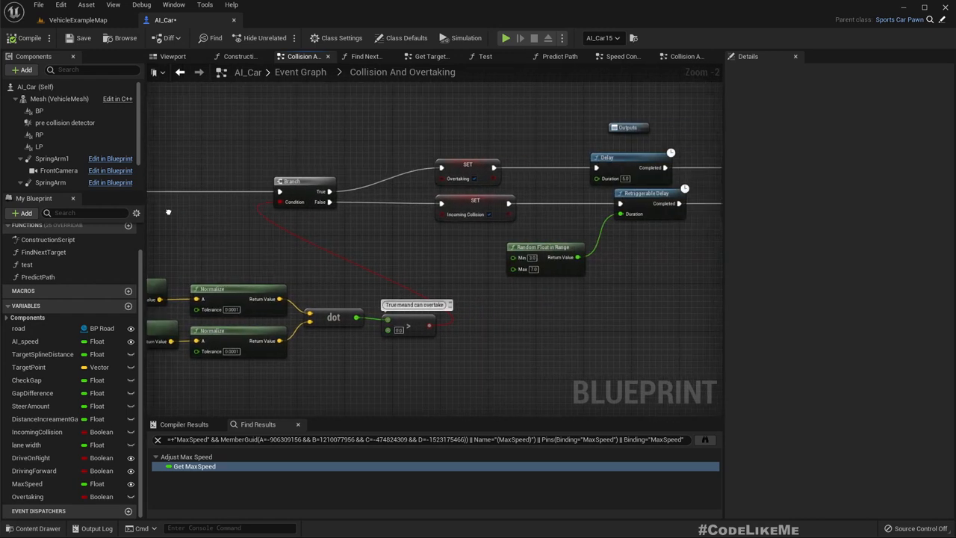
Step: Gate the Overtaking setter chain with a DoOnce node found via 'do onc'
scroll(down, 3)
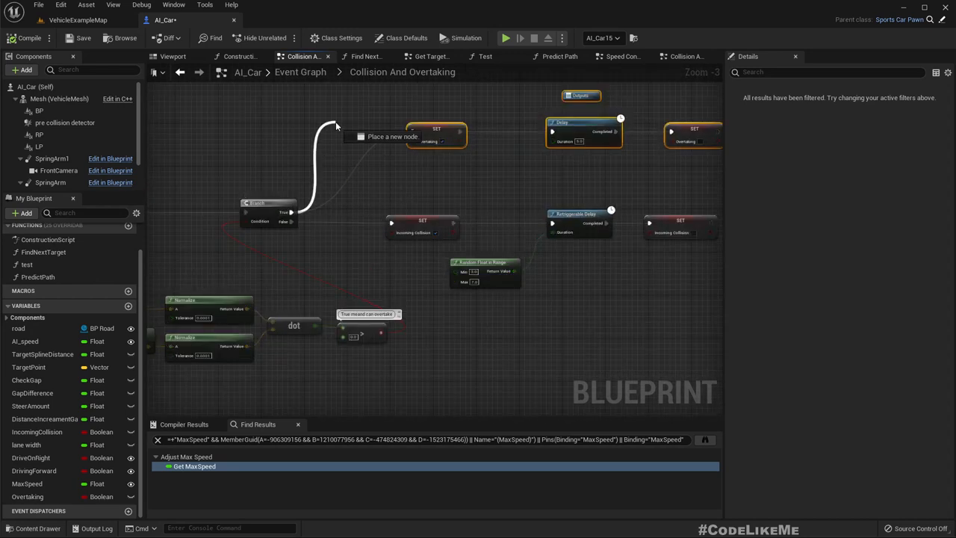
text(do onc)
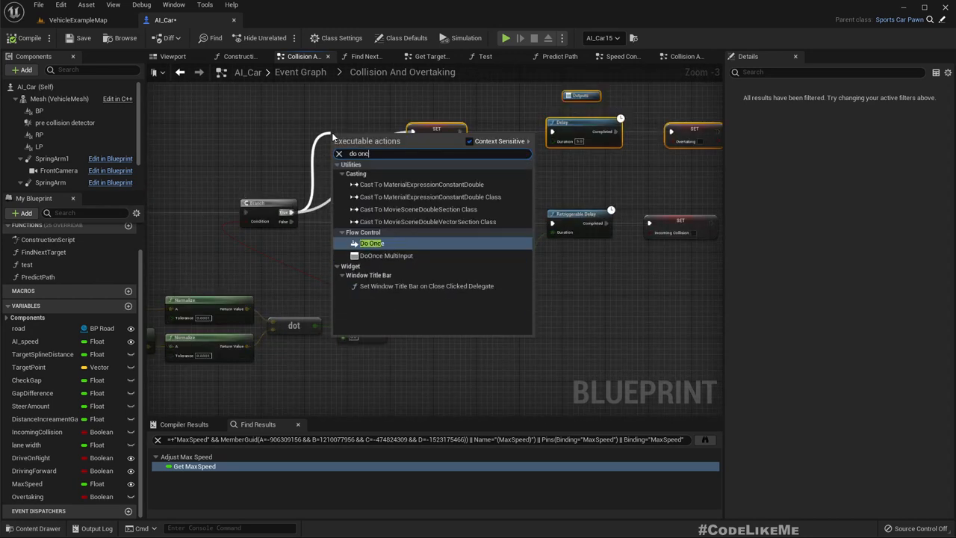
click(370, 242)
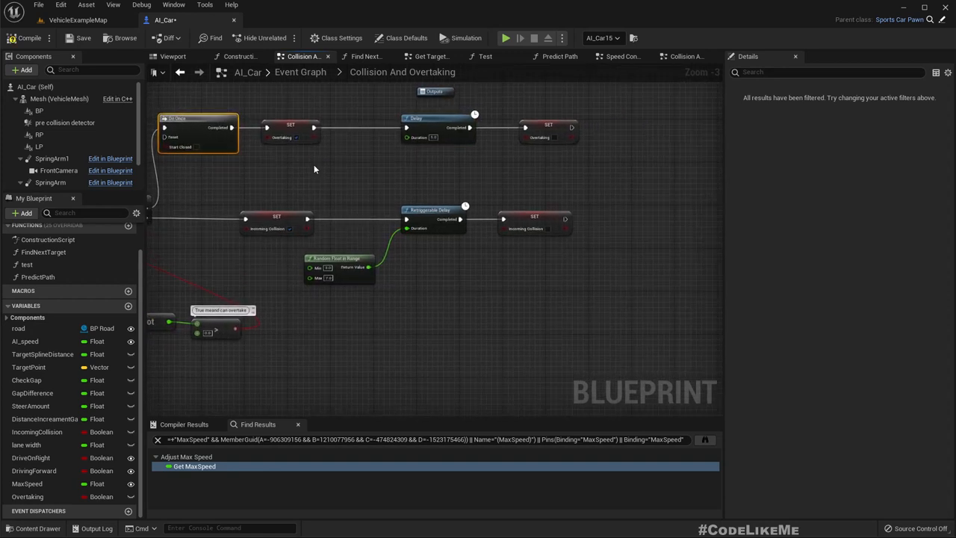
Step: Set the Retriggerable Delay before resetting Overtaking to a 5.0 second duration
scroll(down, 3)
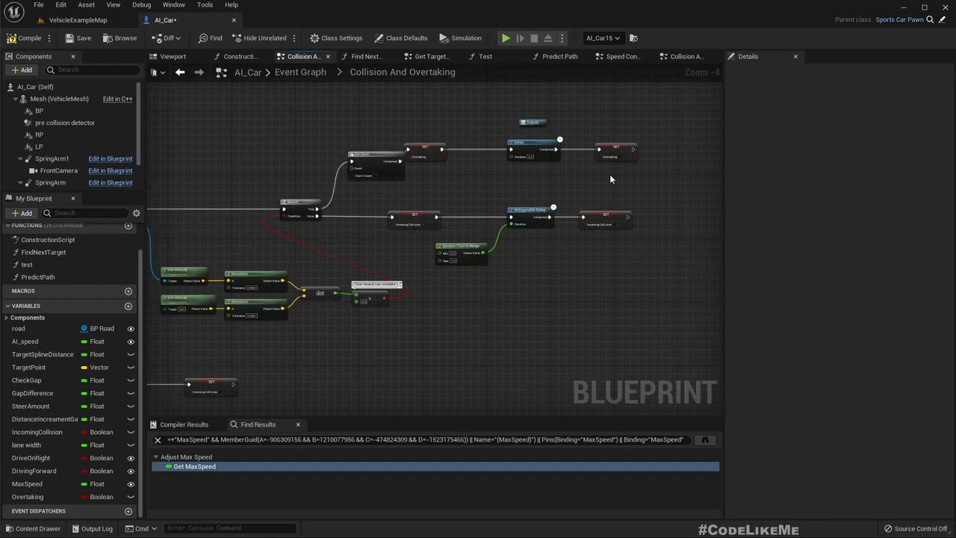
scroll(up, 3)
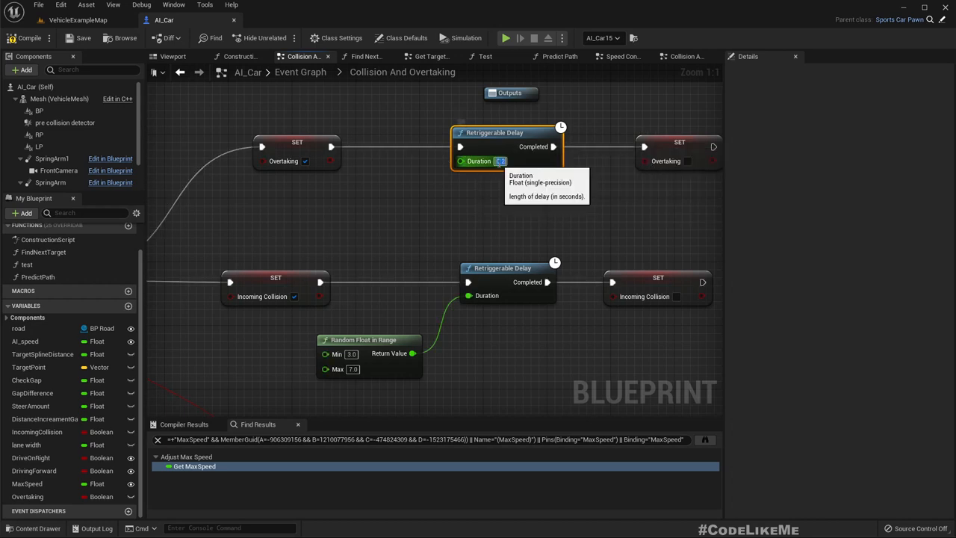
text(5.0)
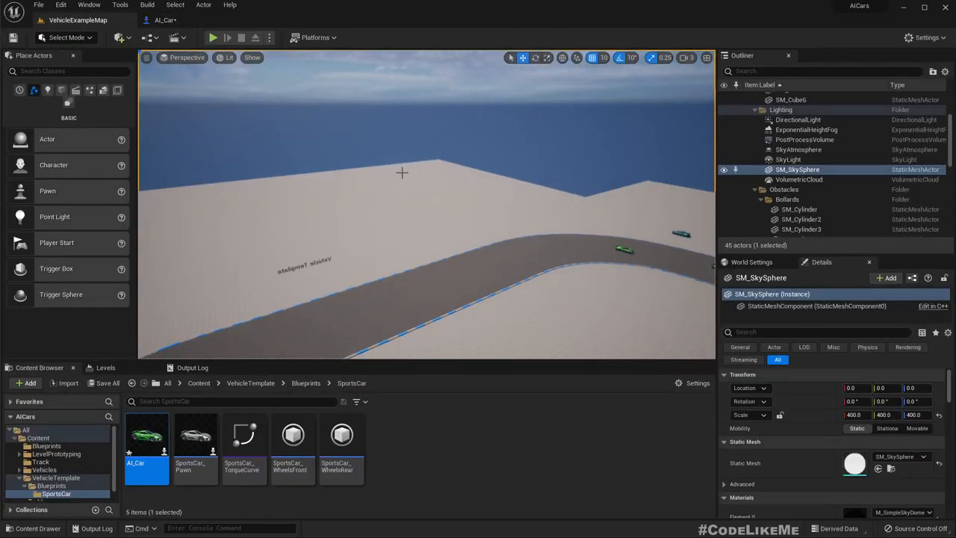
Step: Look over the level's road track, then bring up AI_Car's Collision And Overtaking graph
click(212, 37)
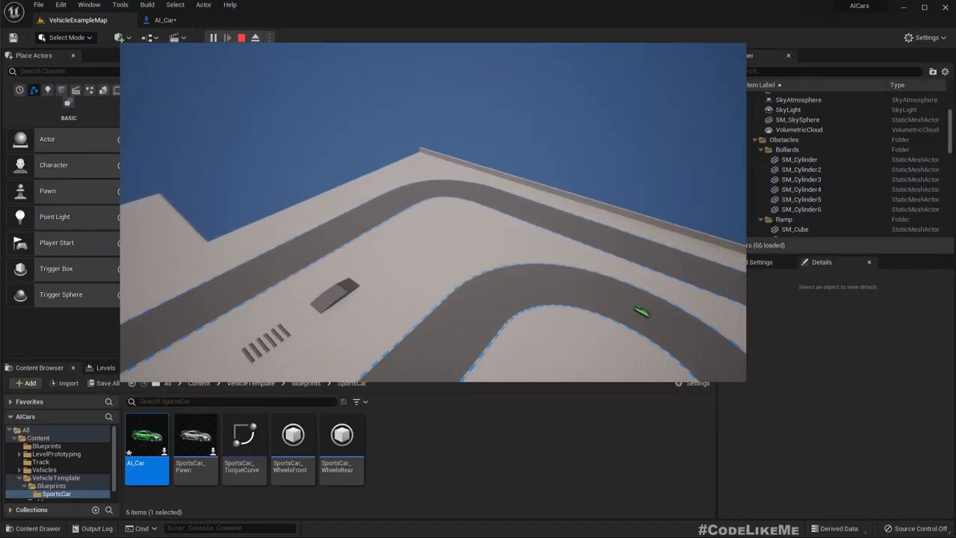
click(164, 19)
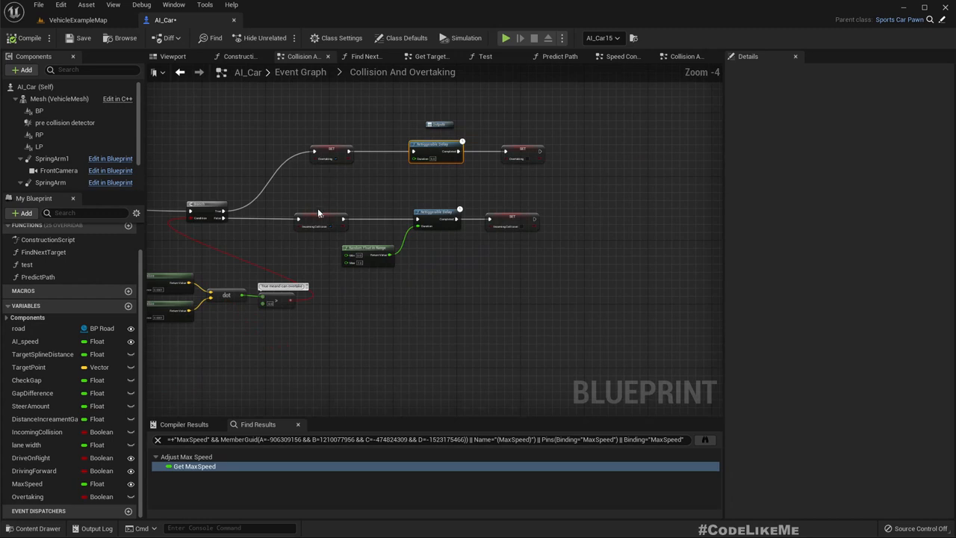
mouse_move(321, 219)
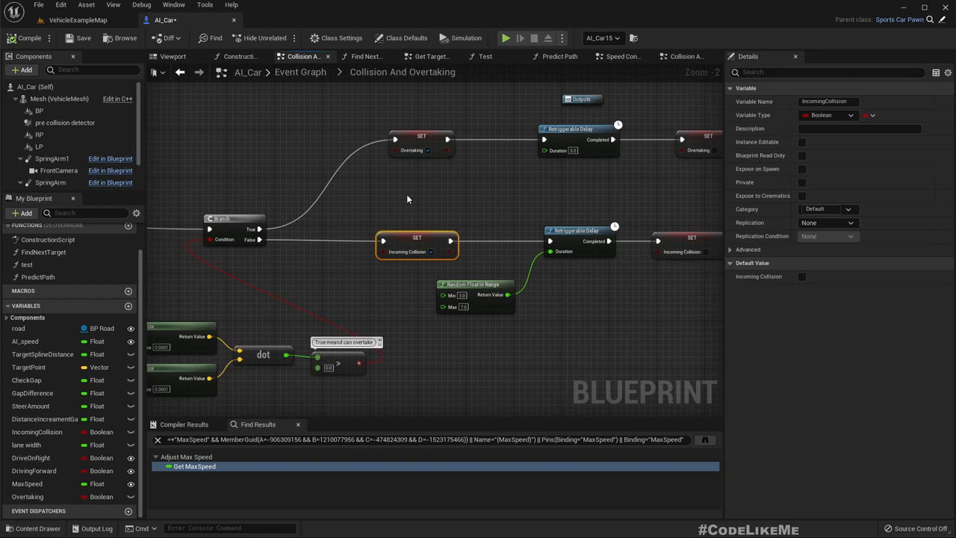
Step: Pan the collision graph, then select the Mesh (VehicleMesh) component in the Blueprint Viewport
drag(406, 198, 328, 142)
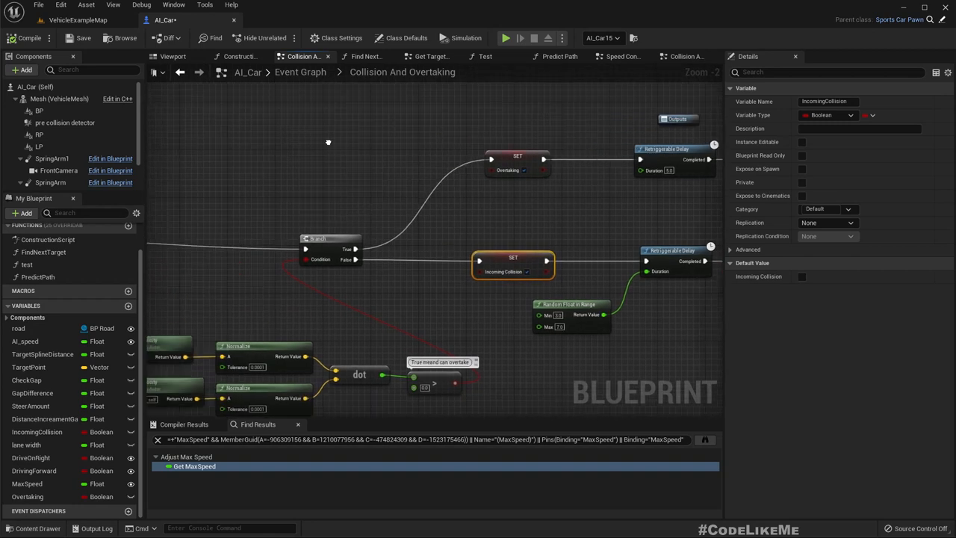
click(173, 57)
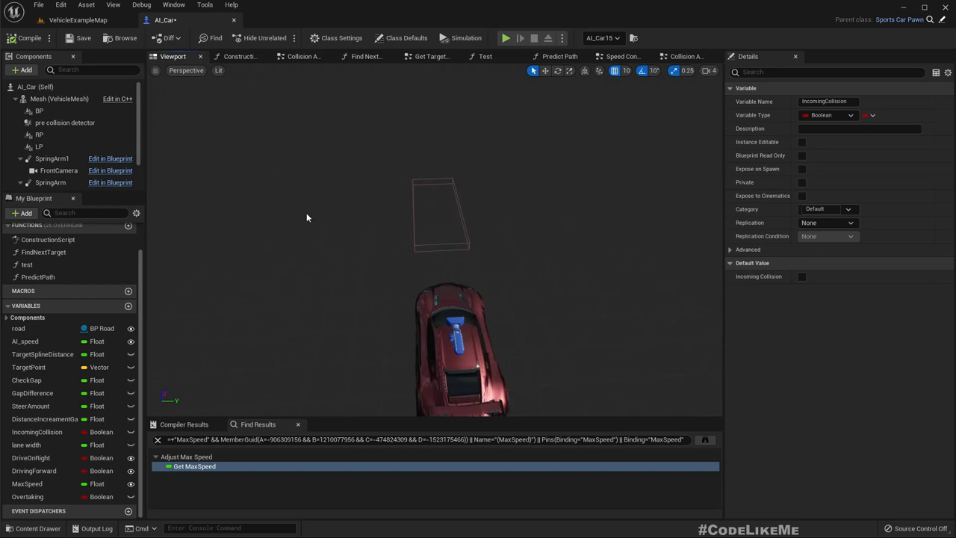
click(60, 98)
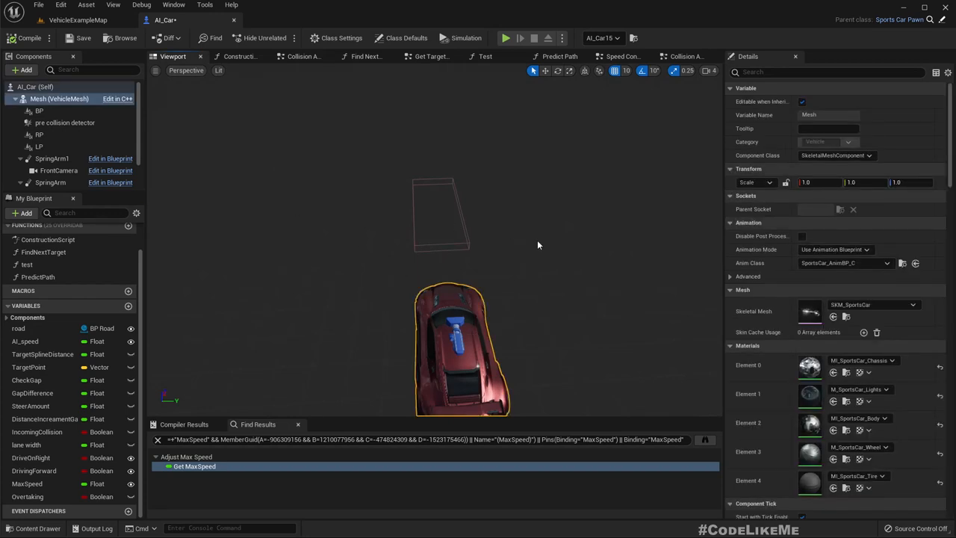
Step: Scroll the VehicleMesh Details panel down to its Events list
scroll(down, 3)
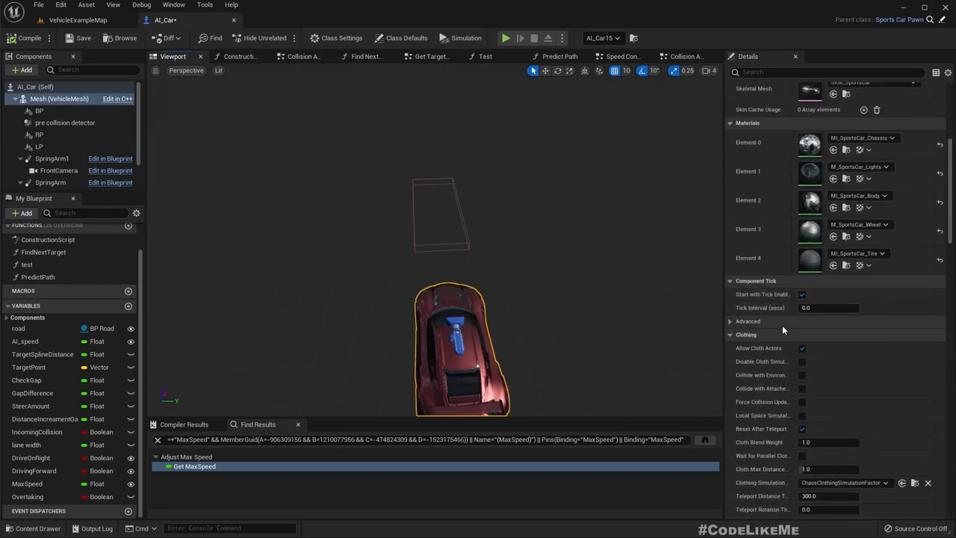
scroll(down, 3)
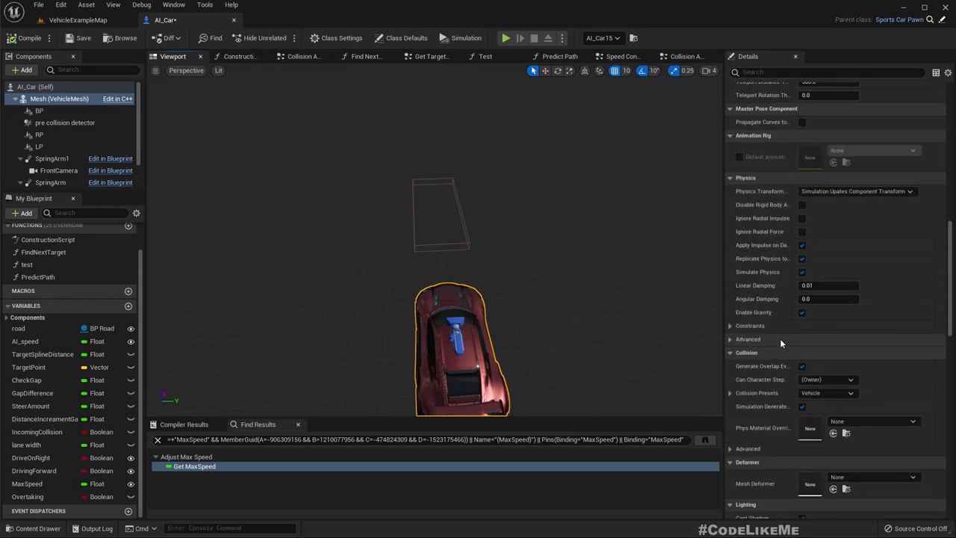
scroll(down, 3)
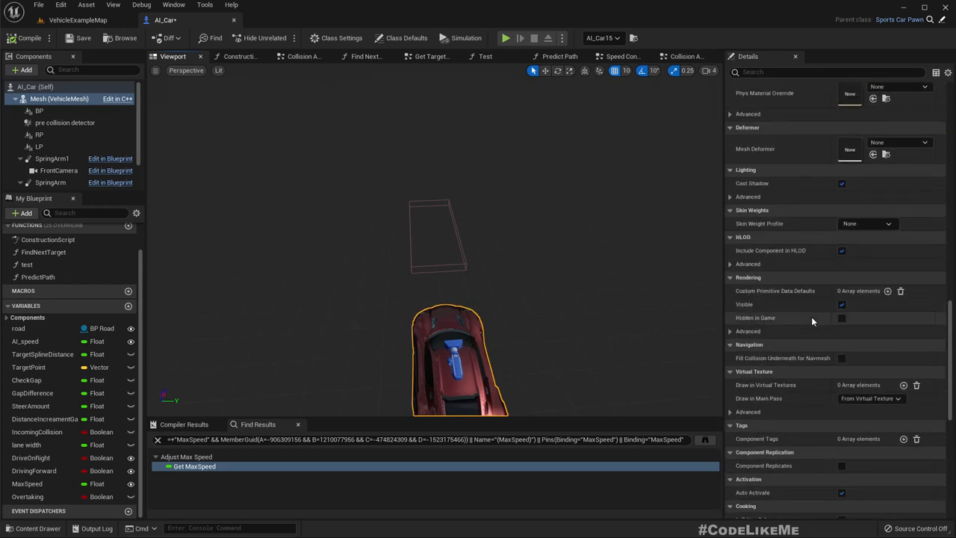
scroll(down, 3)
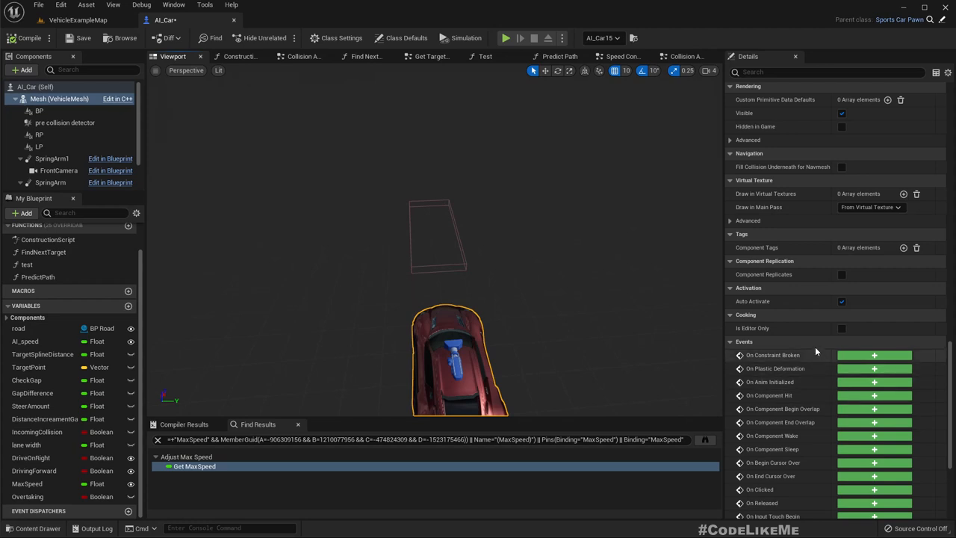
scroll(down, 3)
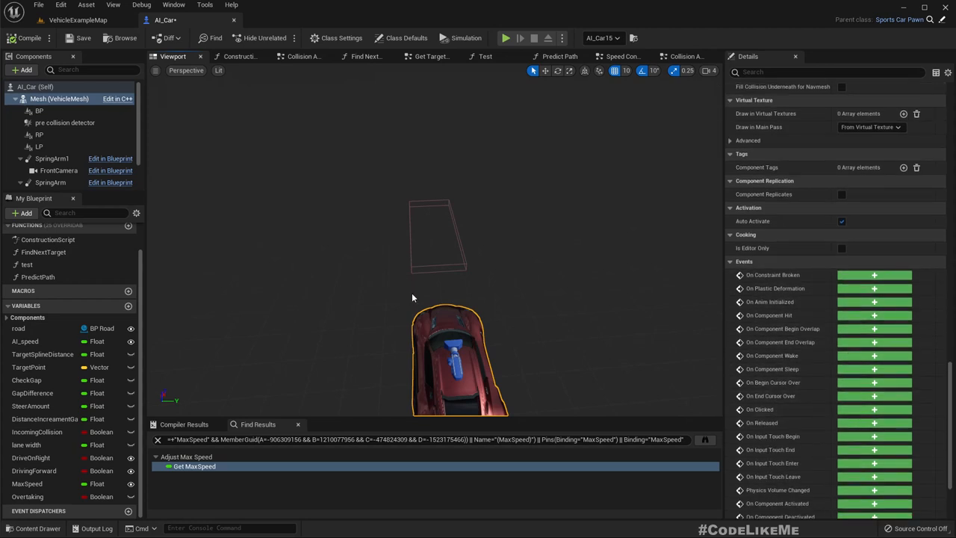
scroll(down, 3)
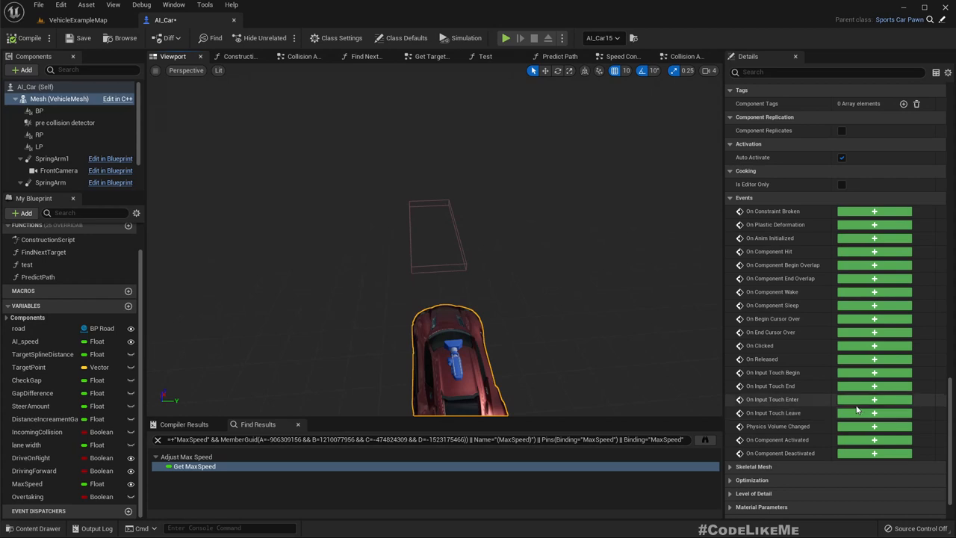
mouse_move(856, 390)
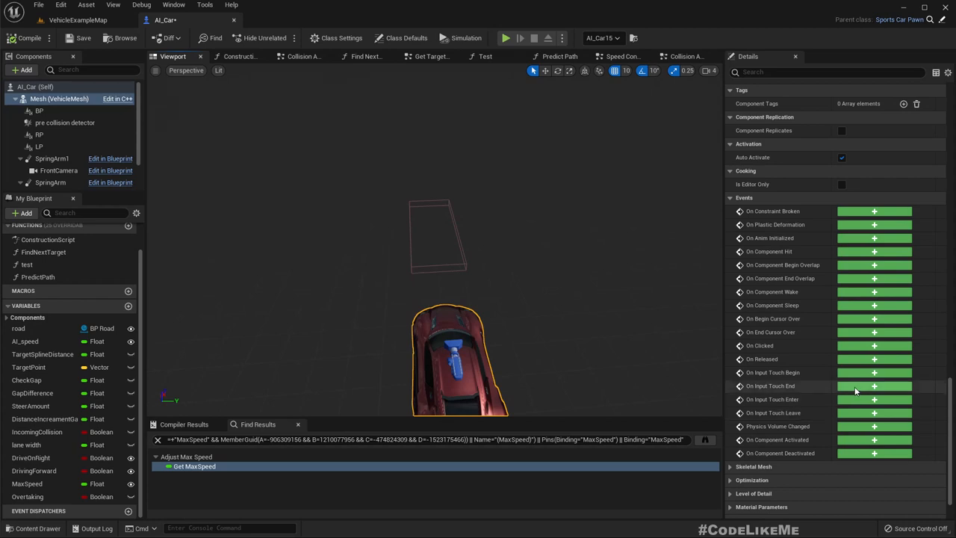
click(874, 251)
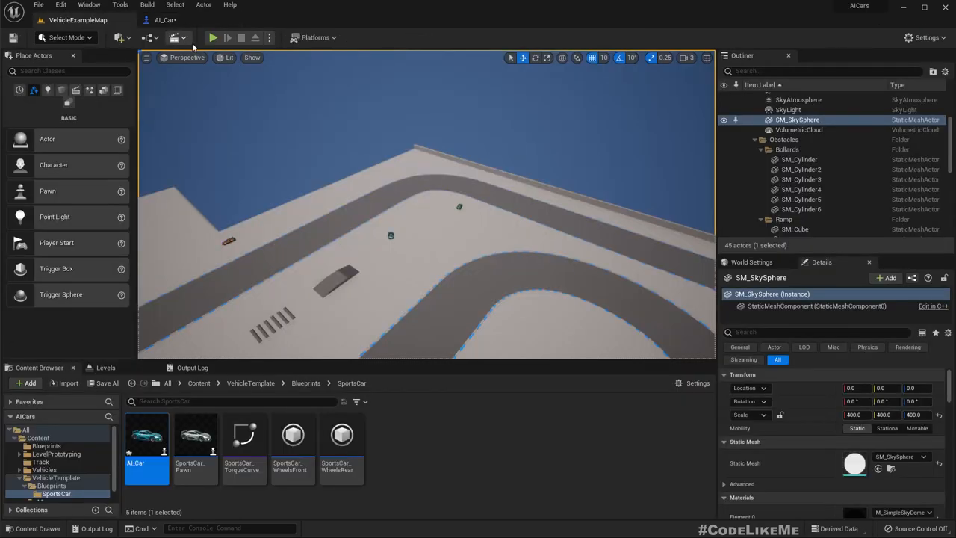
Step: Play the level to watch the AI cars race, then stop and show the Output Log
click(212, 38)
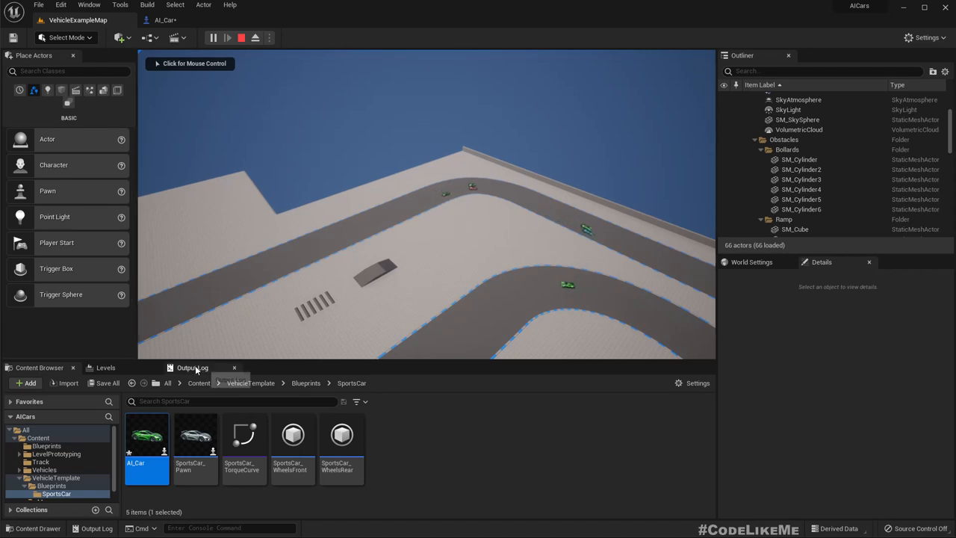
click(191, 368)
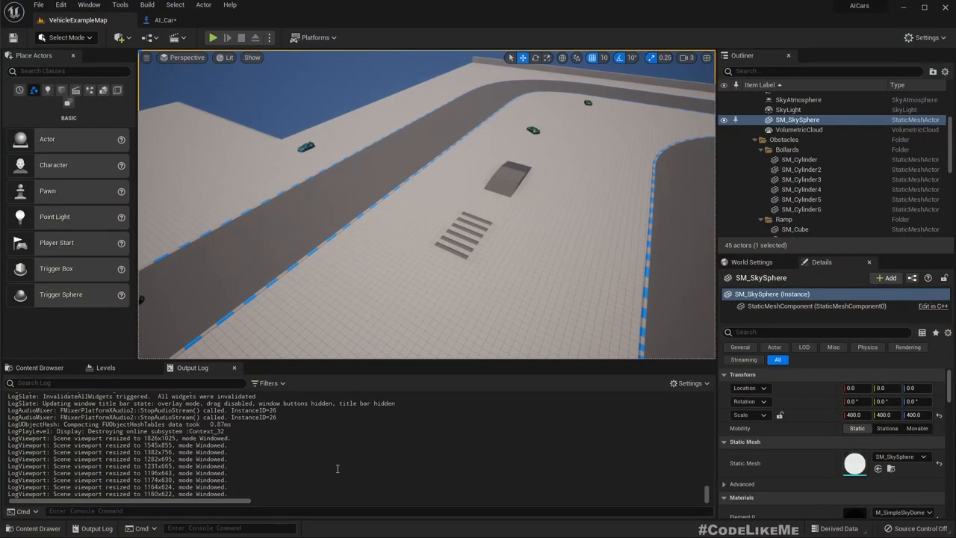
Step: In AI_Car's Event Graph, move Get Display Name below the hit event's Print node
click(165, 20)
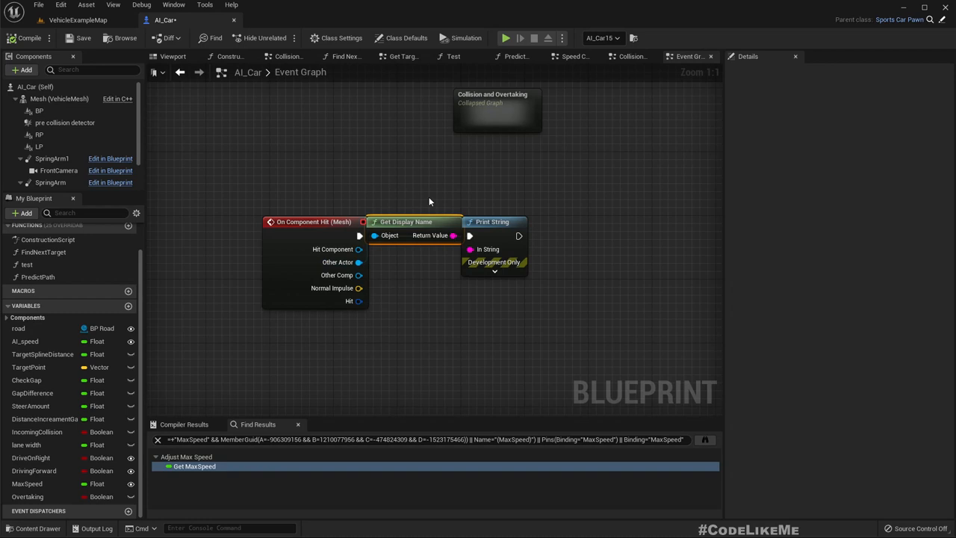
drag(416, 221, 448, 221)
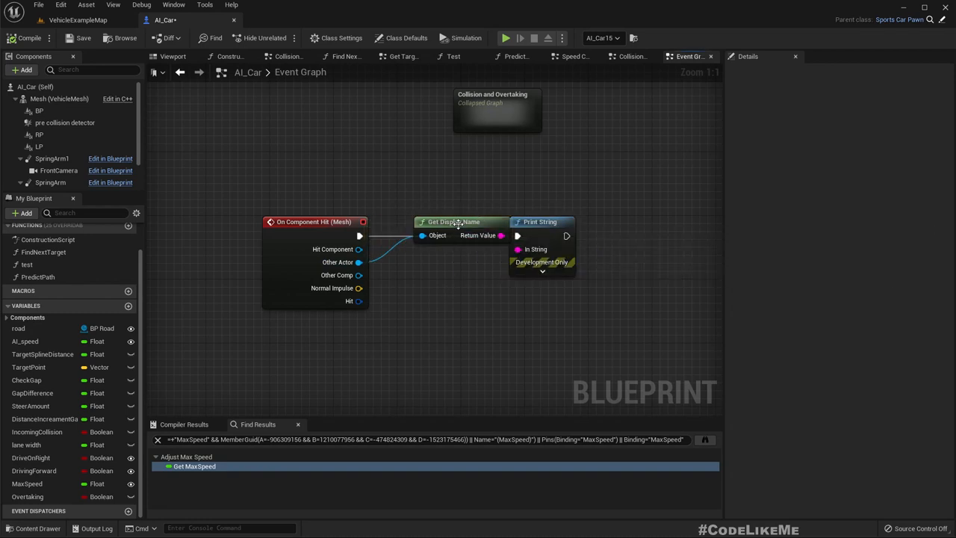
drag(451, 221, 439, 269)
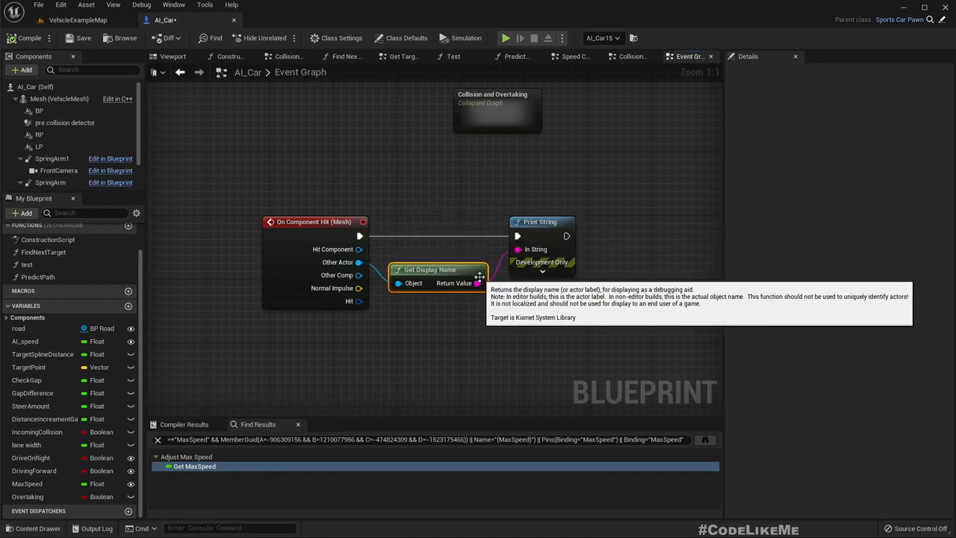
Step: Glance at the car in the Viewport, return to the graph and select the VehicleMesh component
click(173, 57)
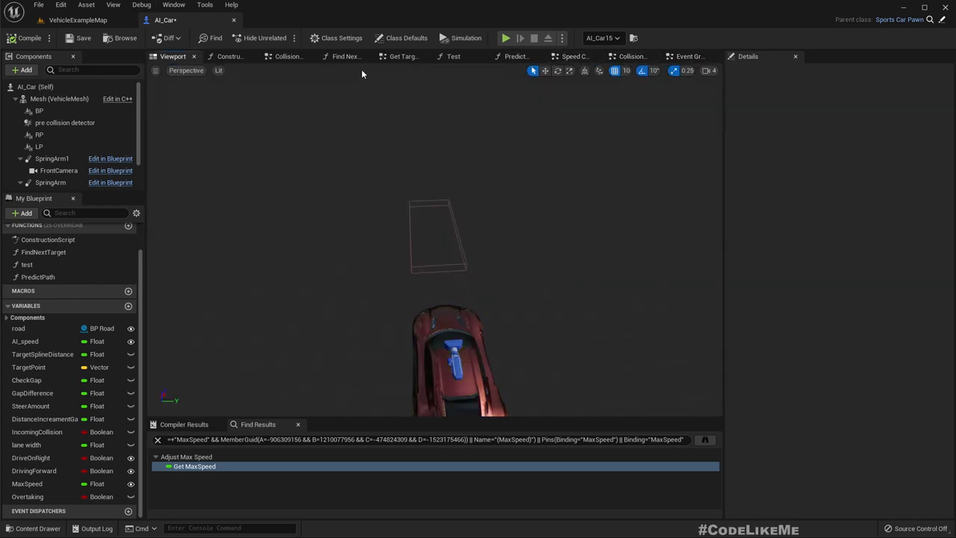
click(402, 57)
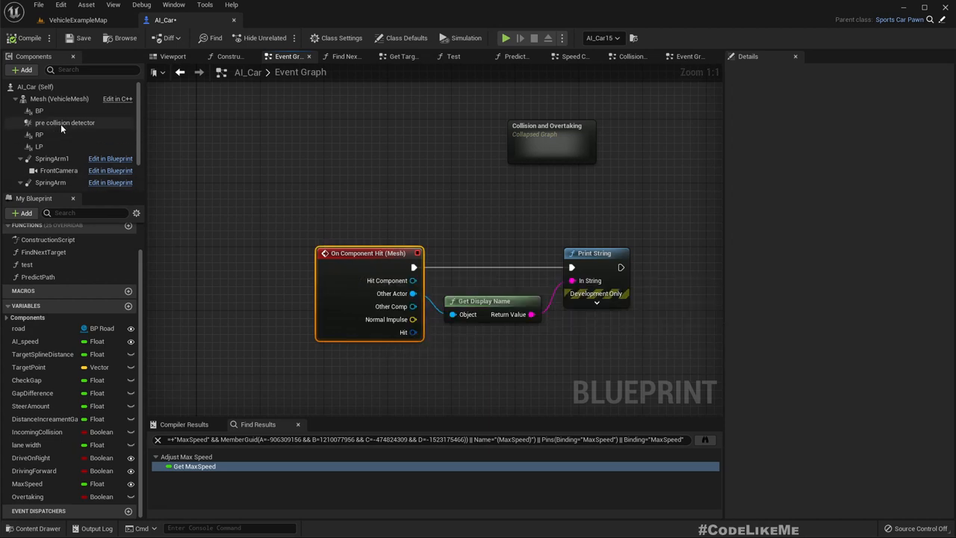
scroll(down, 3)
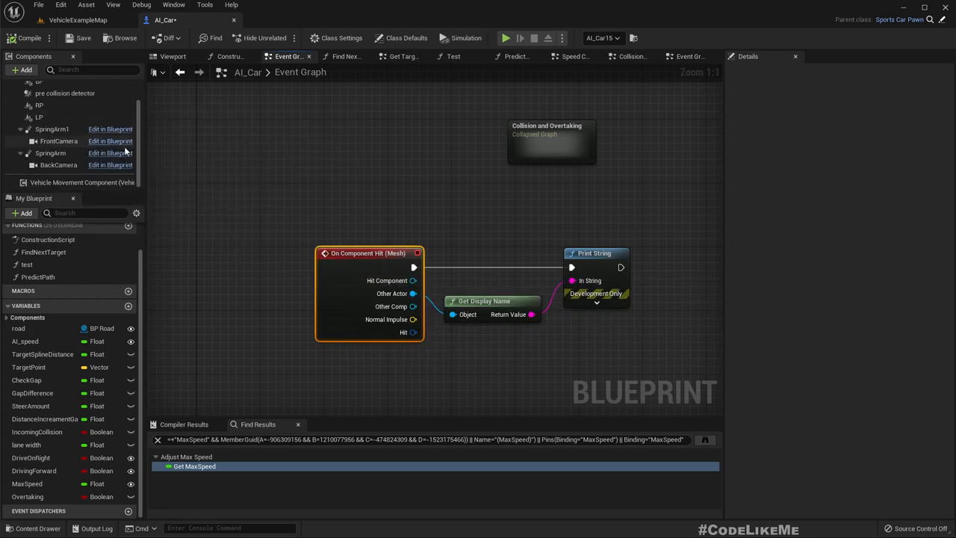
click(60, 99)
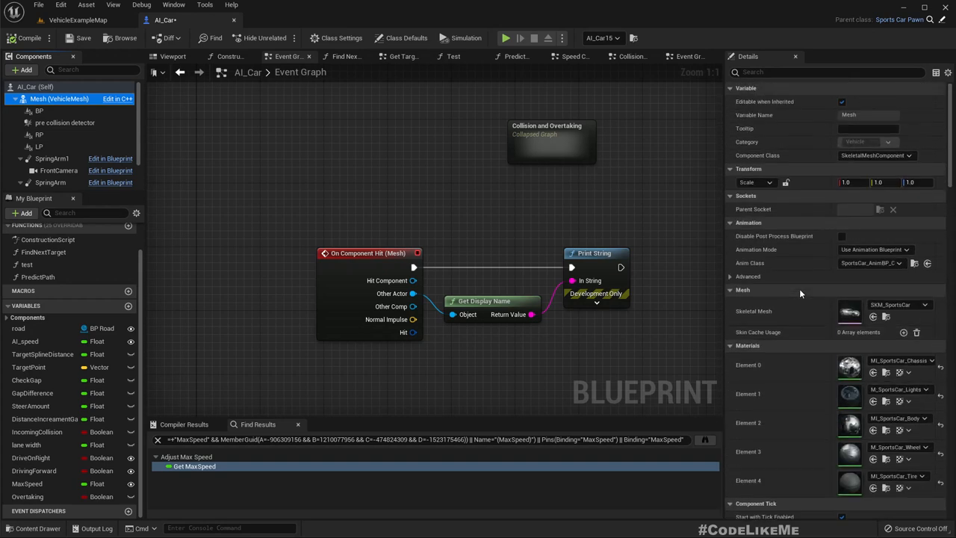
Step: Replace the mesh's On Component Hit with On Component Begin Overlap printing the other actor's display name
scroll(down, 3)
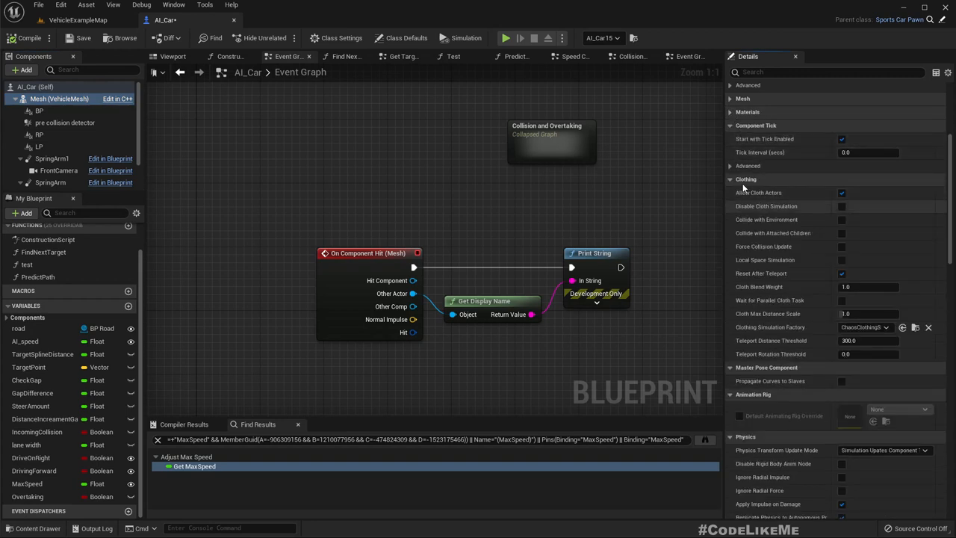
scroll(down, 3)
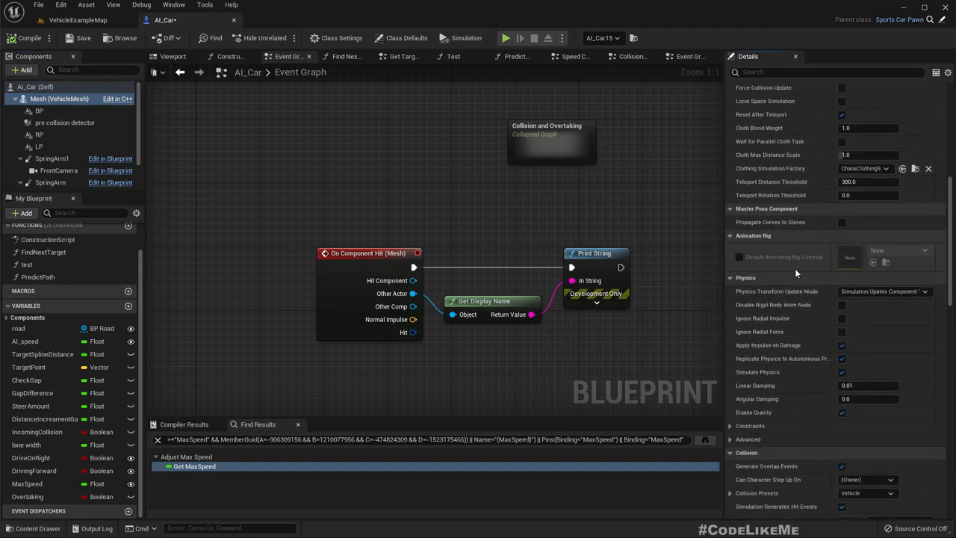
scroll(down, 3)
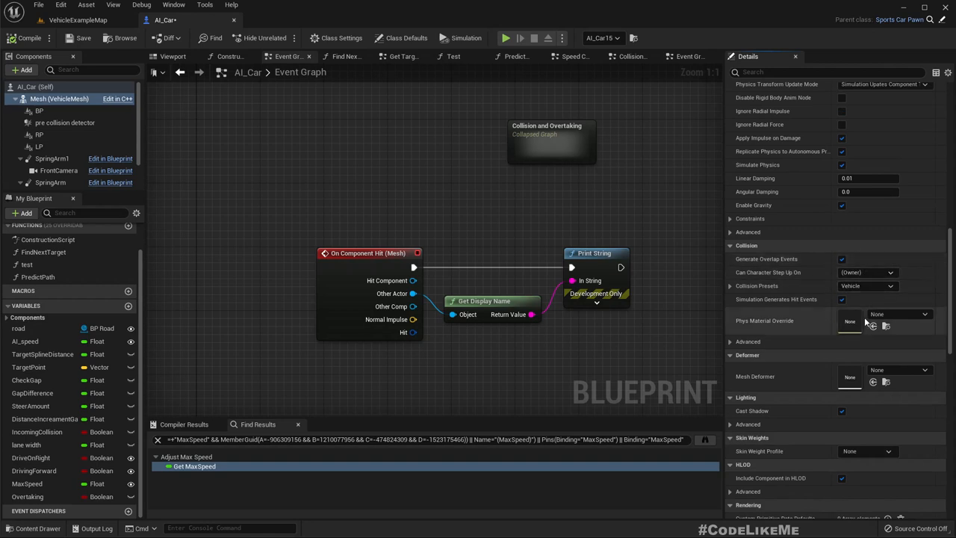
mouse_move(814, 305)
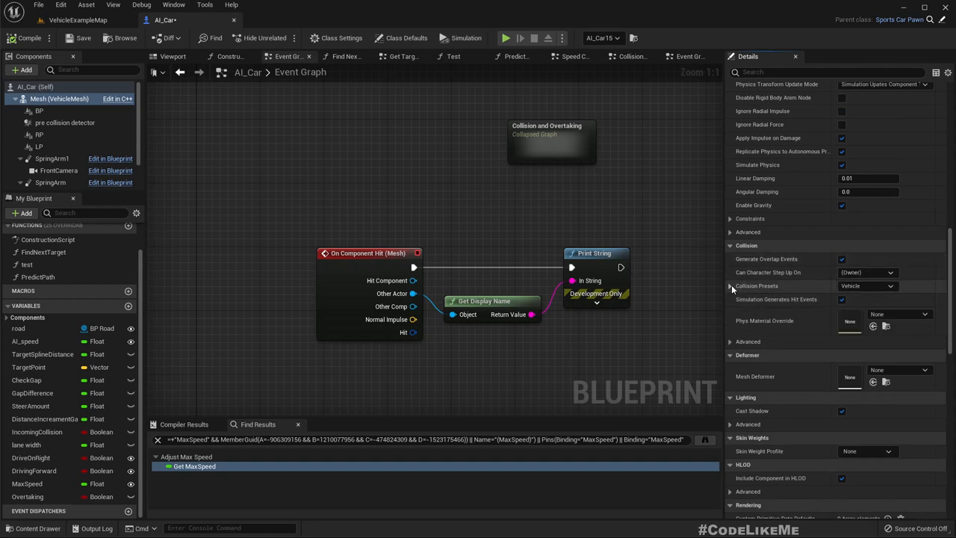
click(731, 287)
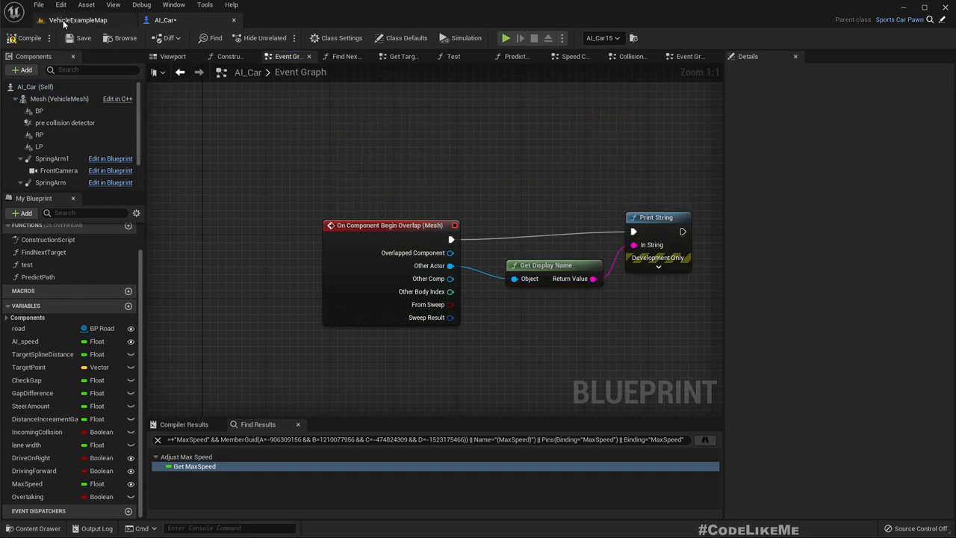
Step: Switch back to the VehicleExampleMap level editor tab
click(505, 39)
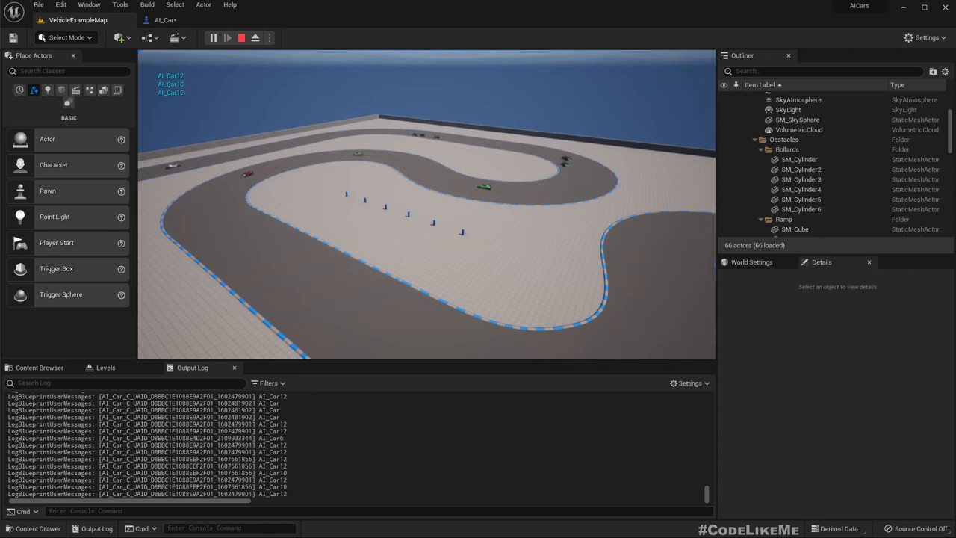
Step: Stop the play session and return to the AI_Car overlap event graph
click(242, 37)
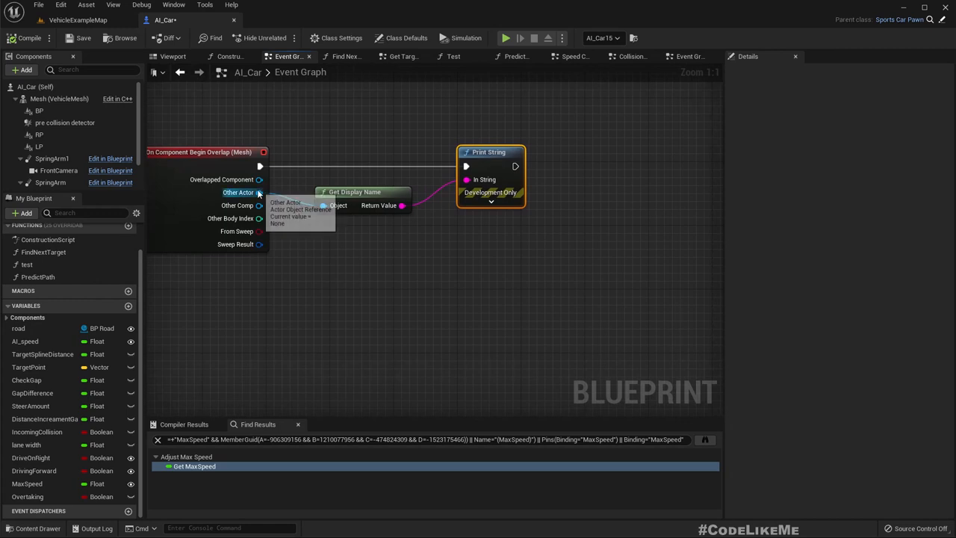
Step: Add Get Actor Location for the other actor and this car, feeding a Get Unit Direction (Vector) node
drag(260, 191, 409, 287)
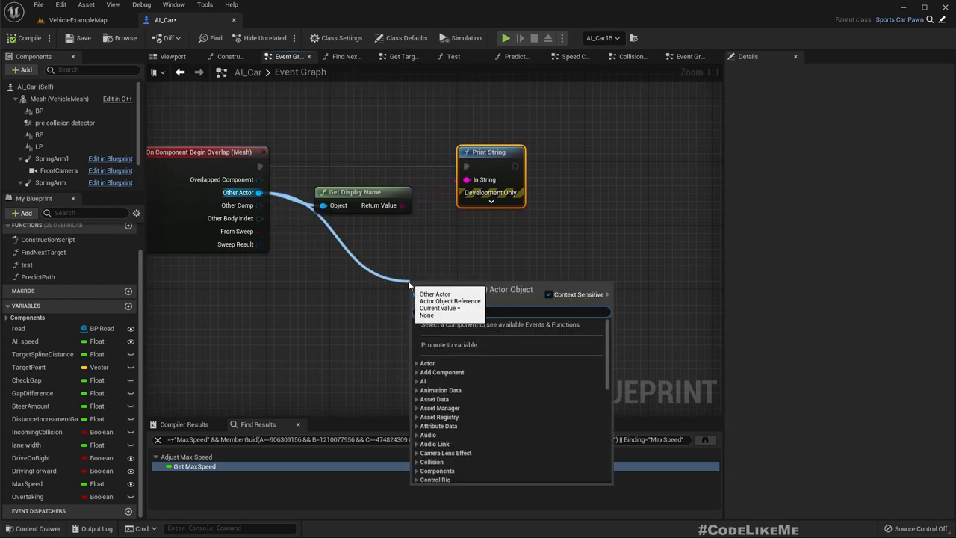
text(Get Actor Location)
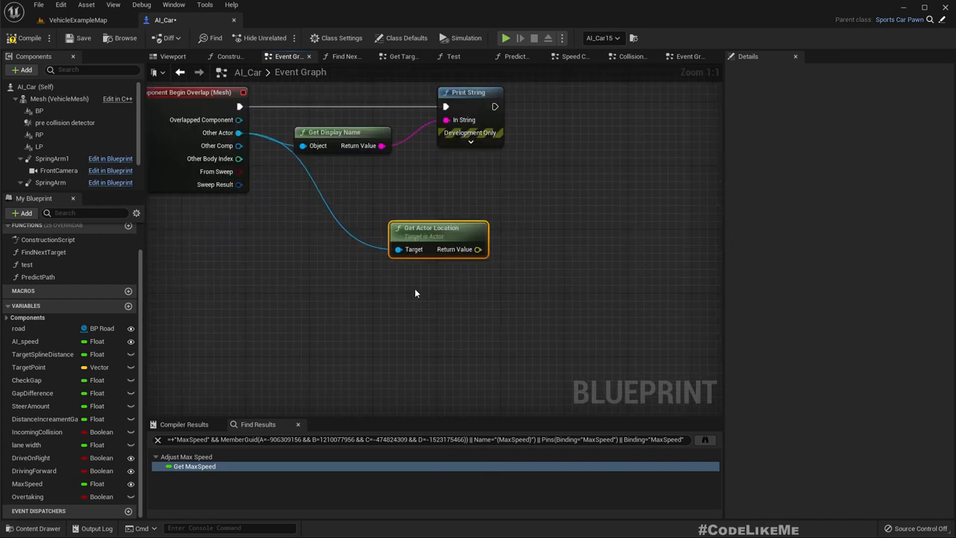
right_click(415, 304)
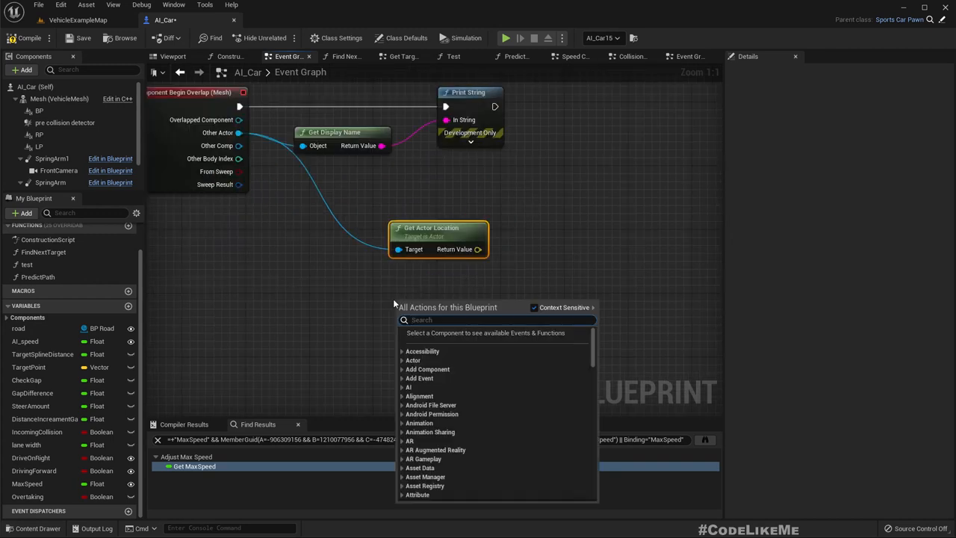
text(GET ACTOTR LO)
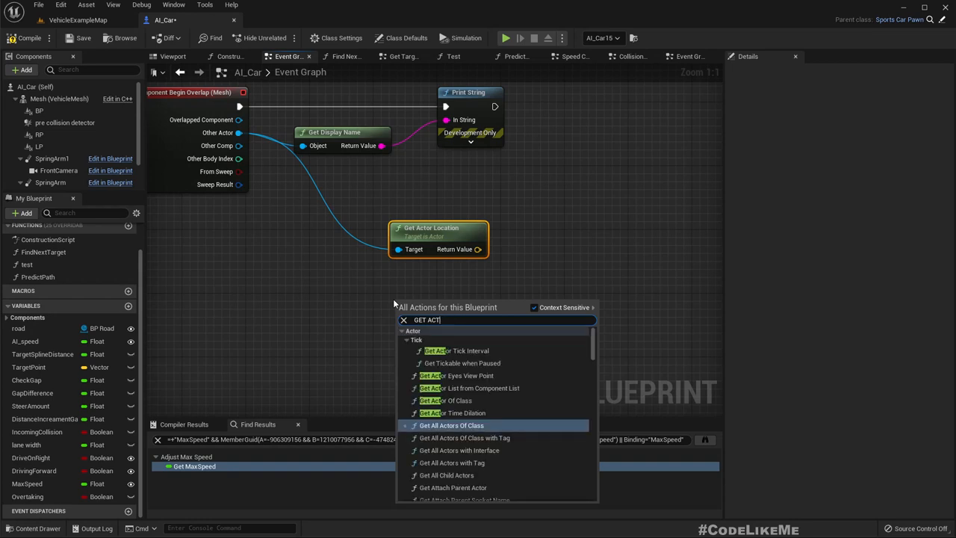
text(or)
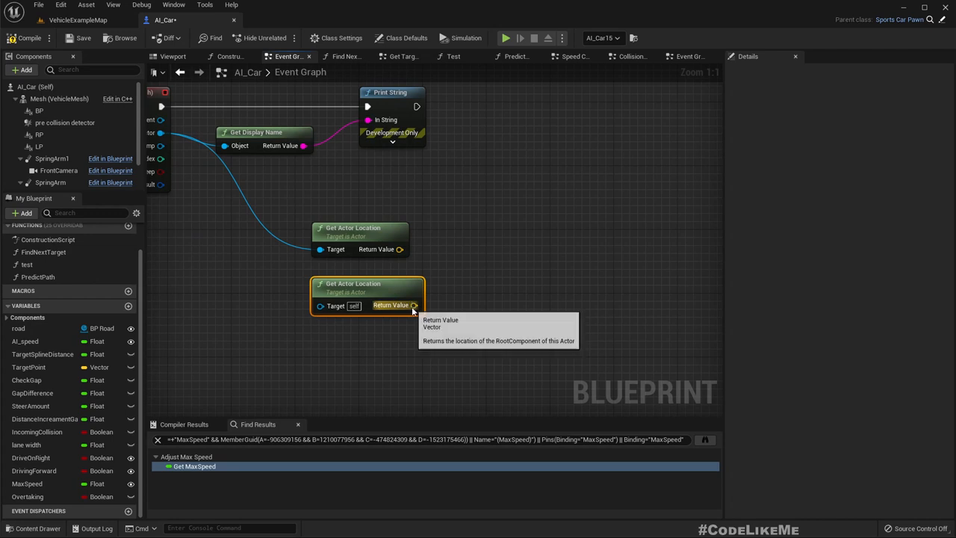
drag(413, 305, 496, 314)
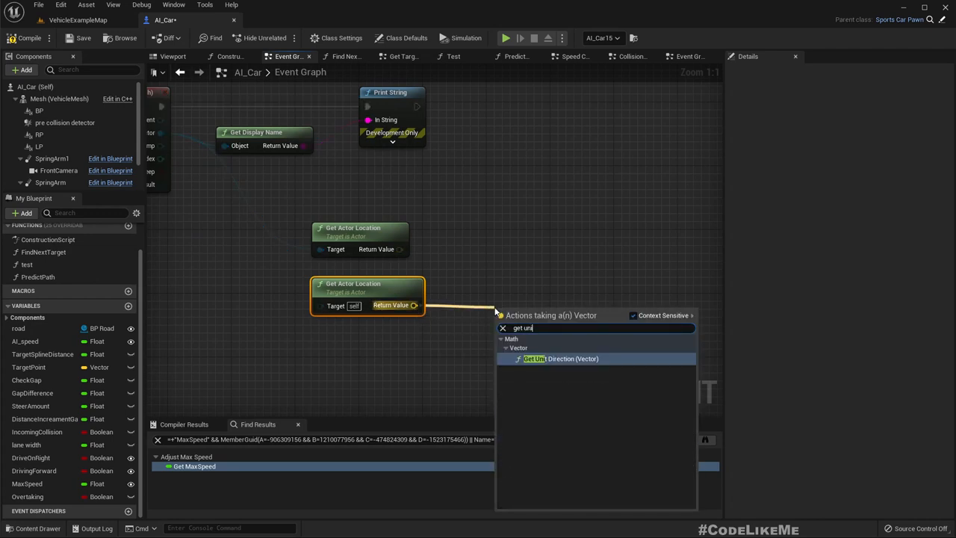
click(560, 359)
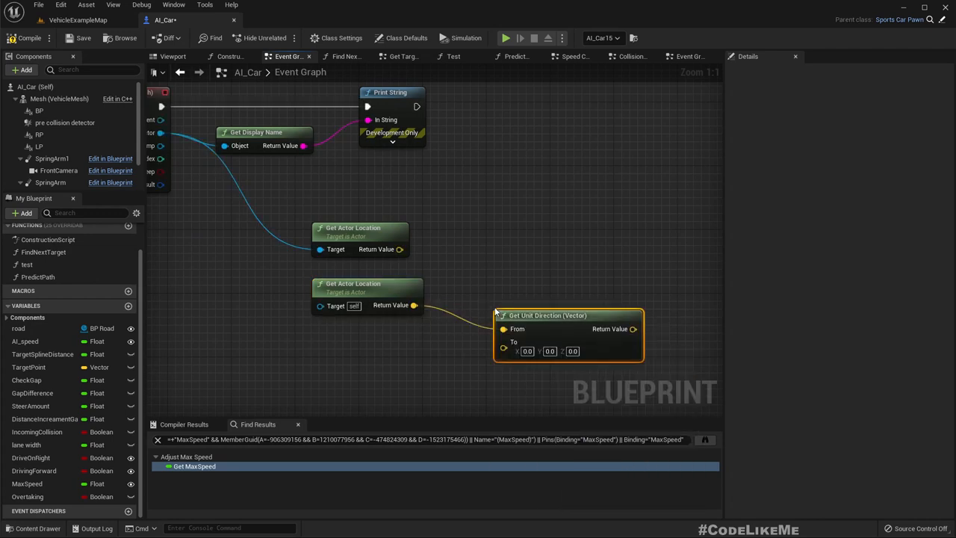
drag(366, 292, 361, 341)
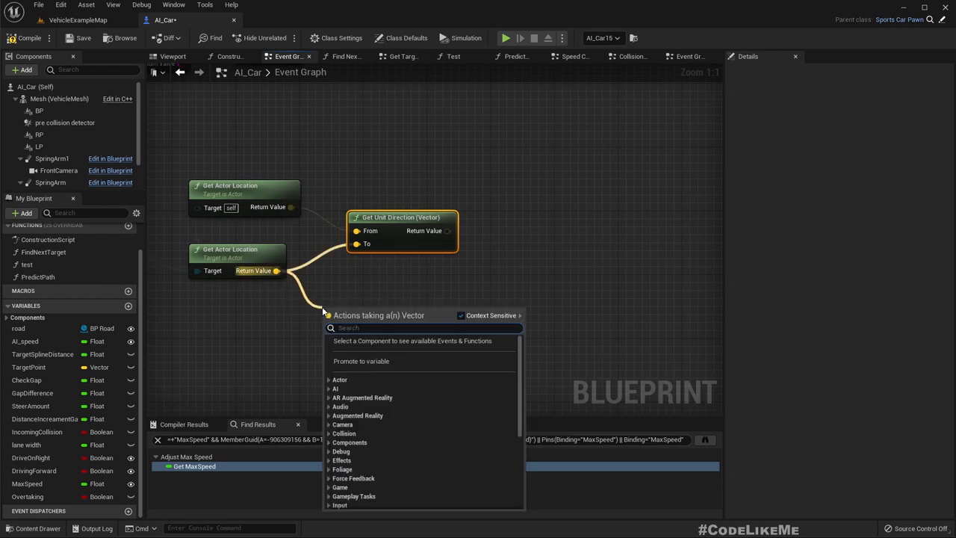
Step: Add the car's Get Actor Forward Vector and a Dot Product of the unit direction
text(get forwa)
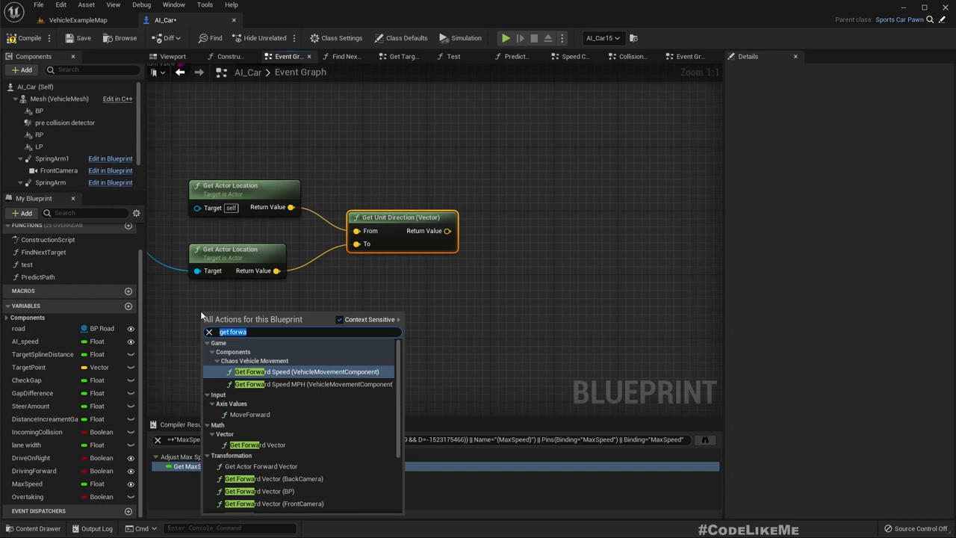
text(get actor fo)
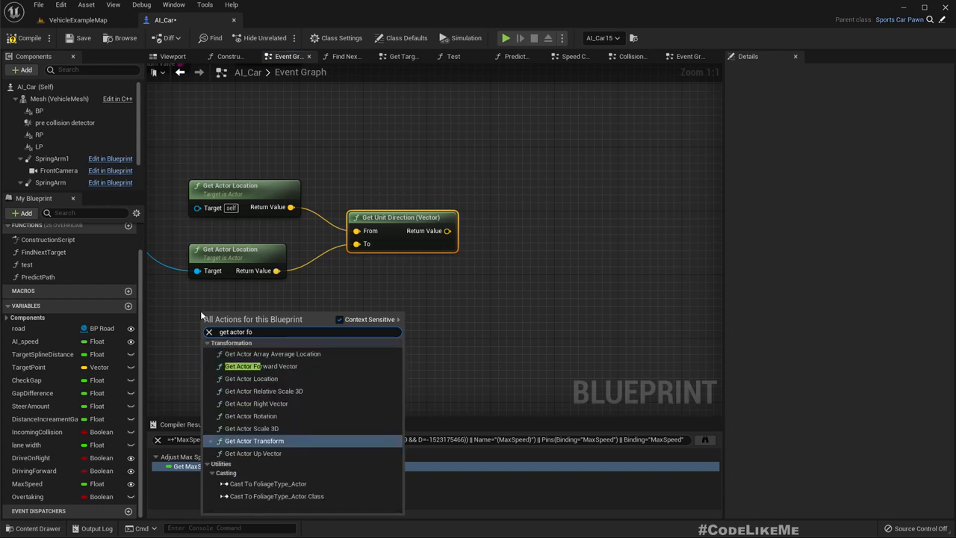
click(260, 366)
text(do)
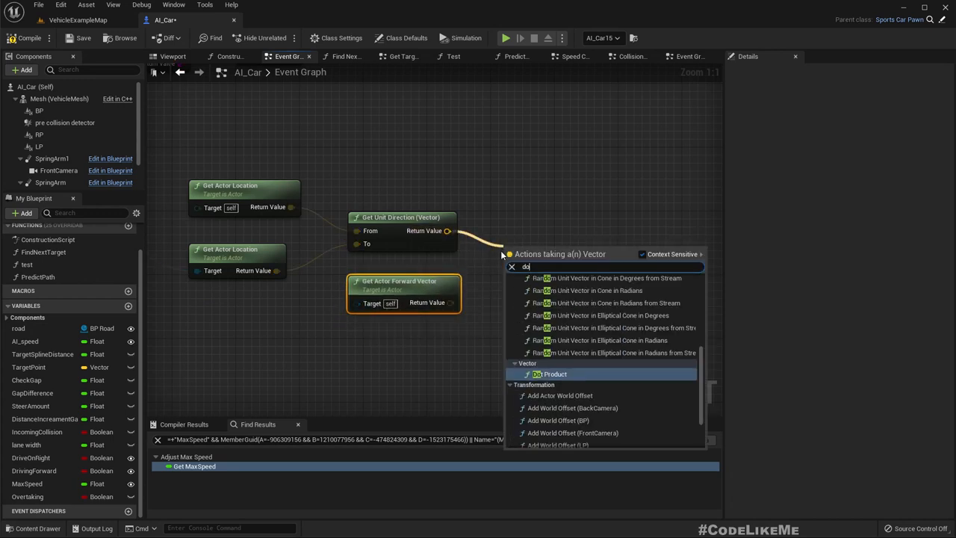
click(552, 374)
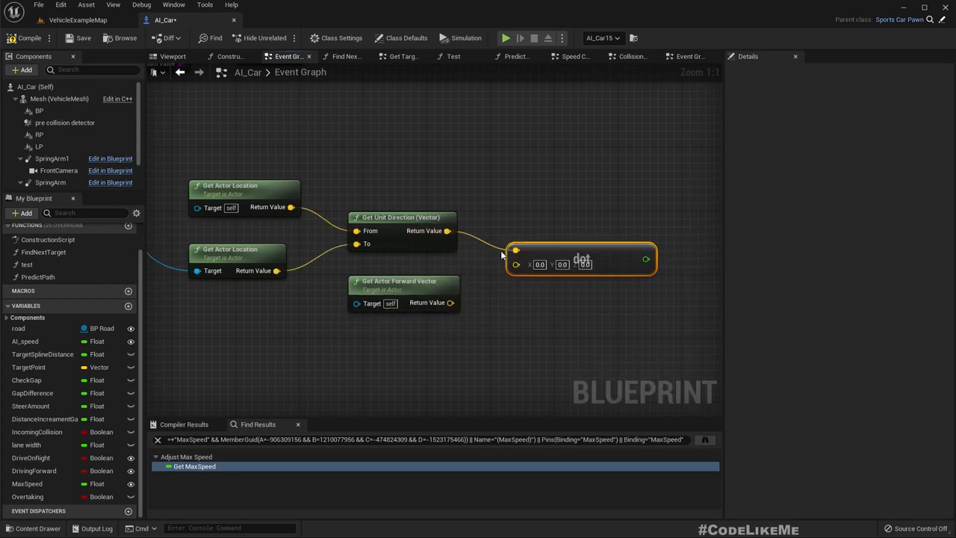
scroll(down, 3)
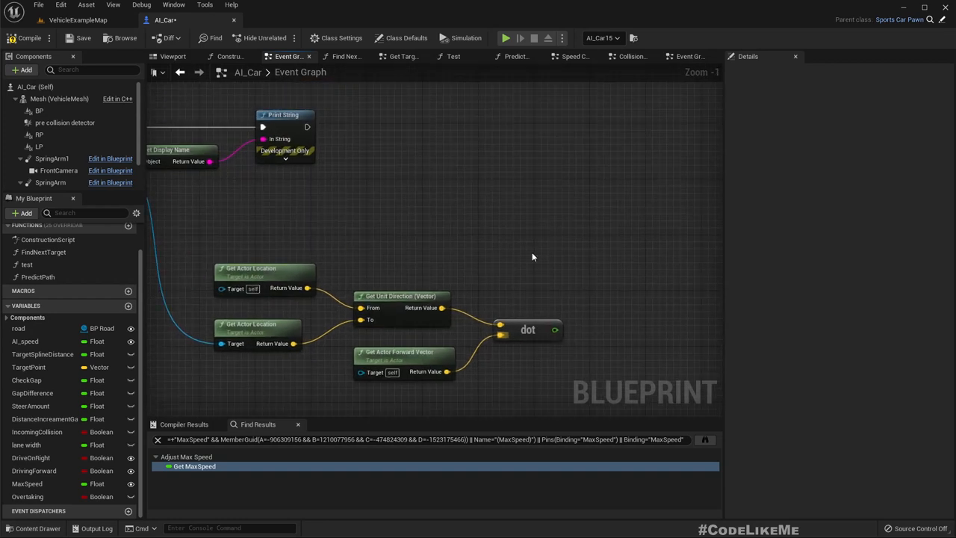
mouse_move(321, 194)
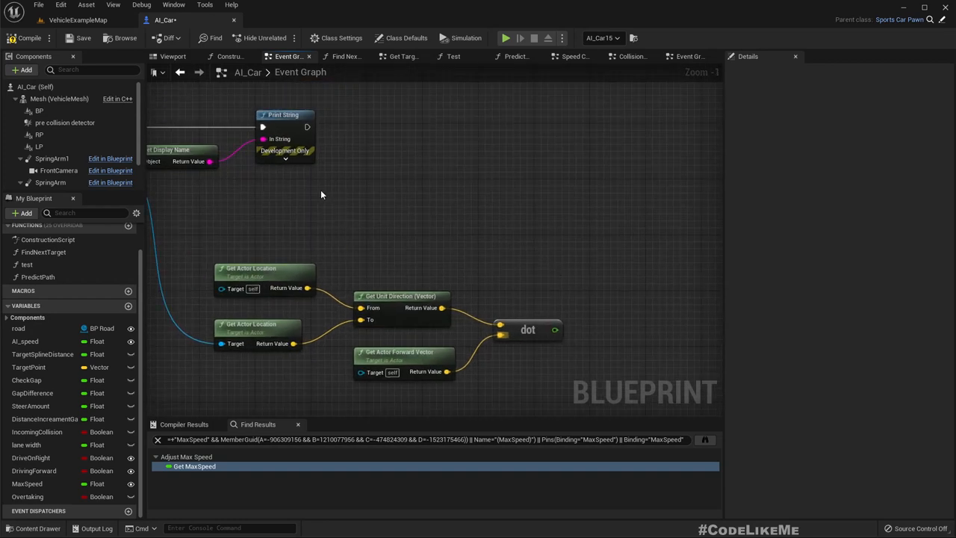
mouse_move(553, 331)
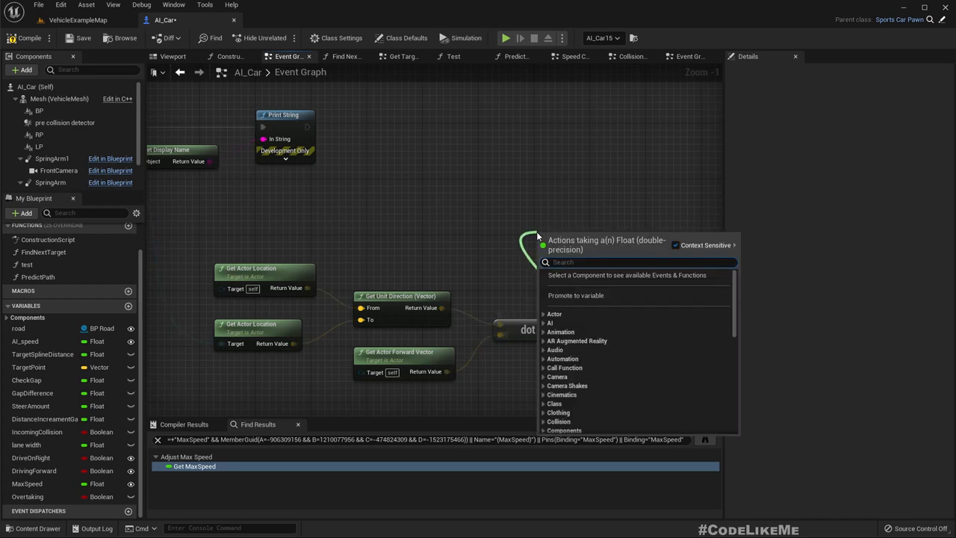
mouse_move(387, 211)
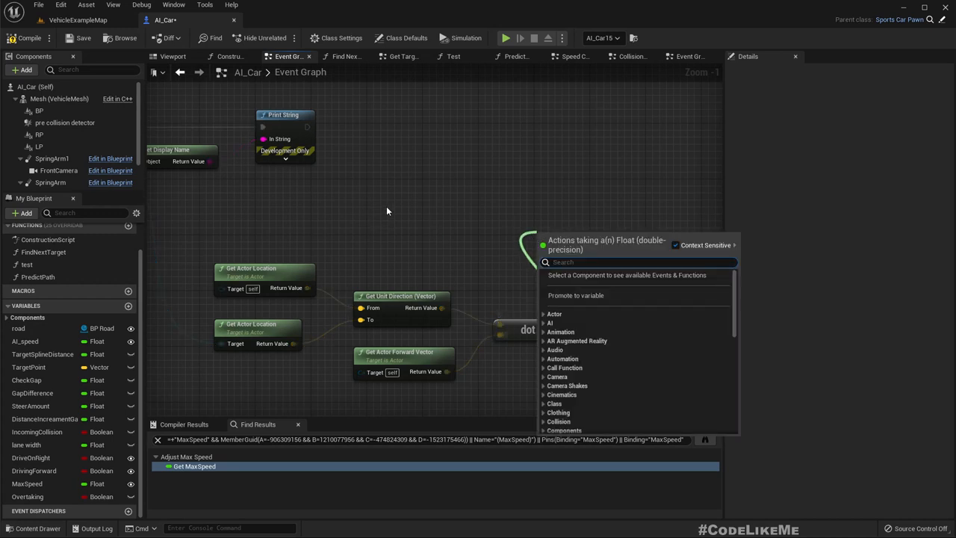
Step: Compare the dot result with a > node driving a Branch that sets Incoming Collision
text(>)
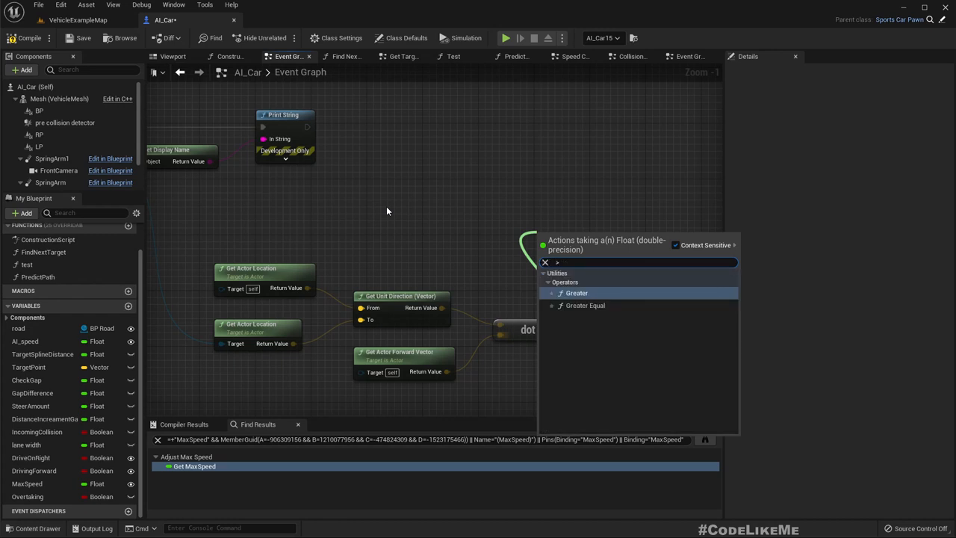
click(577, 292)
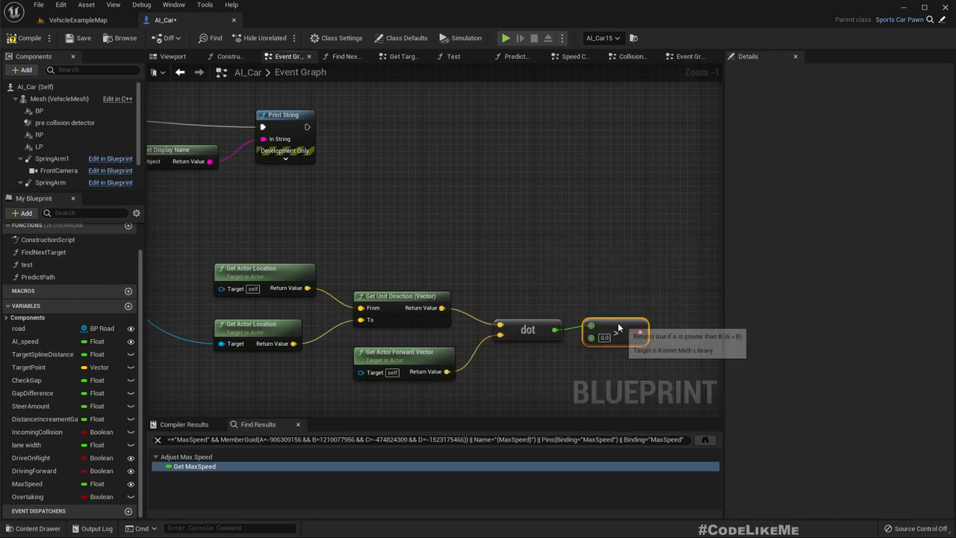
scroll(down, 3)
text(set incom)
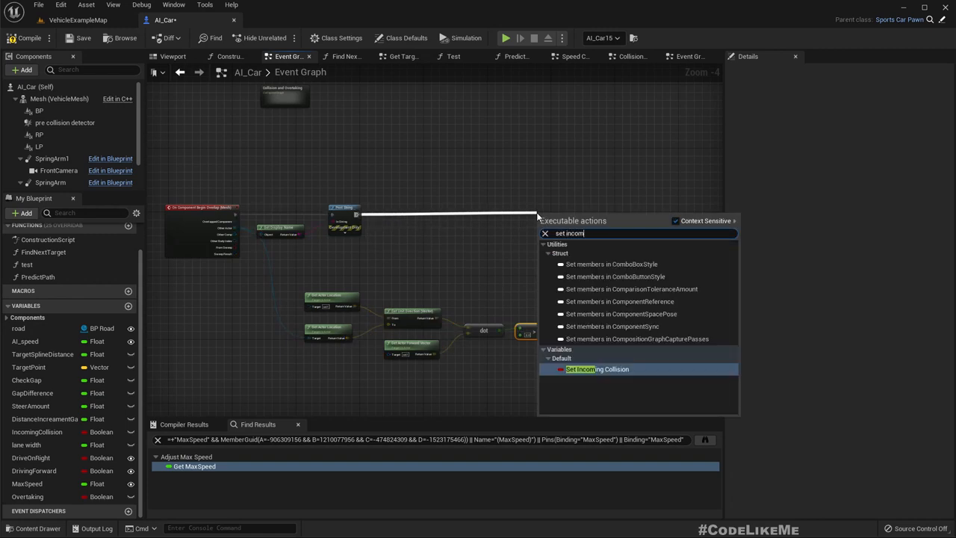
click(598, 369)
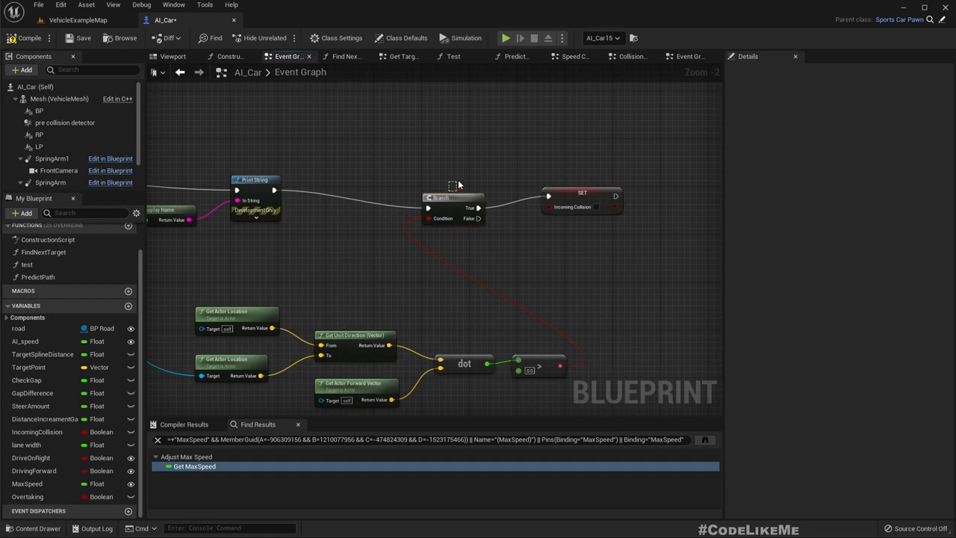
click(456, 196)
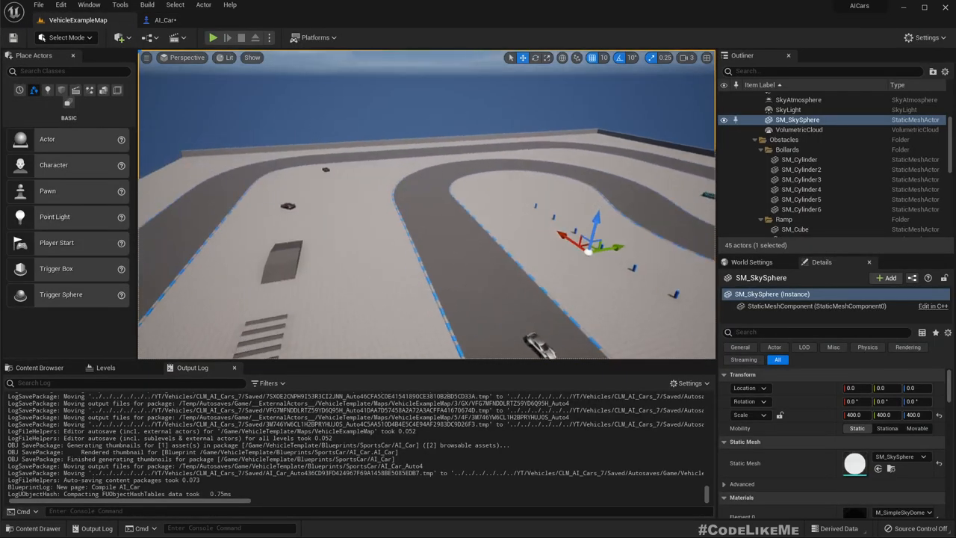
Step: Compile AI_Car and start Play In Editor with a car driving the track
click(212, 37)
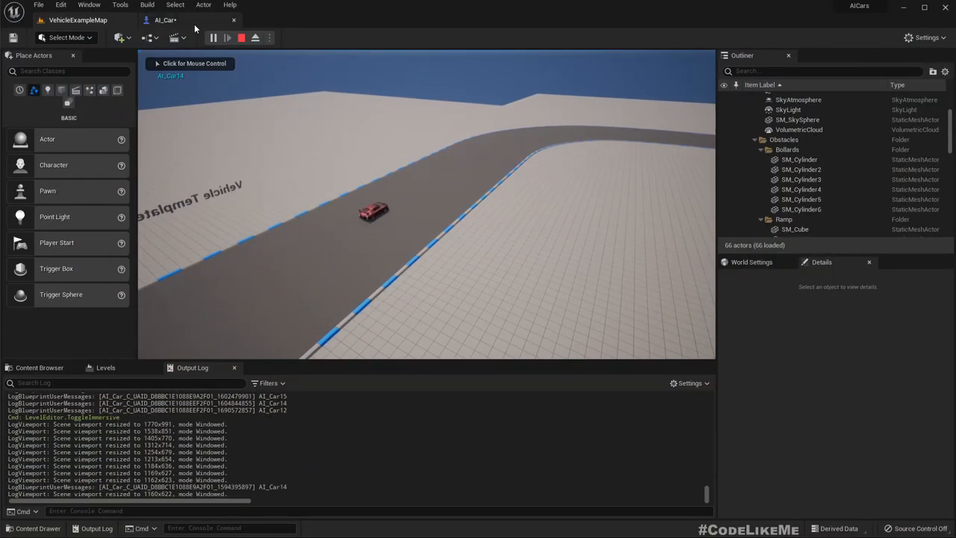
Step: Detach from the player car, inspect several AI cars' Max Speed values and end the play session
click(798, 119)
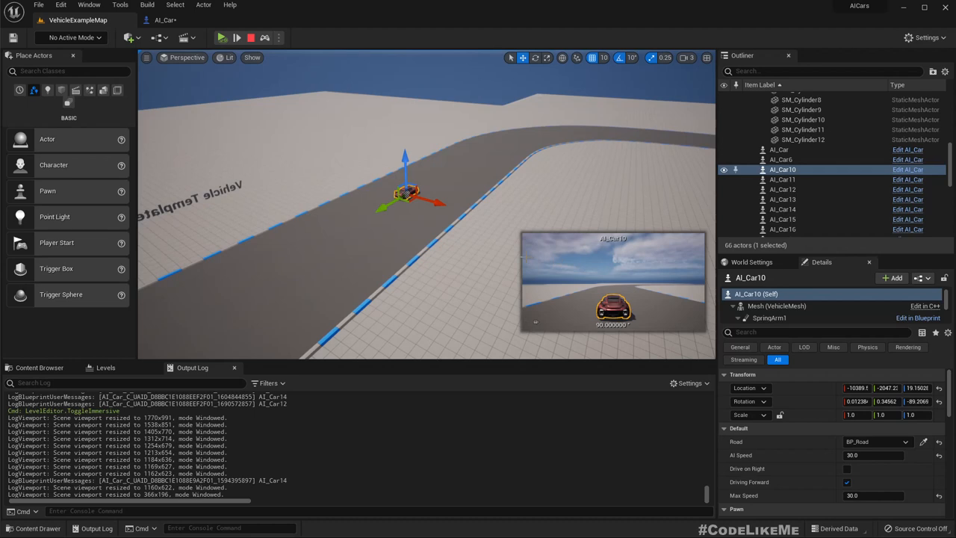
click(783, 179)
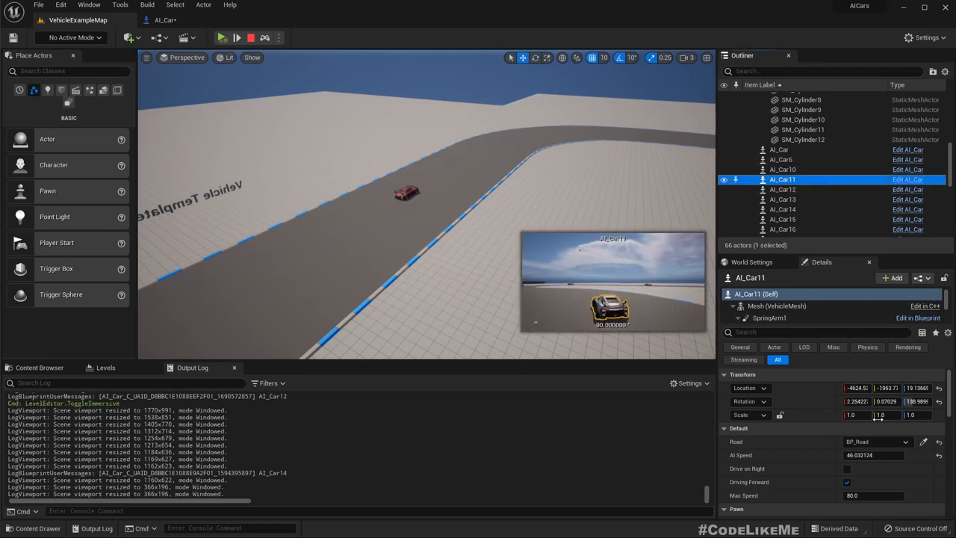
click(780, 149)
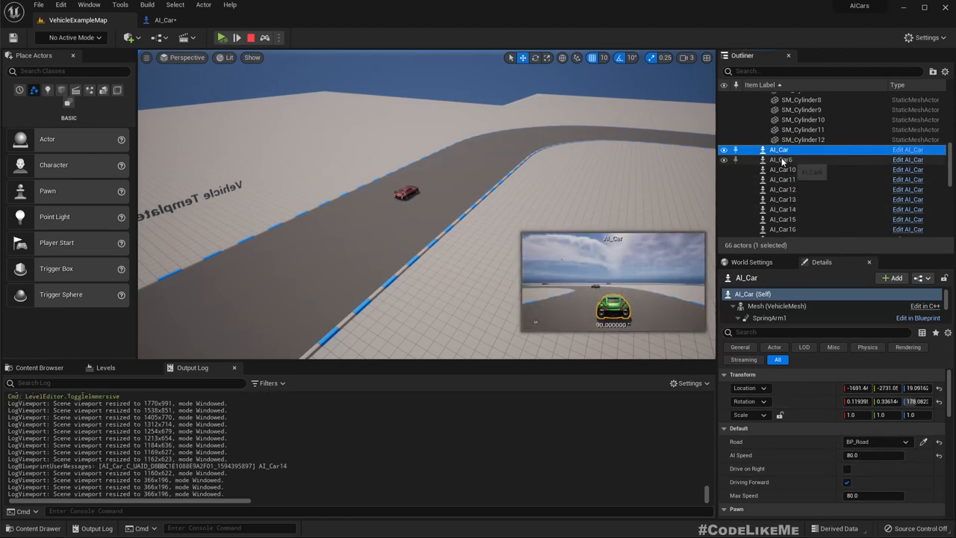
click(783, 200)
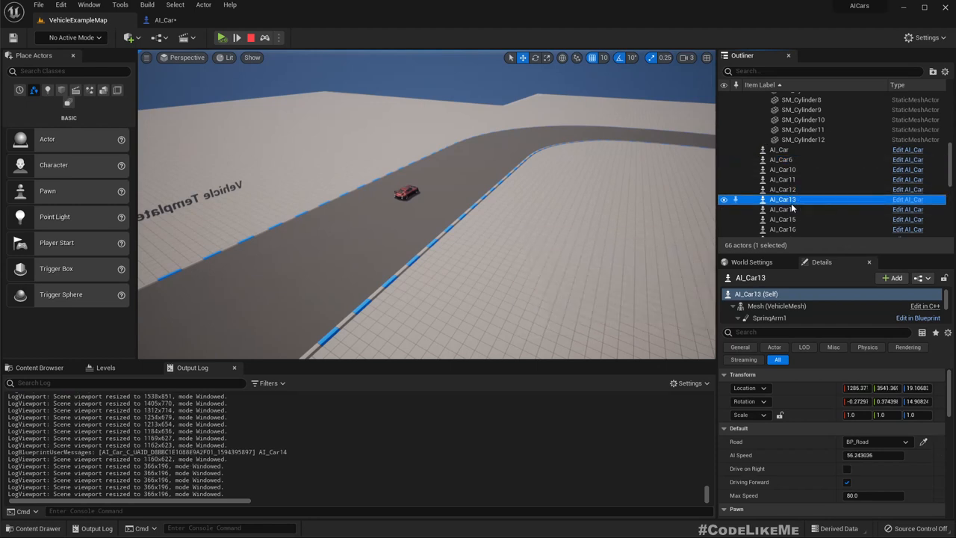
click(783, 188)
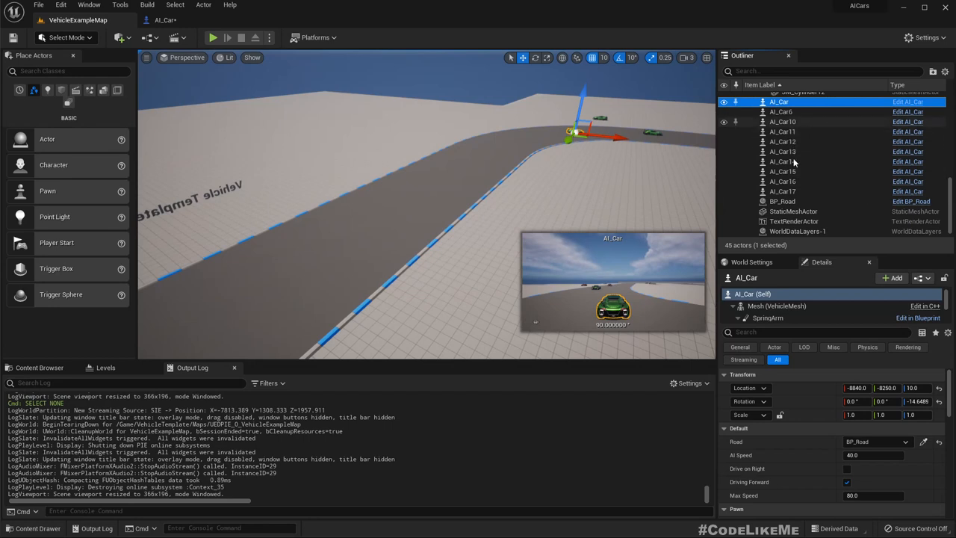
click(780, 111)
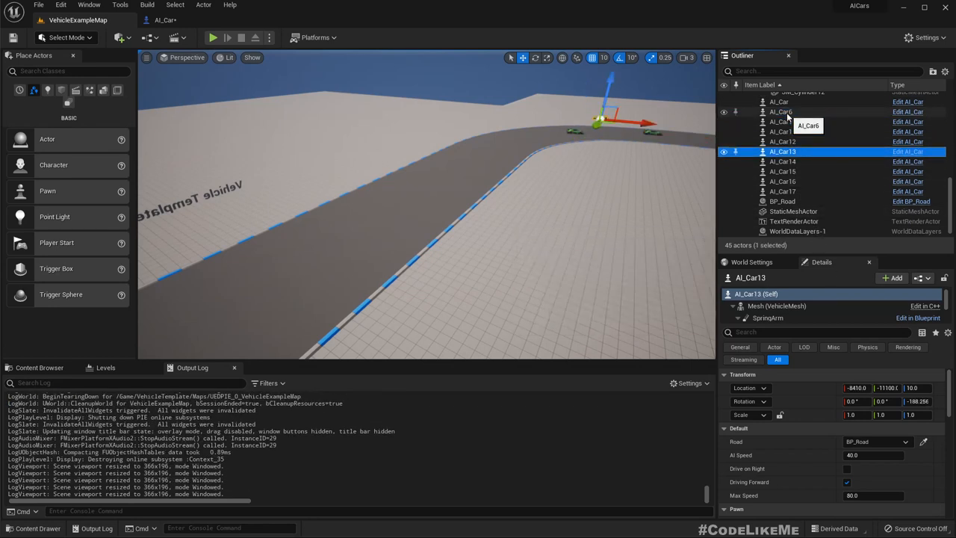
Step: Review the Max Speed of AI_Car17, AI_Car13, AI_Car15, AI_Car10, AI_Car and AI_Car6 in Details
click(783, 191)
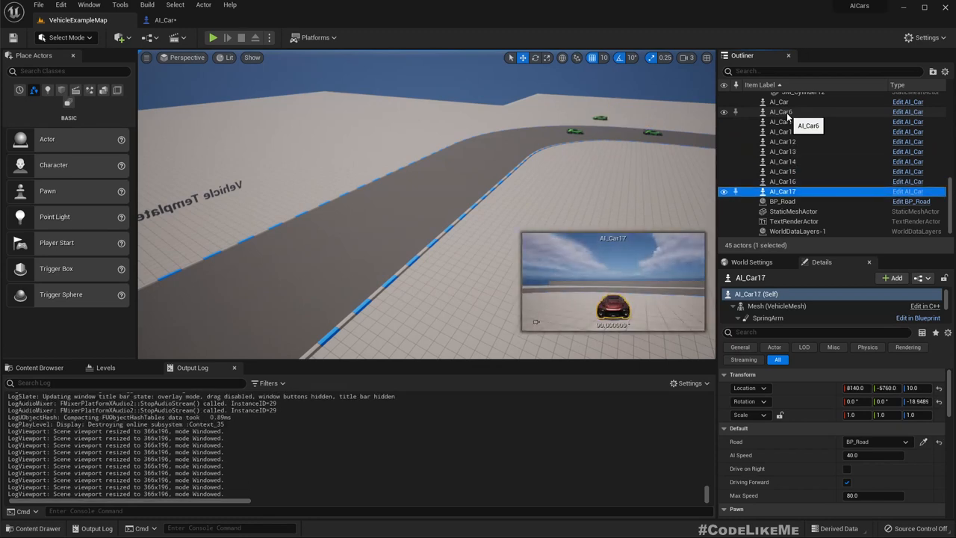
click(783, 151)
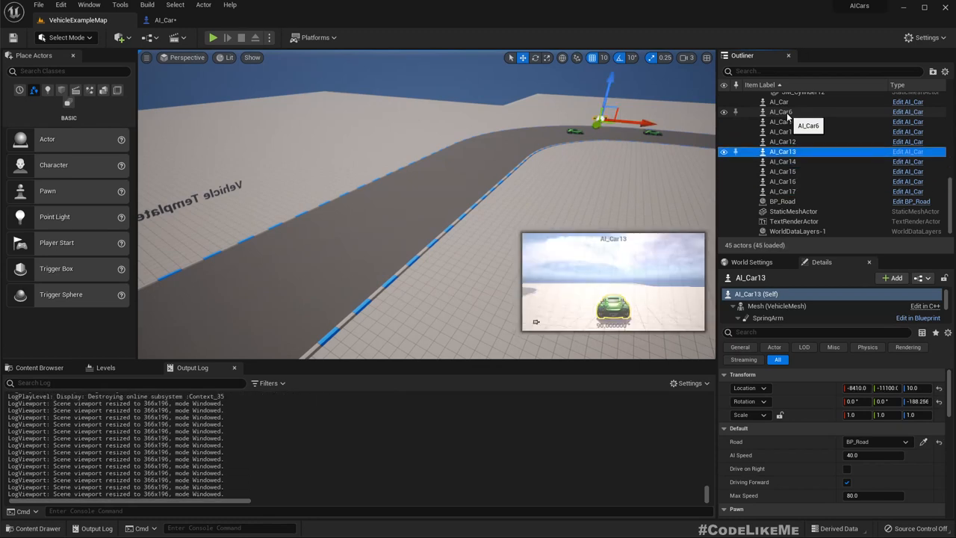
click(783, 191)
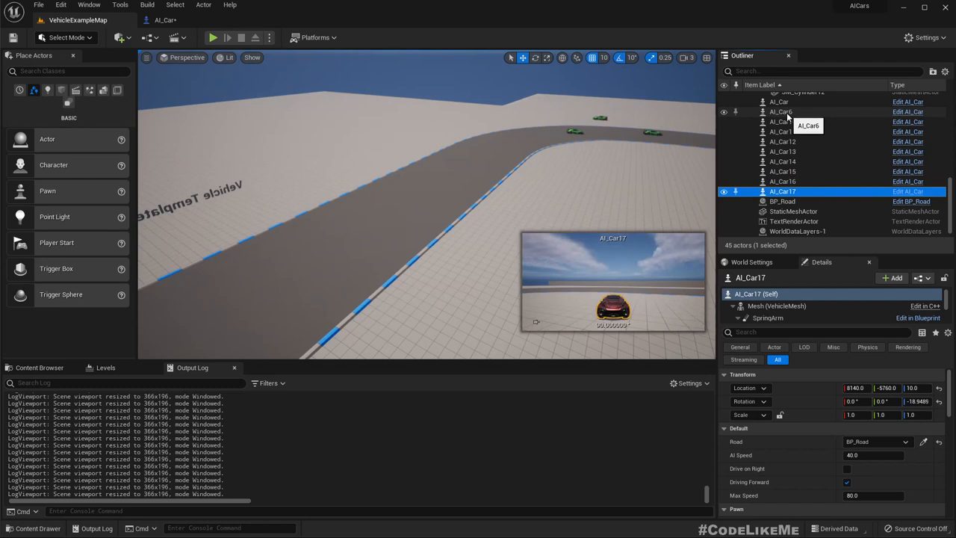
click(783, 170)
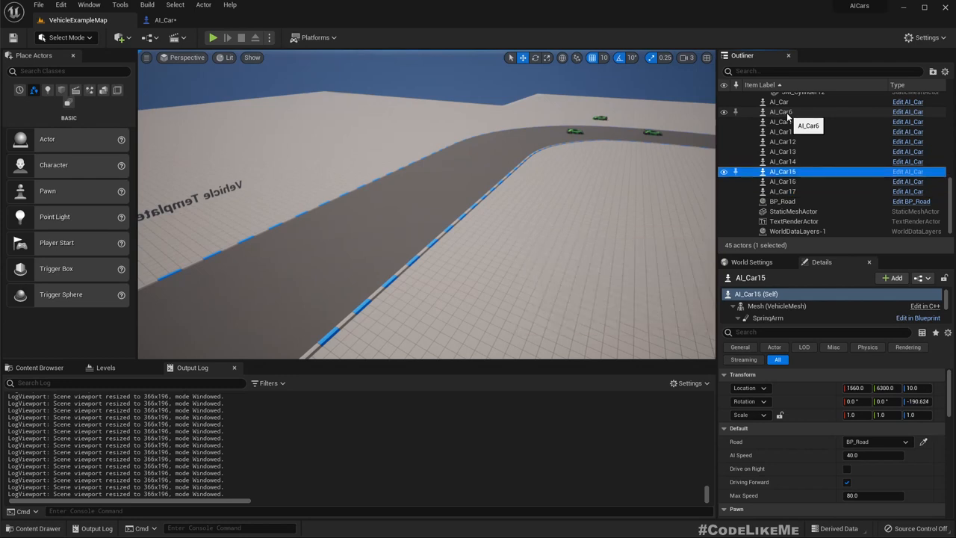
click(780, 123)
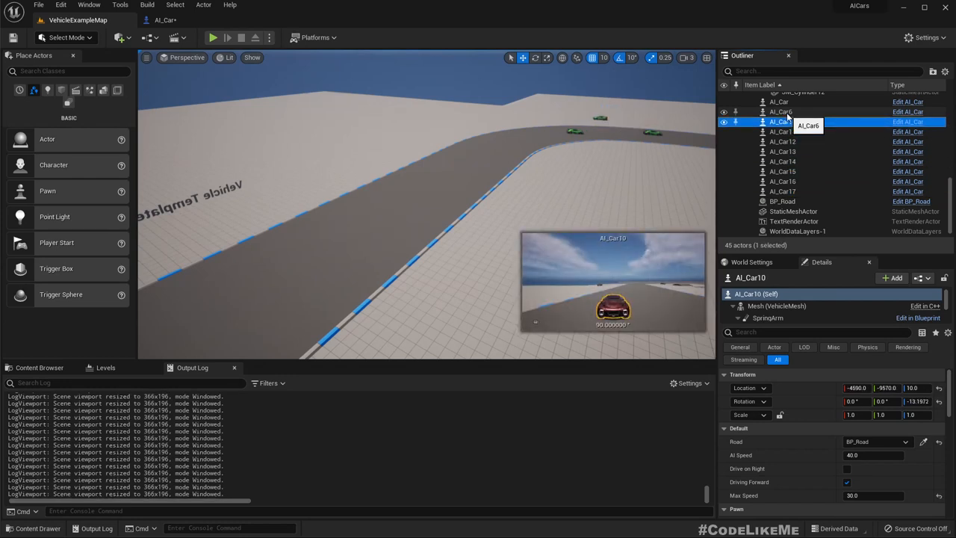
click(780, 102)
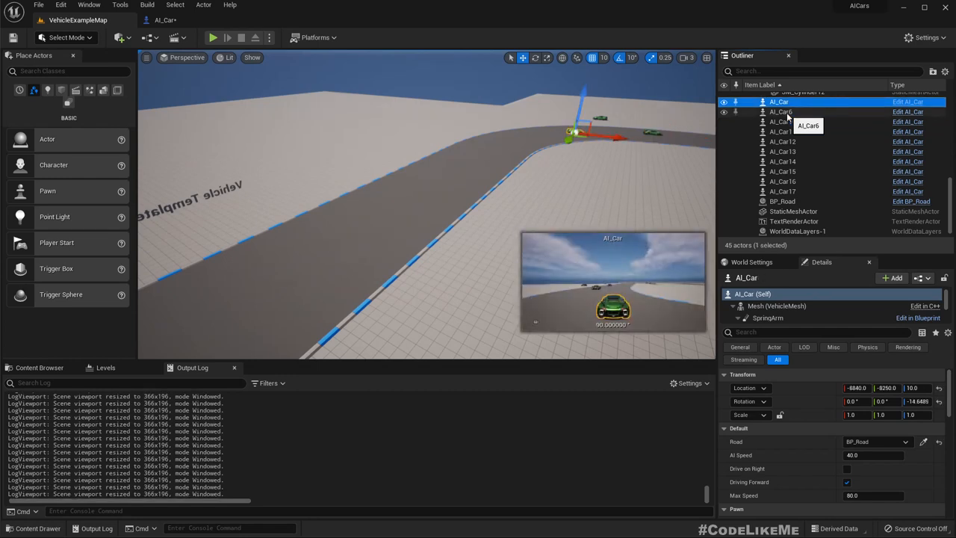
click(780, 111)
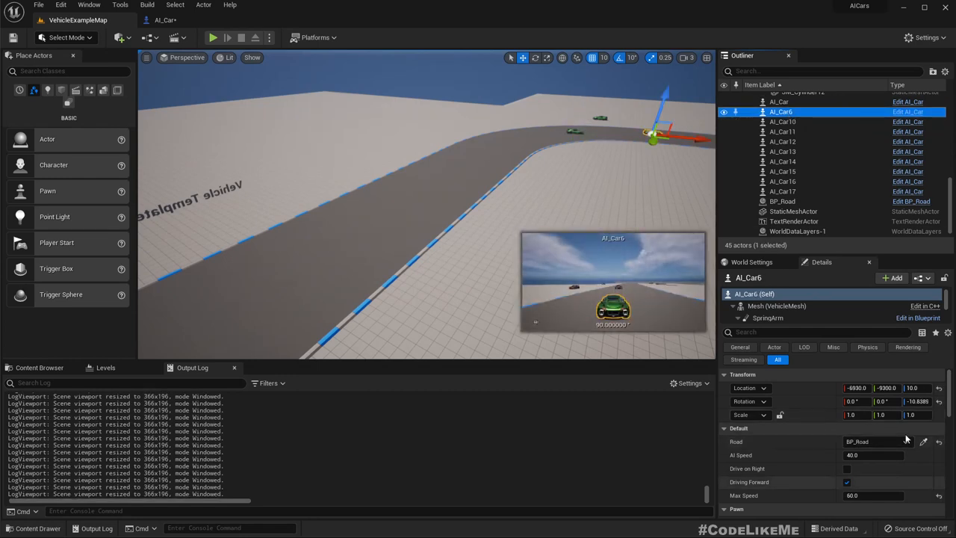
Step: Set AI_Car10's Max Speed to 50.0
click(783, 123)
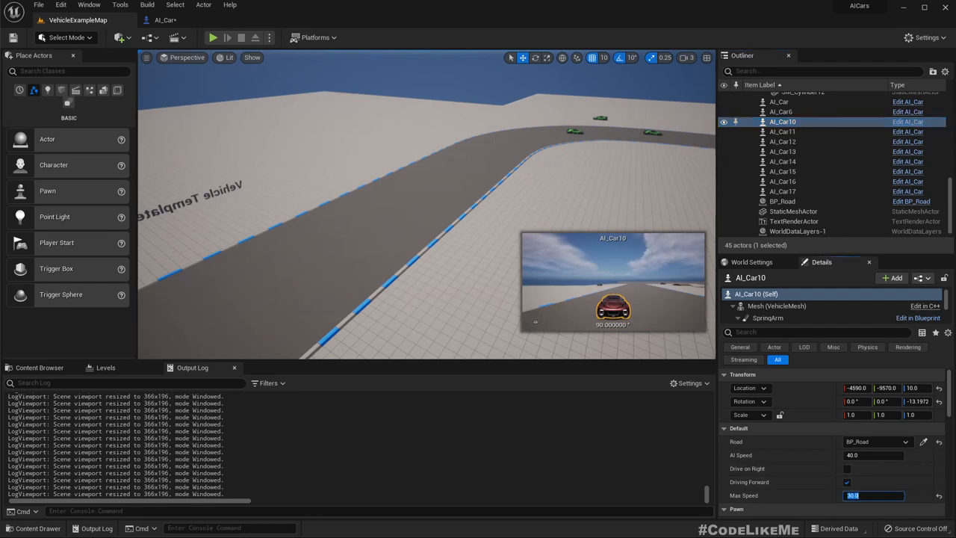
text(50.0)
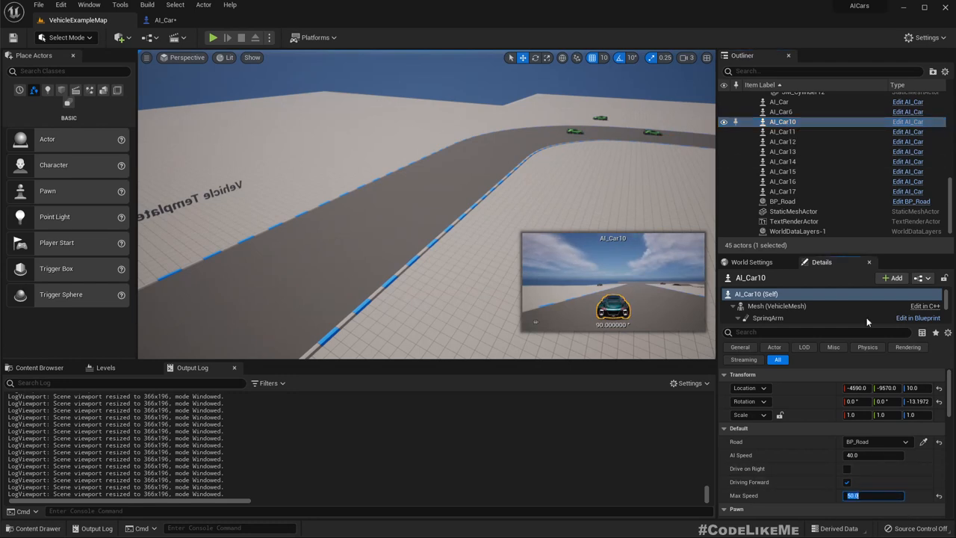
click(783, 170)
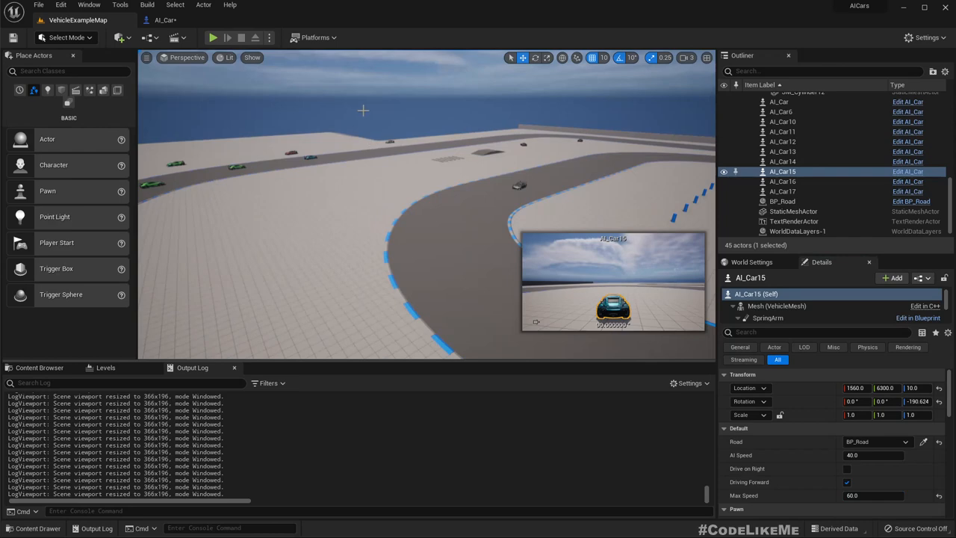
Step: Navigate the Content Browser to VehicleTemplate > Blueprints > SportsCar
click(212, 38)
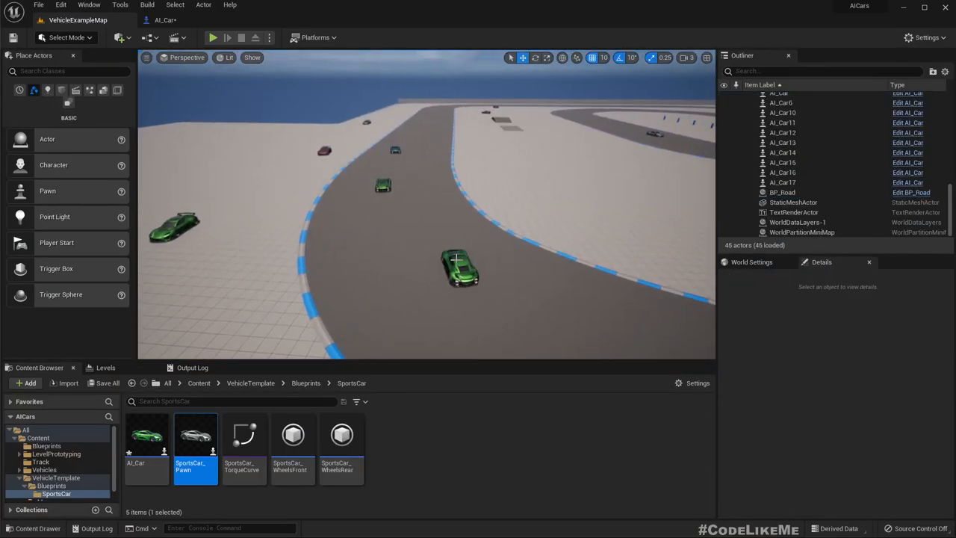
Step: Place a SportsCar_Pawn on the road with Auto Possess Player set to Player 0
click(461, 269)
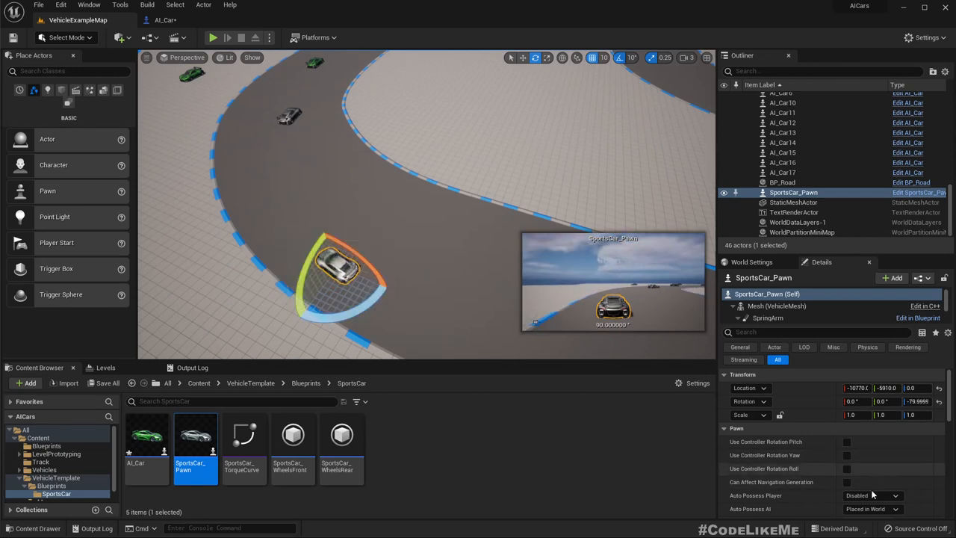
click(873, 496)
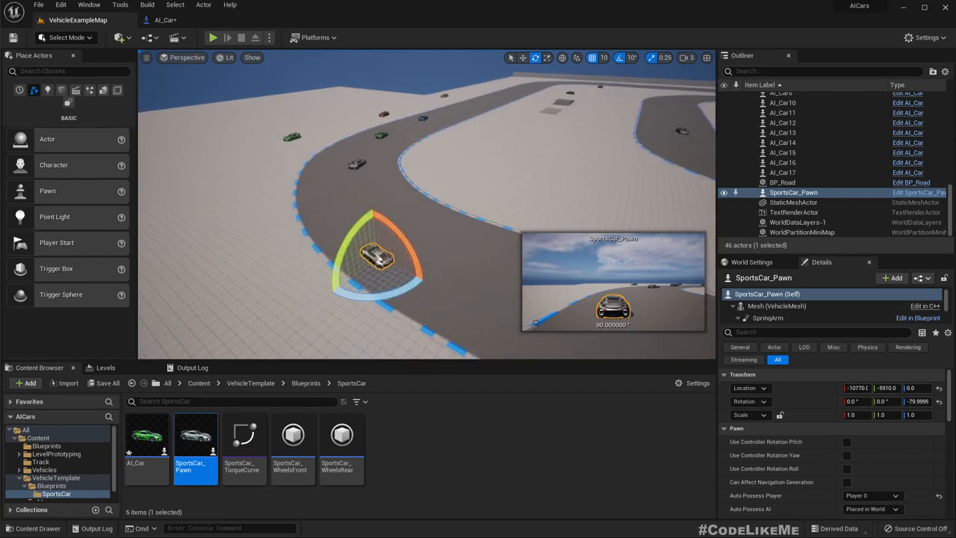
click(798, 170)
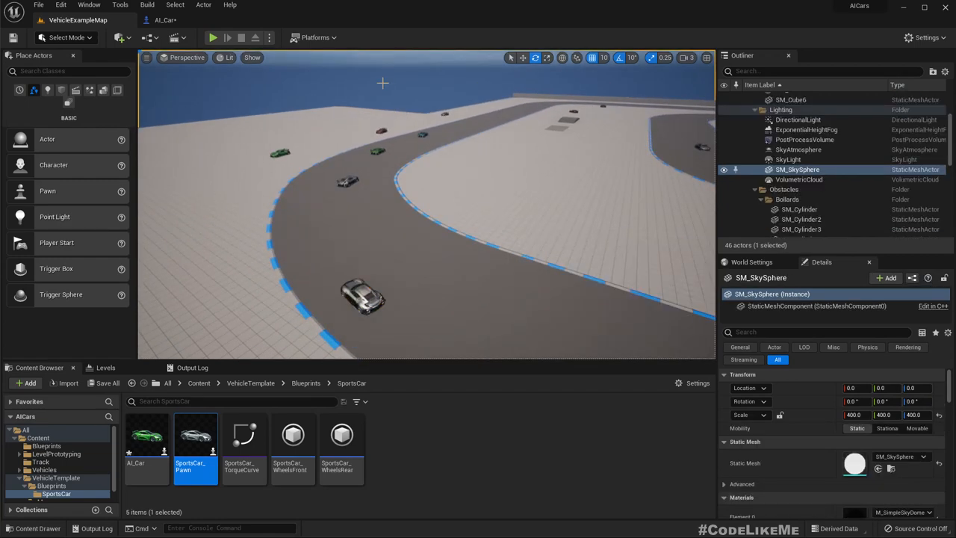
click(212, 37)
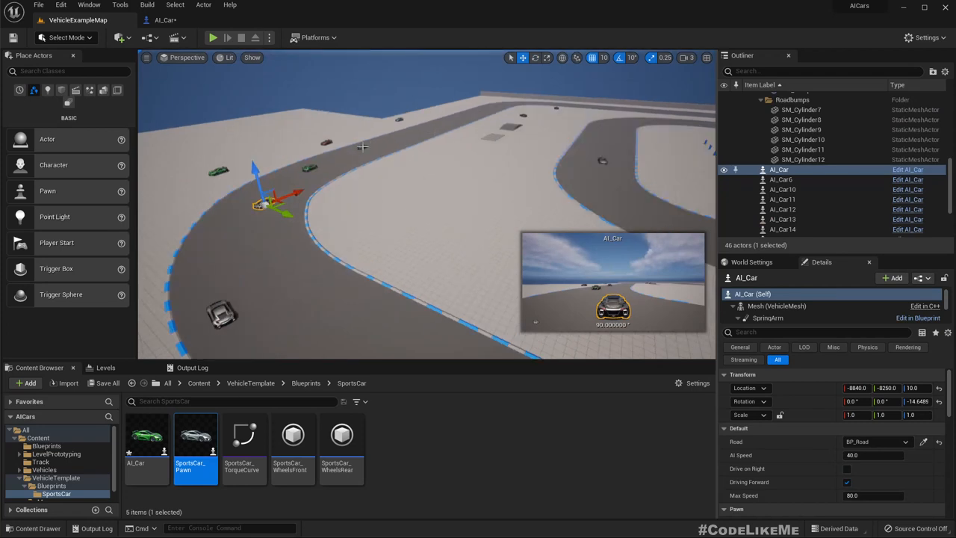
Step: Set Max Speed 100 on the selected AI cars (AI_Car, AI_Car10, AI_Car14)
click(783, 188)
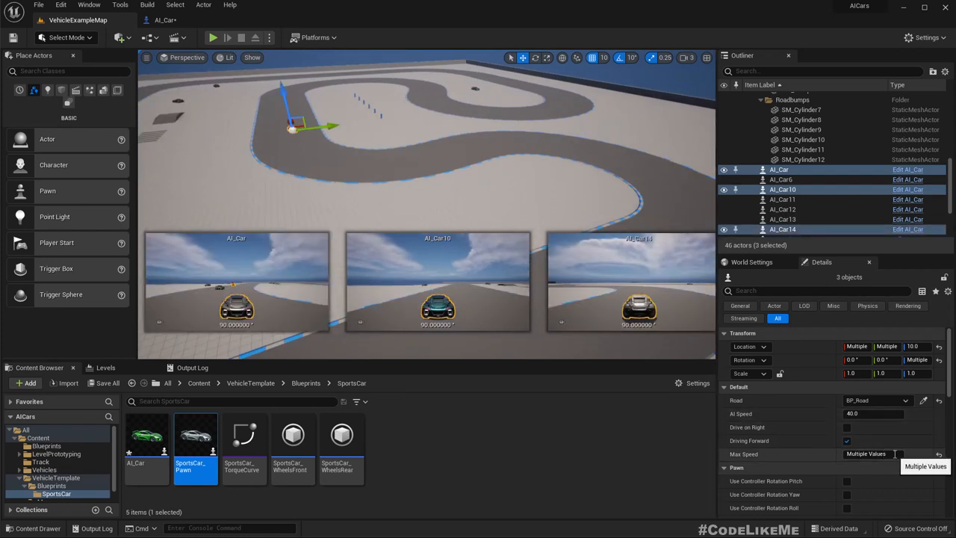
text(100.0)
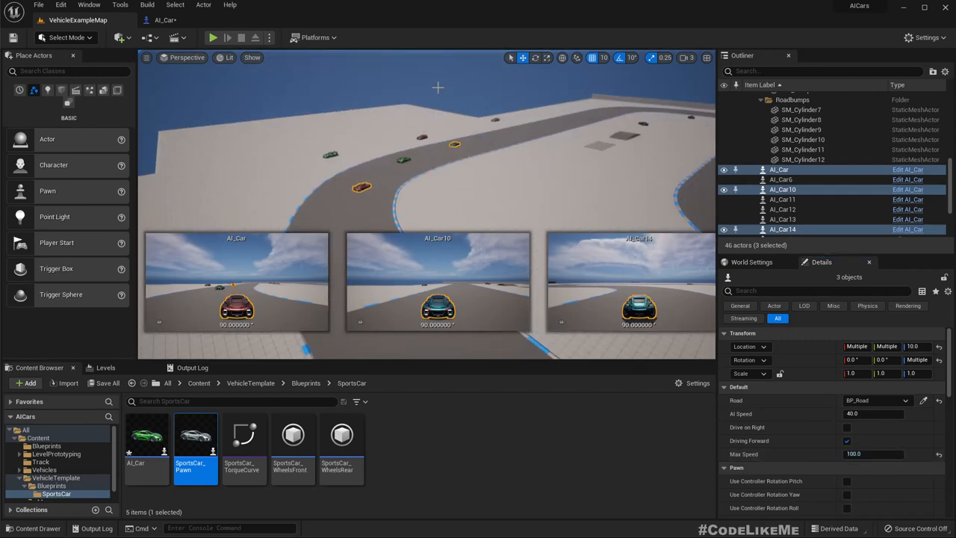
click(212, 37)
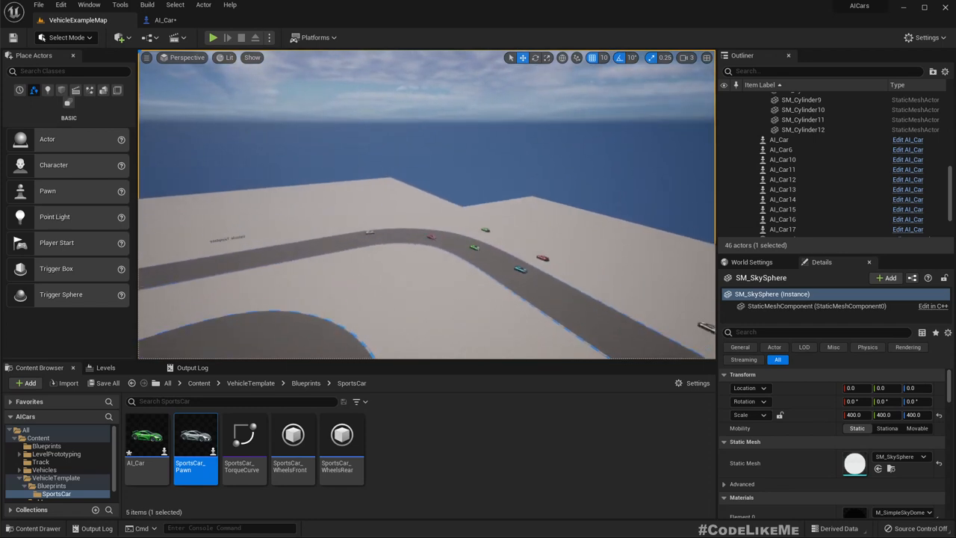
Step: Select AI_Car in the Outliner and commit its new Max Speed value in Details
click(793, 191)
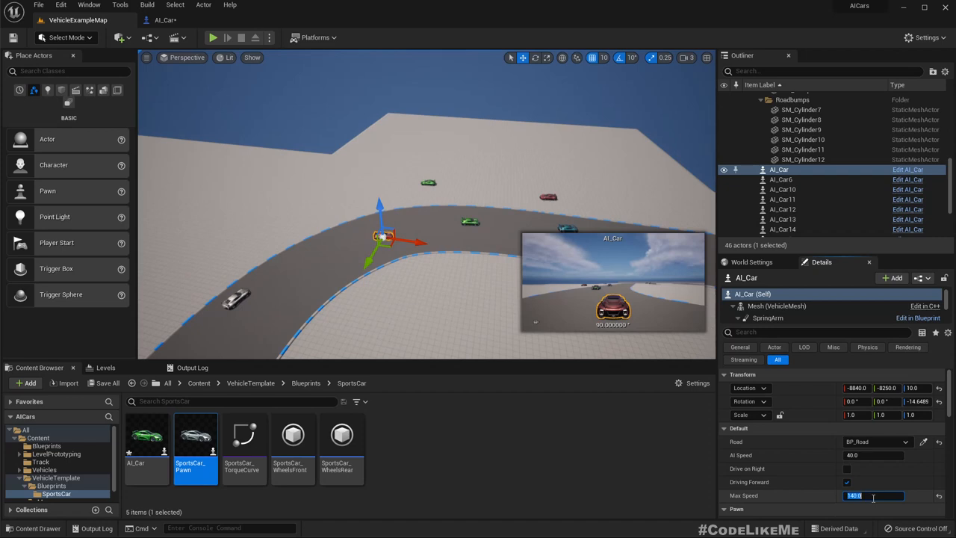
click(212, 37)
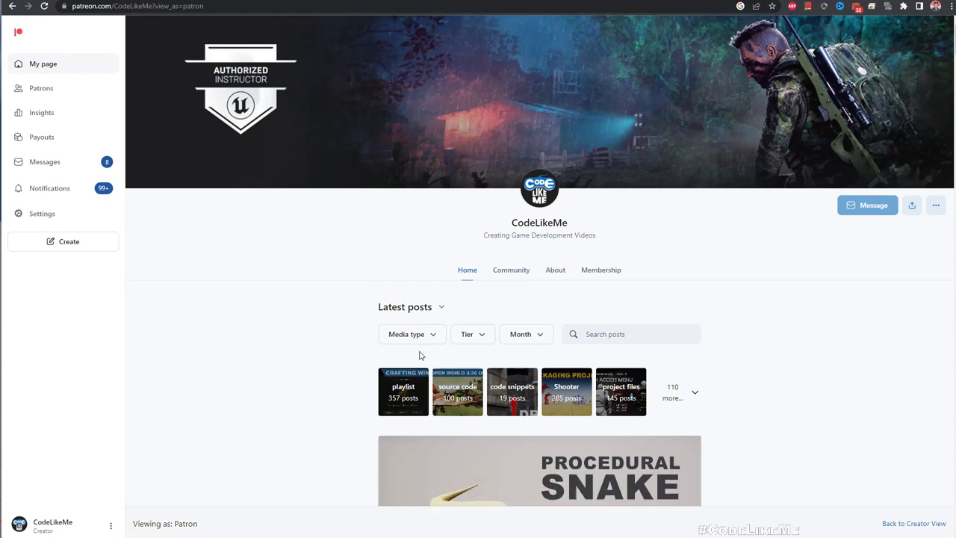
scroll(down, 3)
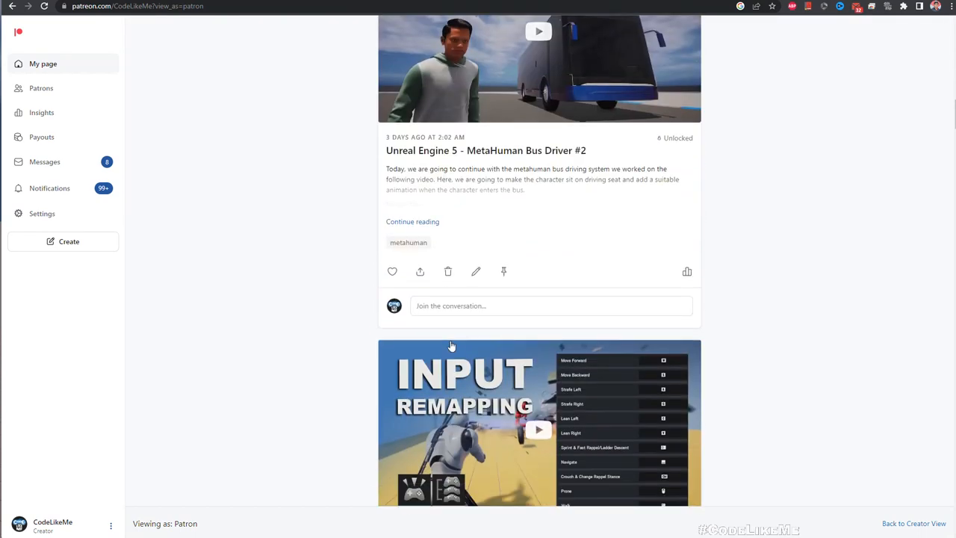
scroll(down, 3)
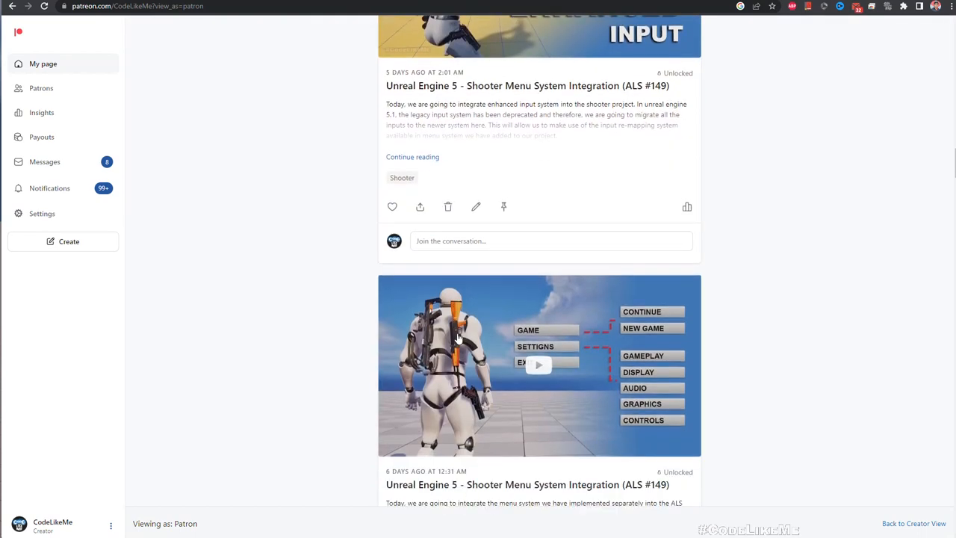
scroll(down, 3)
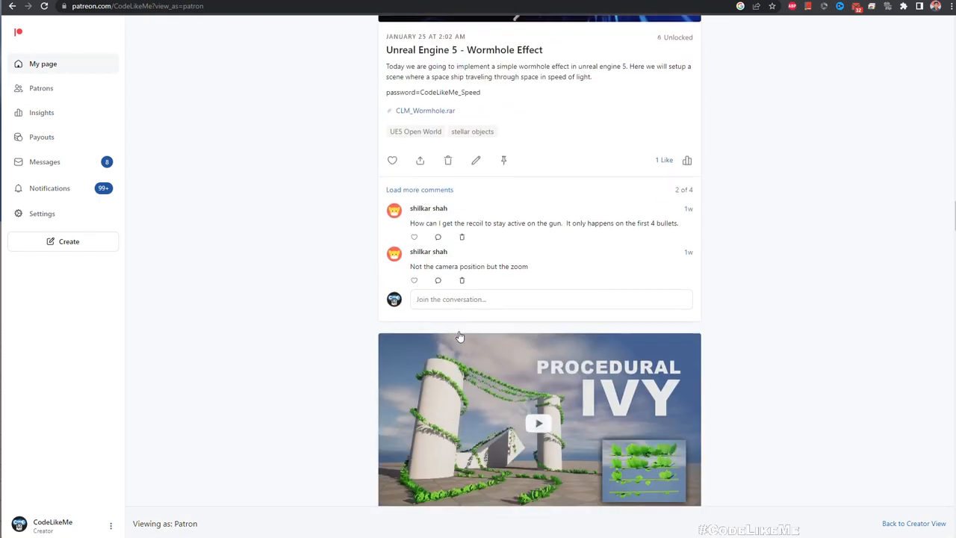
scroll(down, 3)
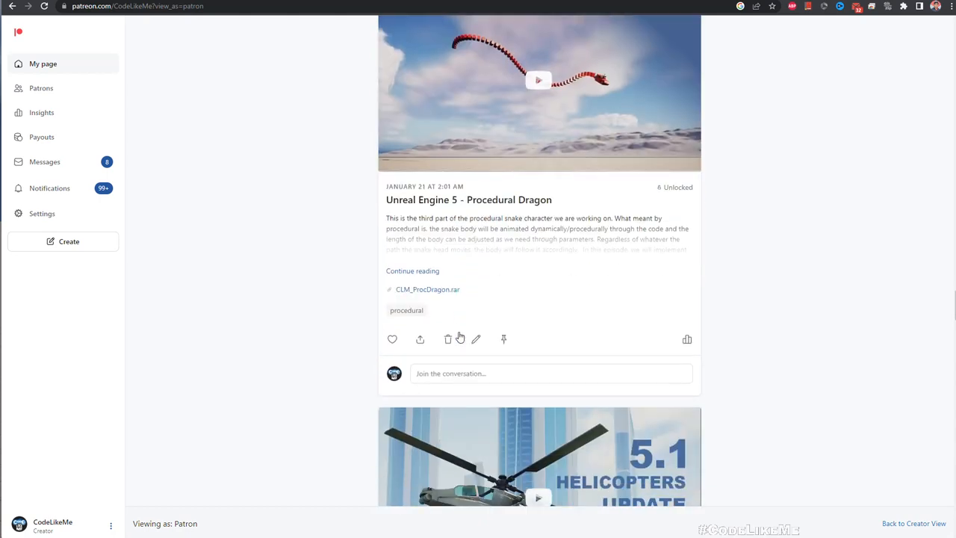
scroll(down, 3)
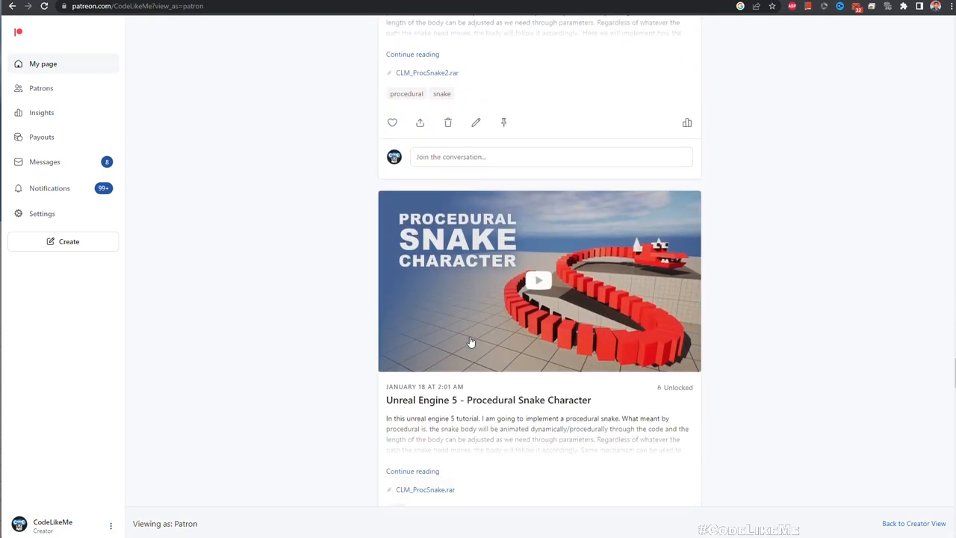
scroll(down, 3)
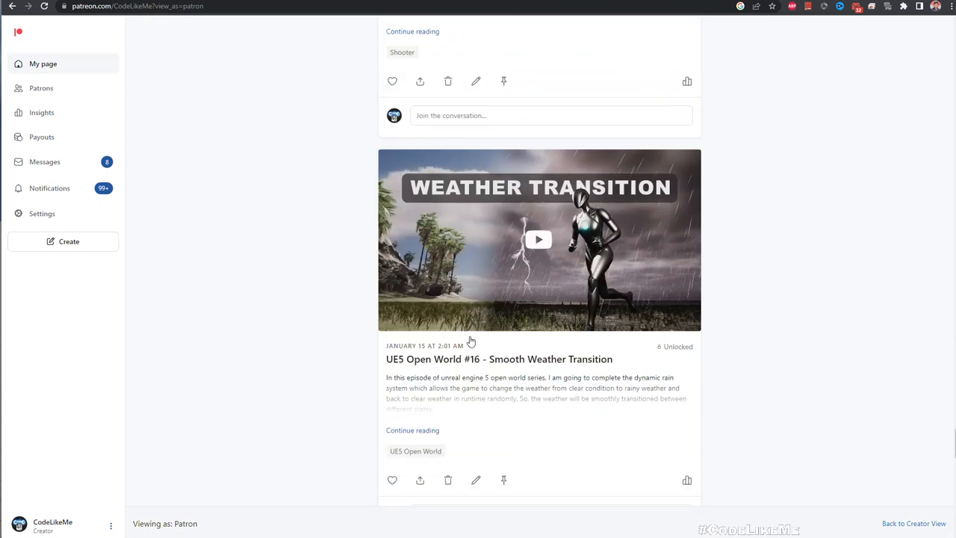